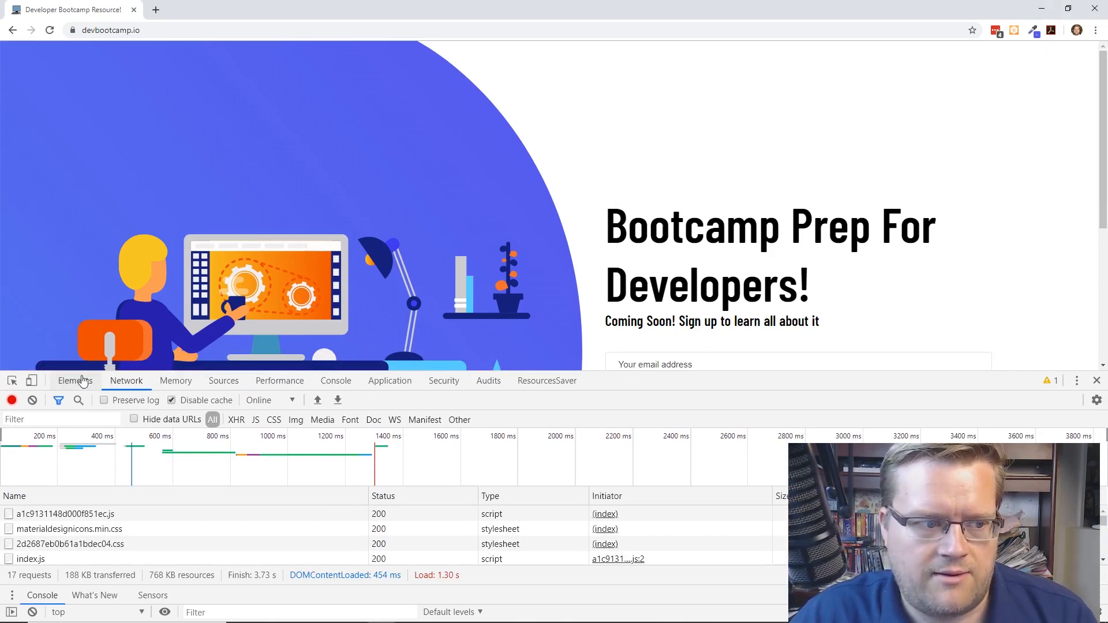
mouse_move(12, 380)
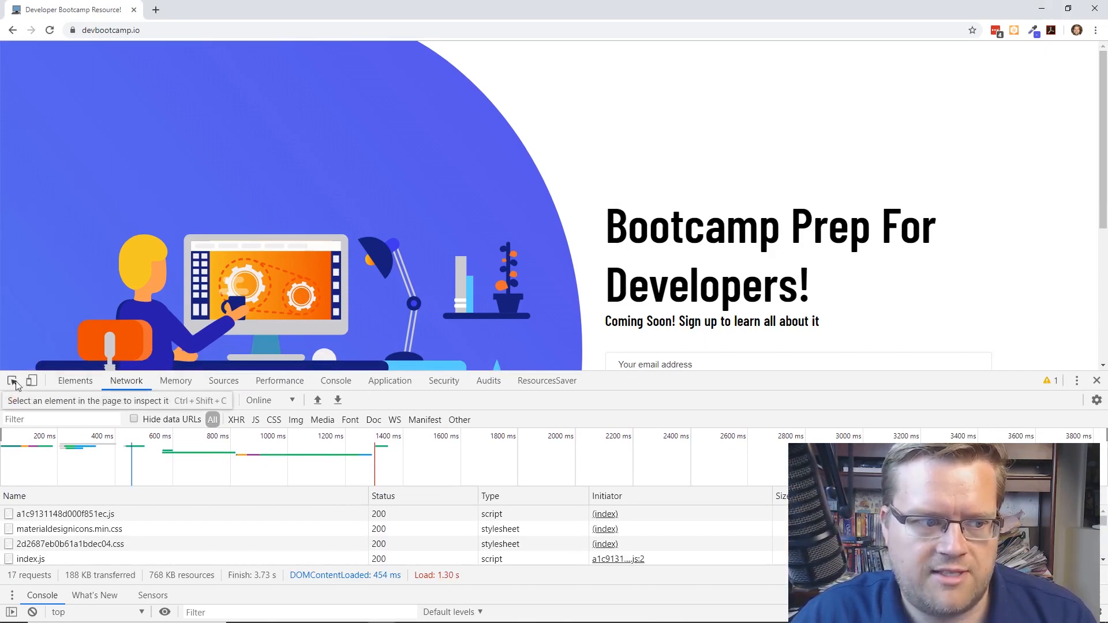
Pick the page headline with the element picker and bring up actions for its parent div.right.
left_click(76, 379)
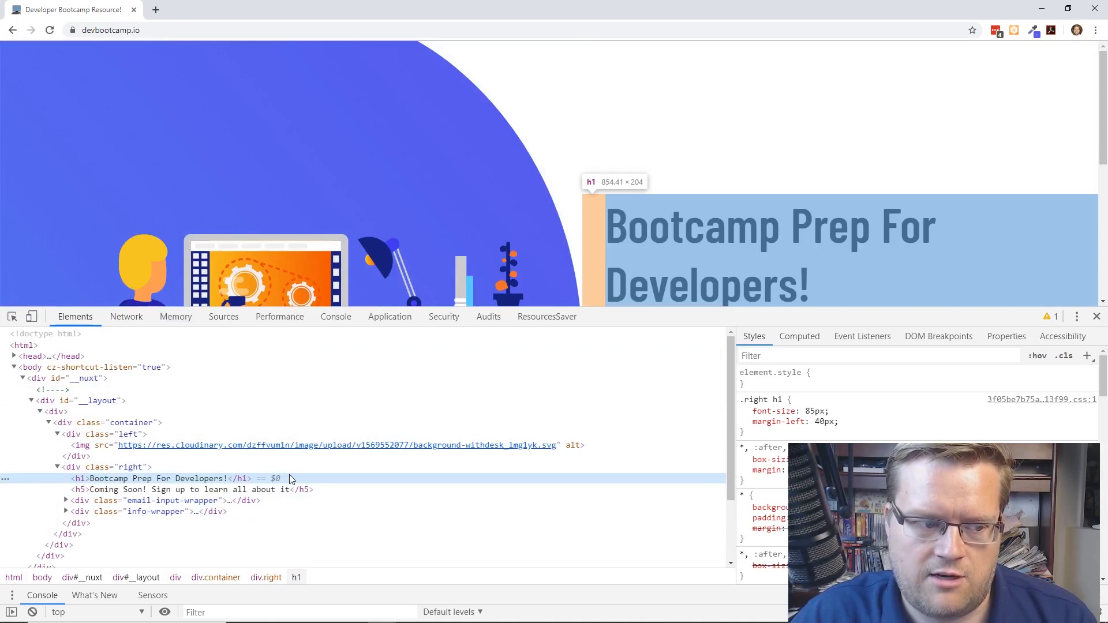
mouse_move(126, 468)
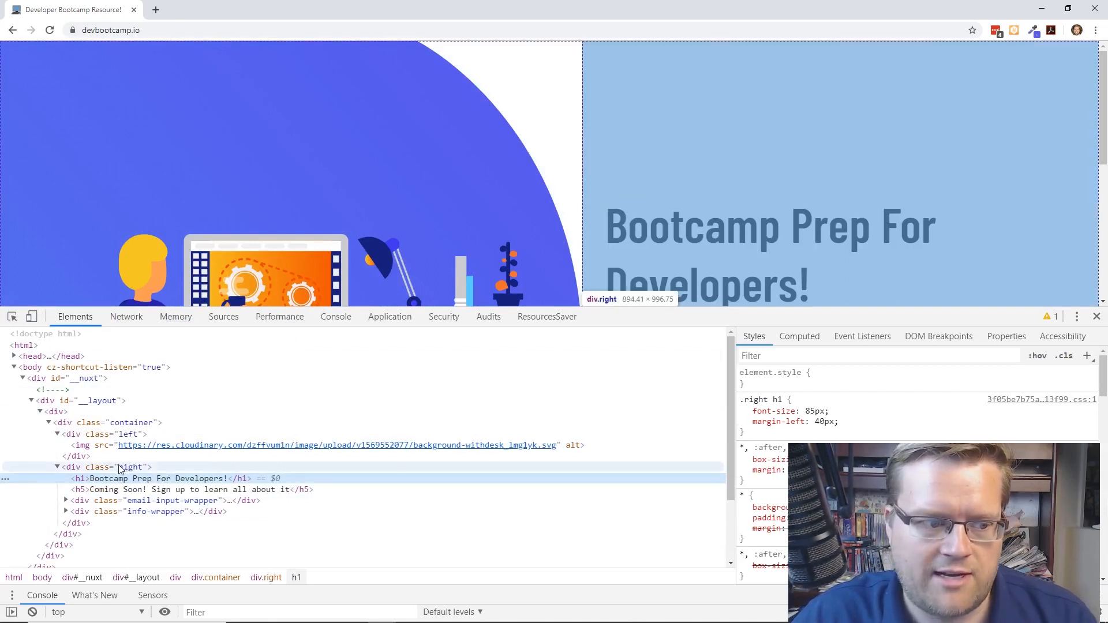
right_click(127, 468)
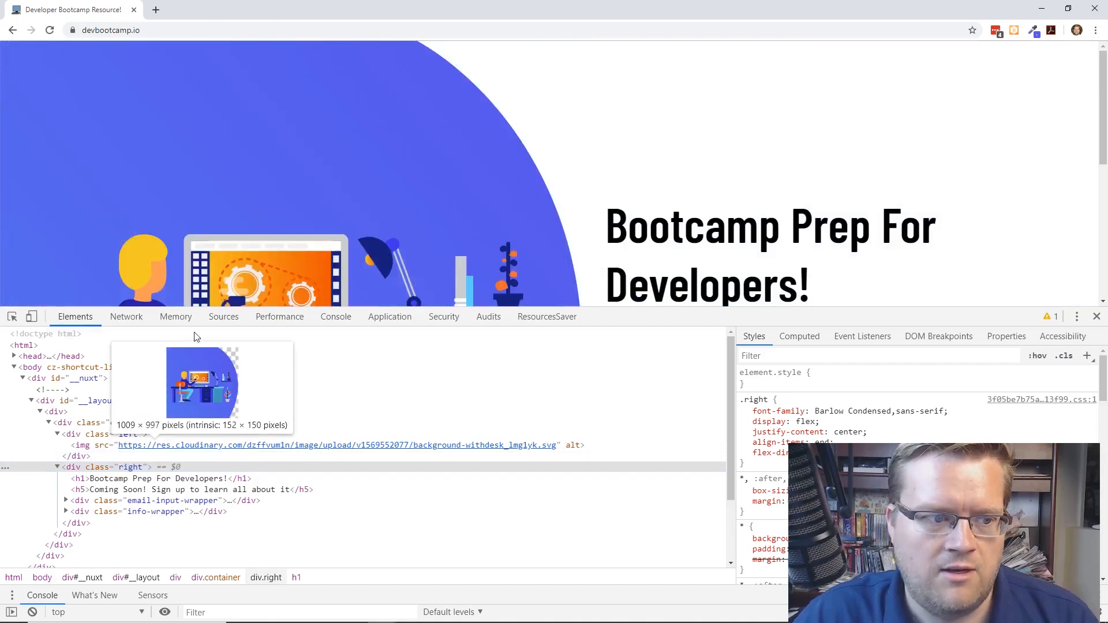
Store div.right as temp1, evaluate it and its innerText in the Console, and try assigning innerText="hi".
left_click(335, 316)
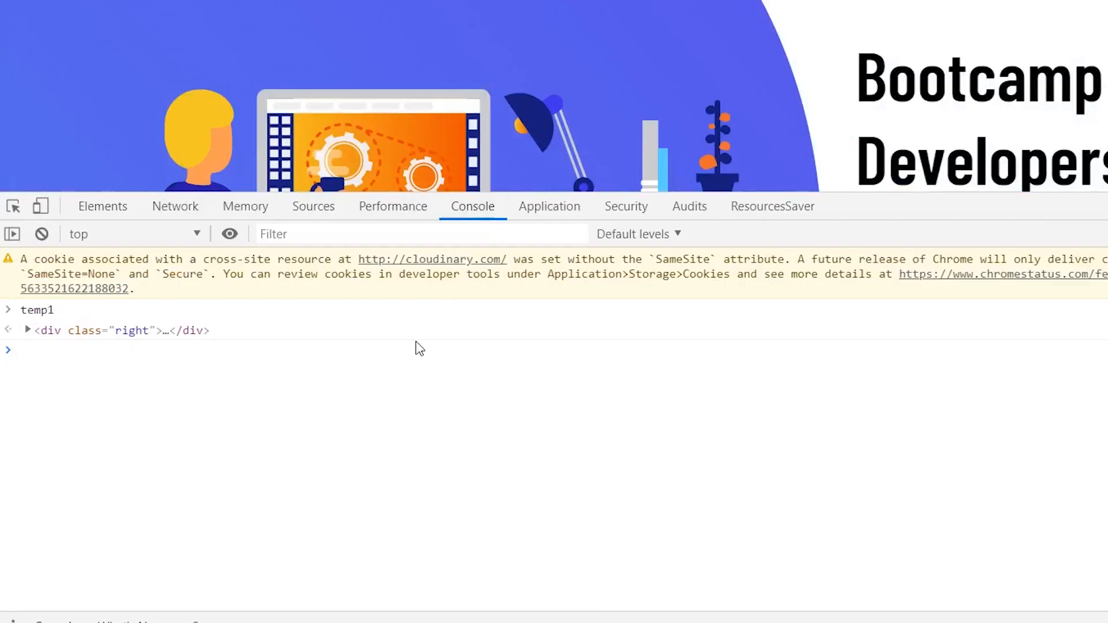
type("temp1")
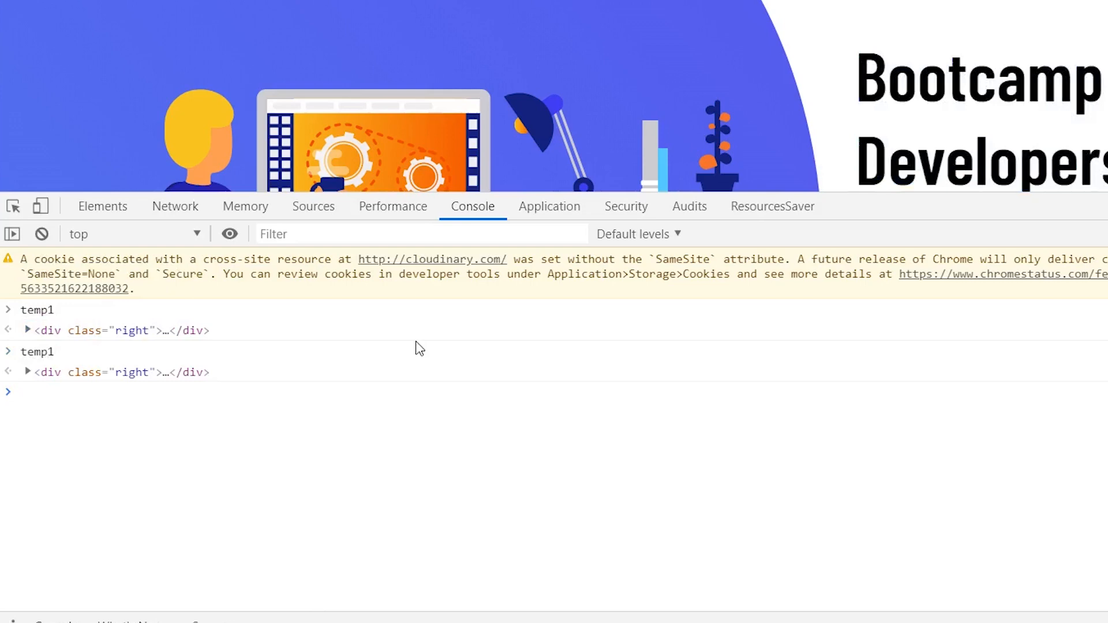
type("temp1._prevClass")
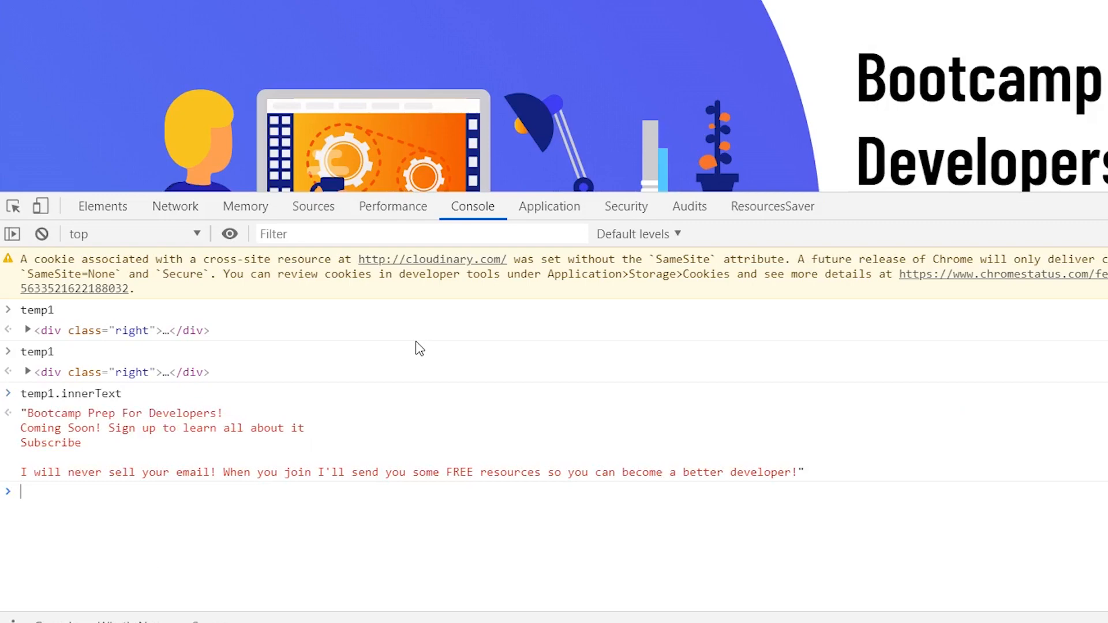
type("temp1.innerText=\"h")
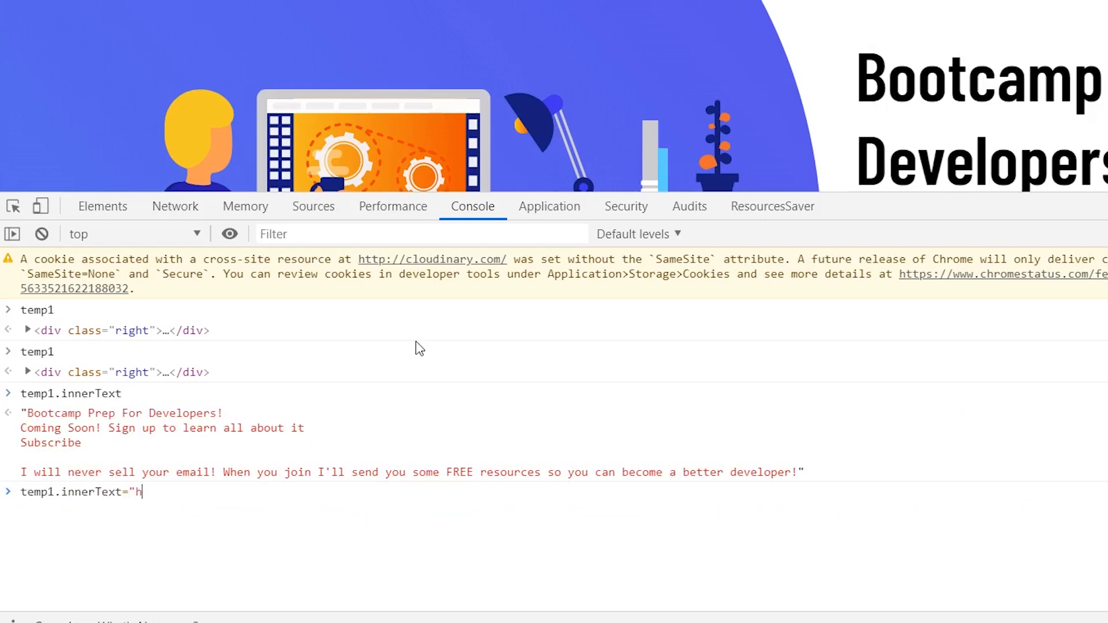
type("i")
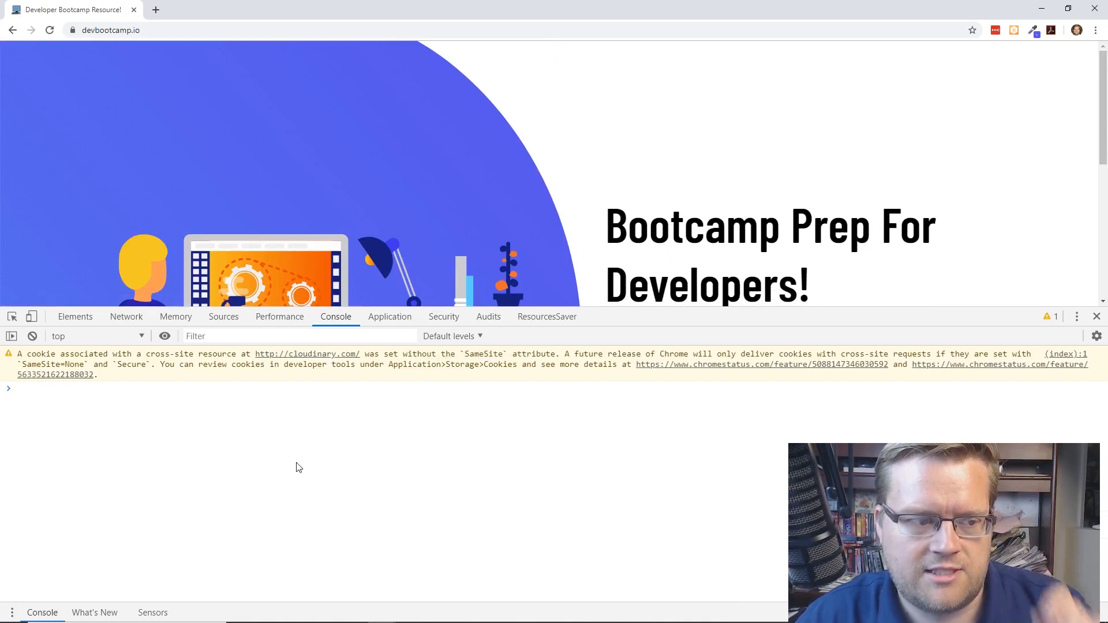
mouse_move(294, 451)
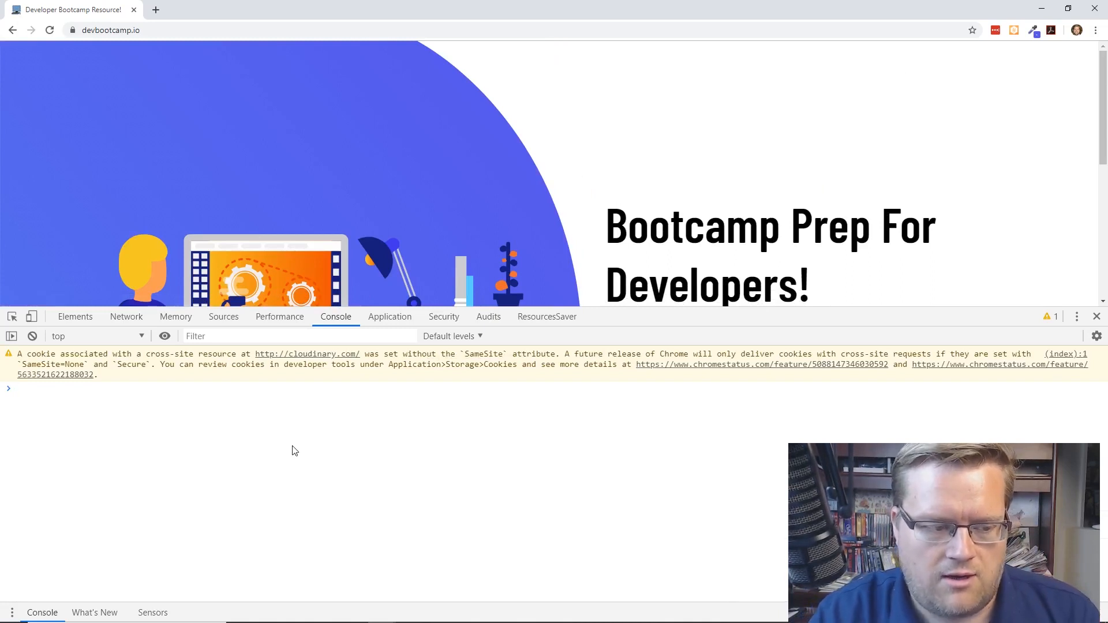
Evaluate temp1.innerText after reload to get the not-defined error, then declare const blah = 10.
type("temp1.innerText")
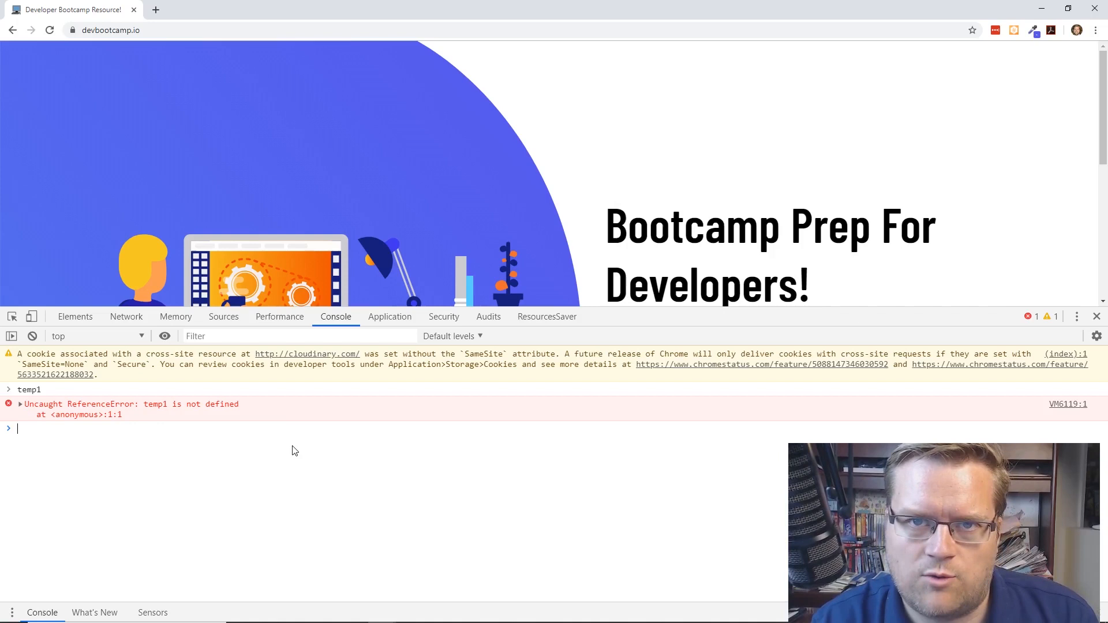
type("caches")
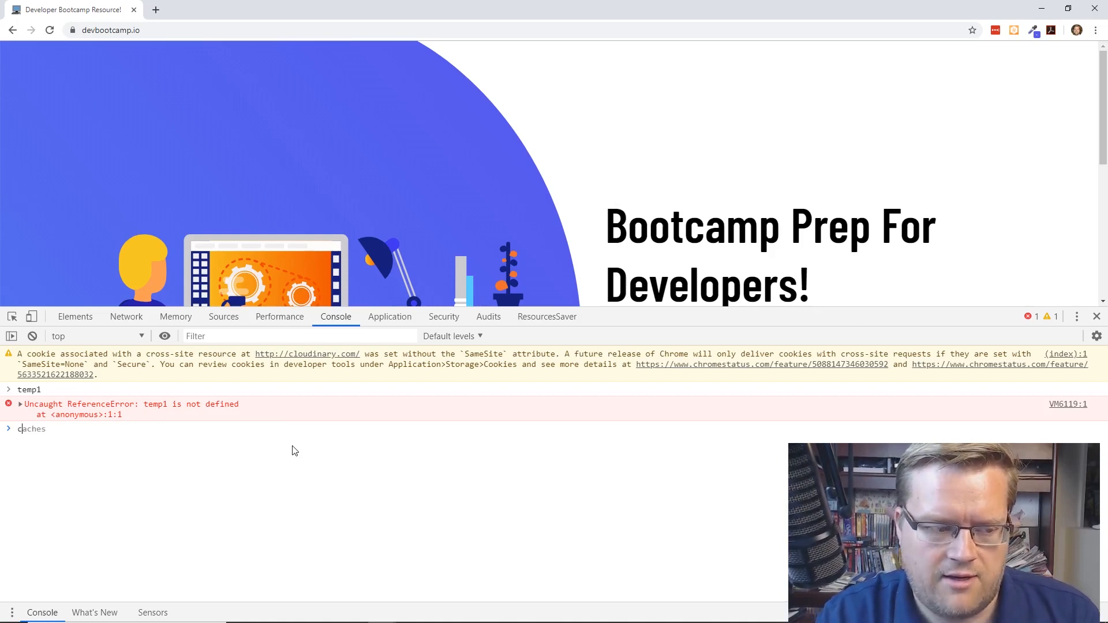
type("const blah =")
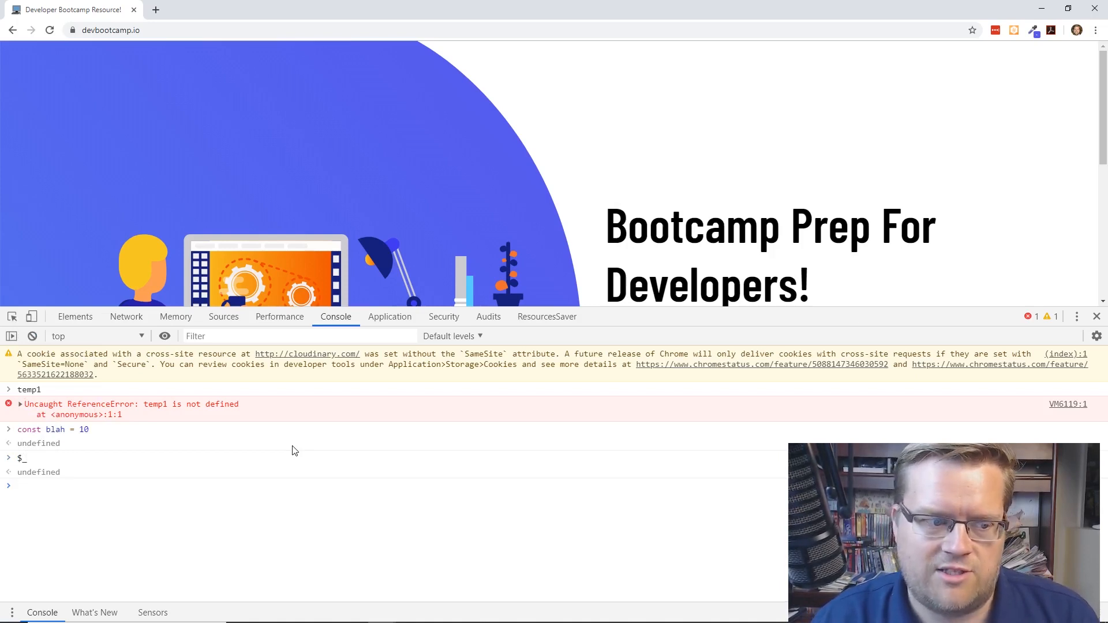
mouse_move(214, 384)
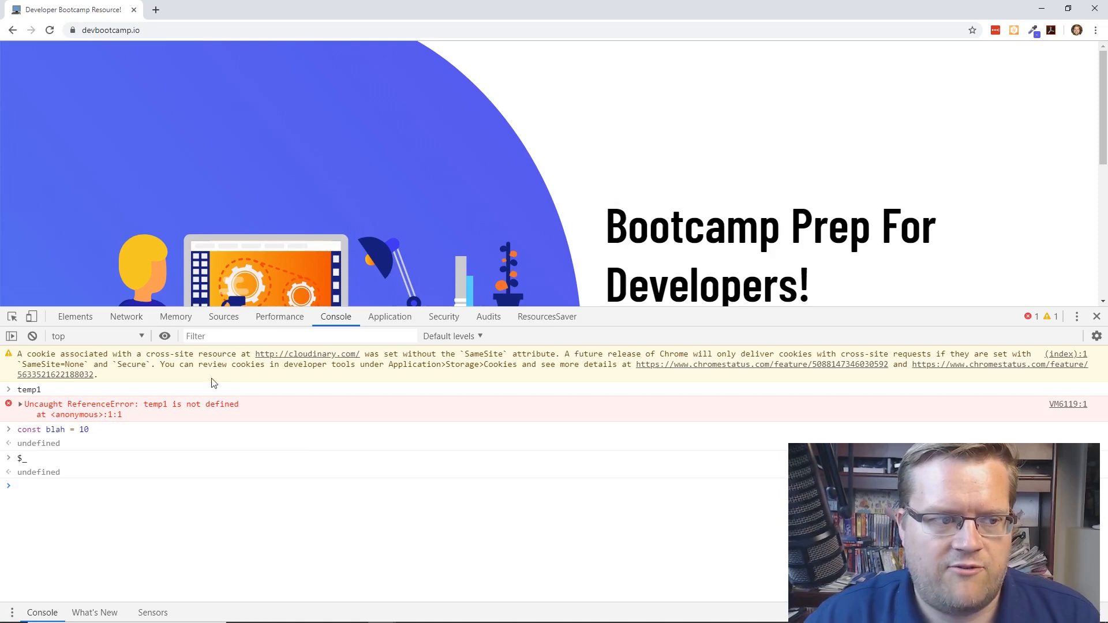
Store the h1 headline as temp1, evaluate temp1 and $_ in the Console, then clear the console.
left_click(75, 316)
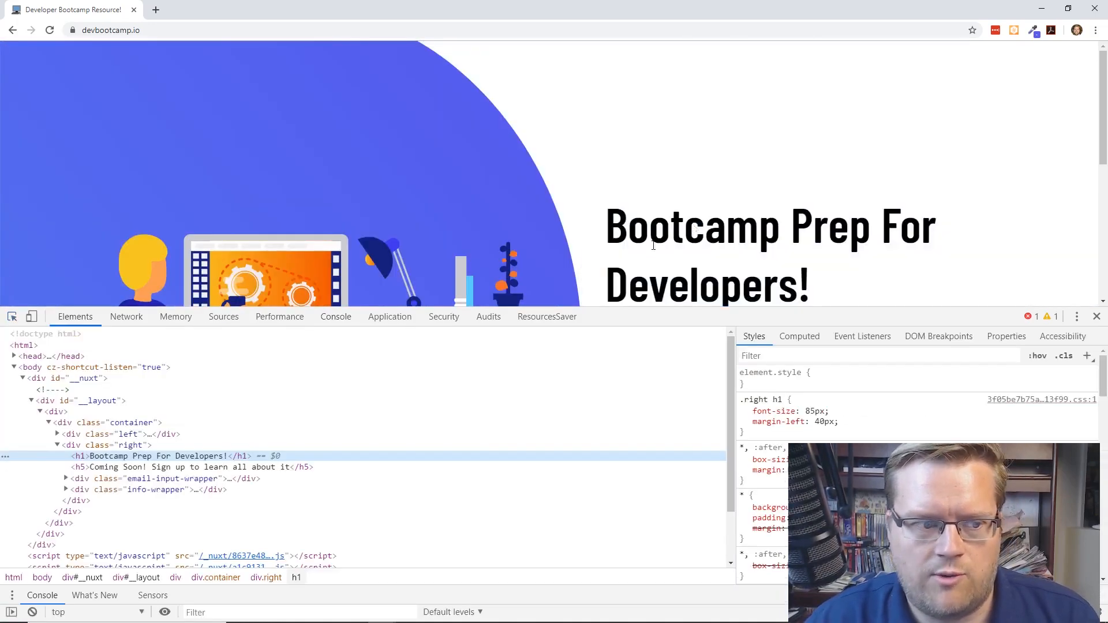
right_click(157, 456)
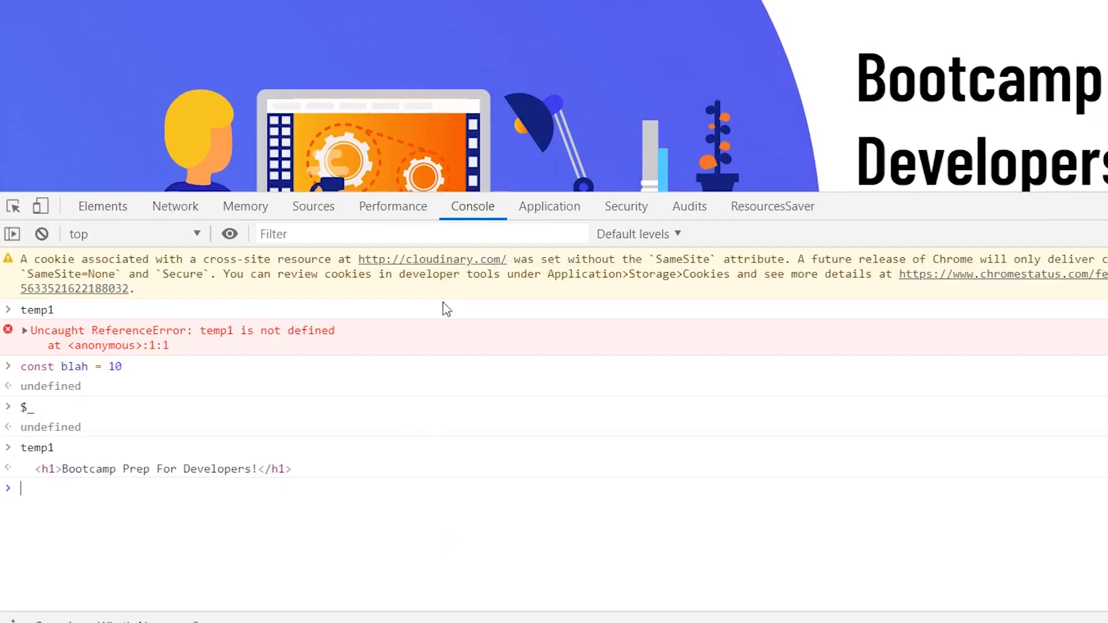
type("temp1")
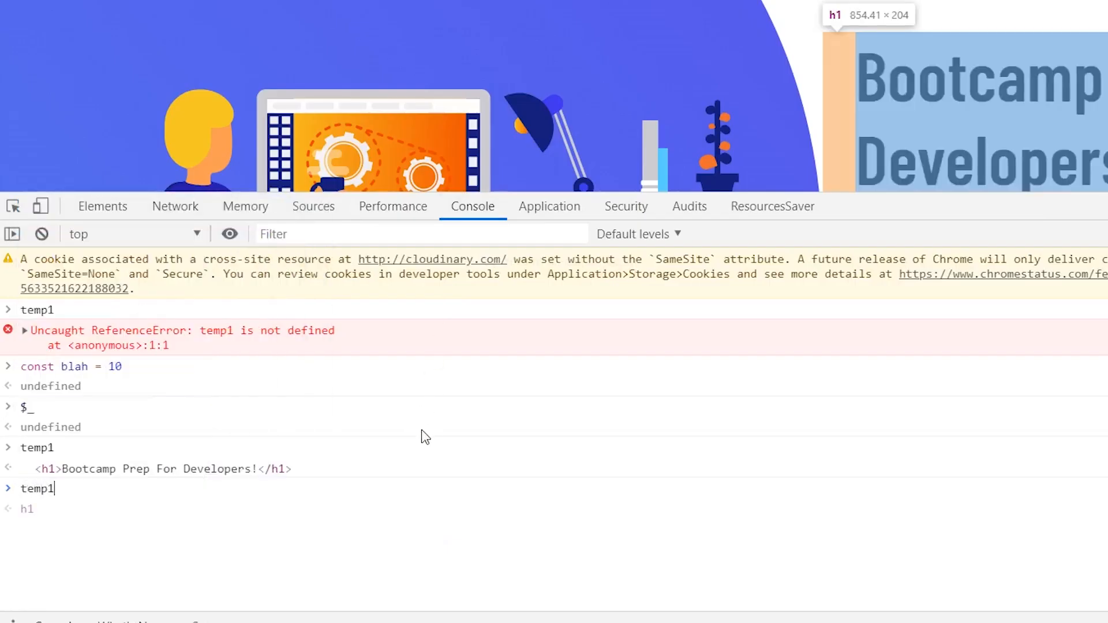
type("$")
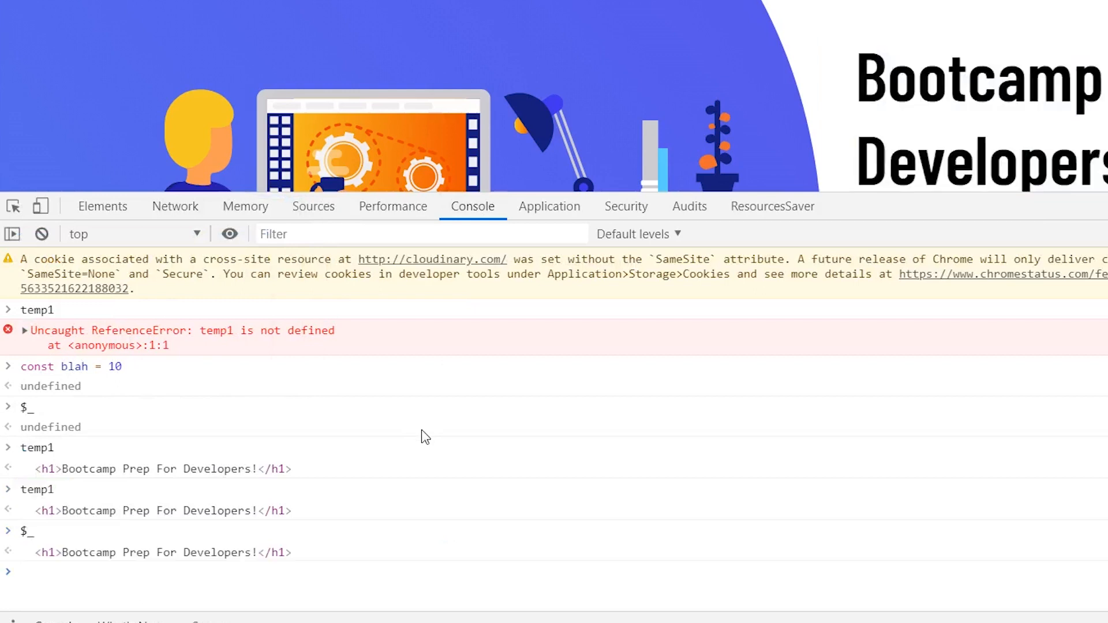
mouse_move(353, 435)
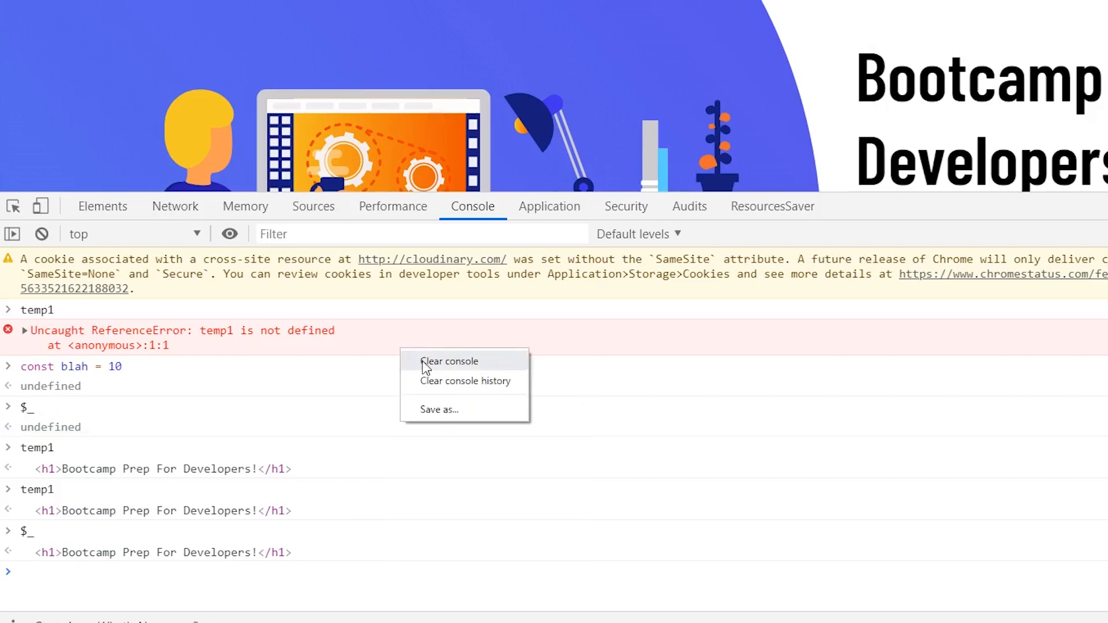
left_click(449, 361)
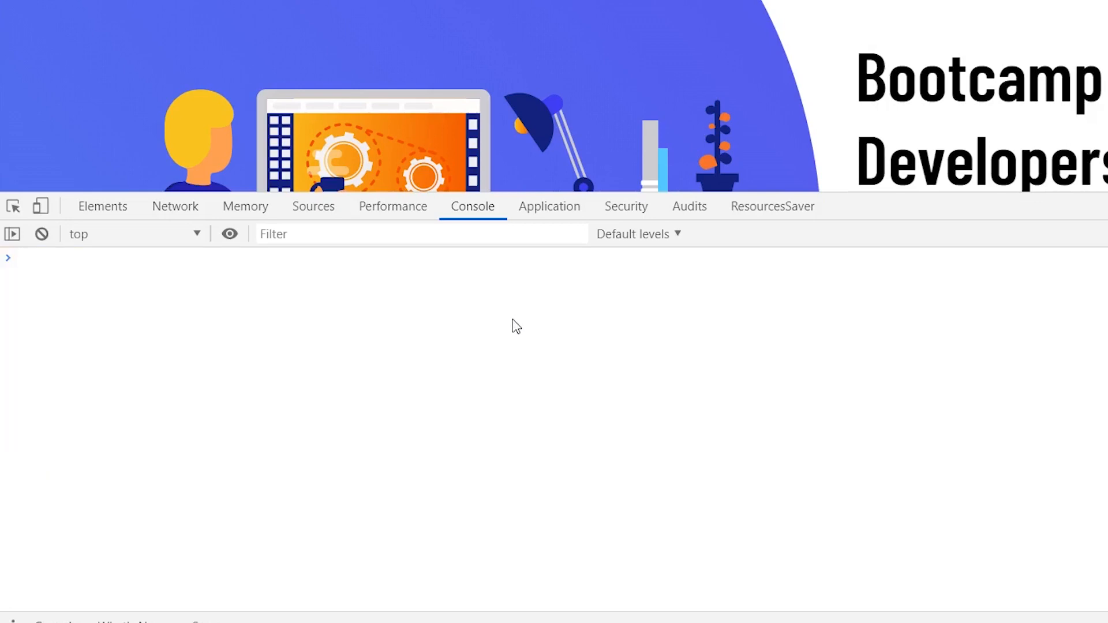
Run $('div') and document.querySelector('div'), both returning the __nuxt div.
type("$")
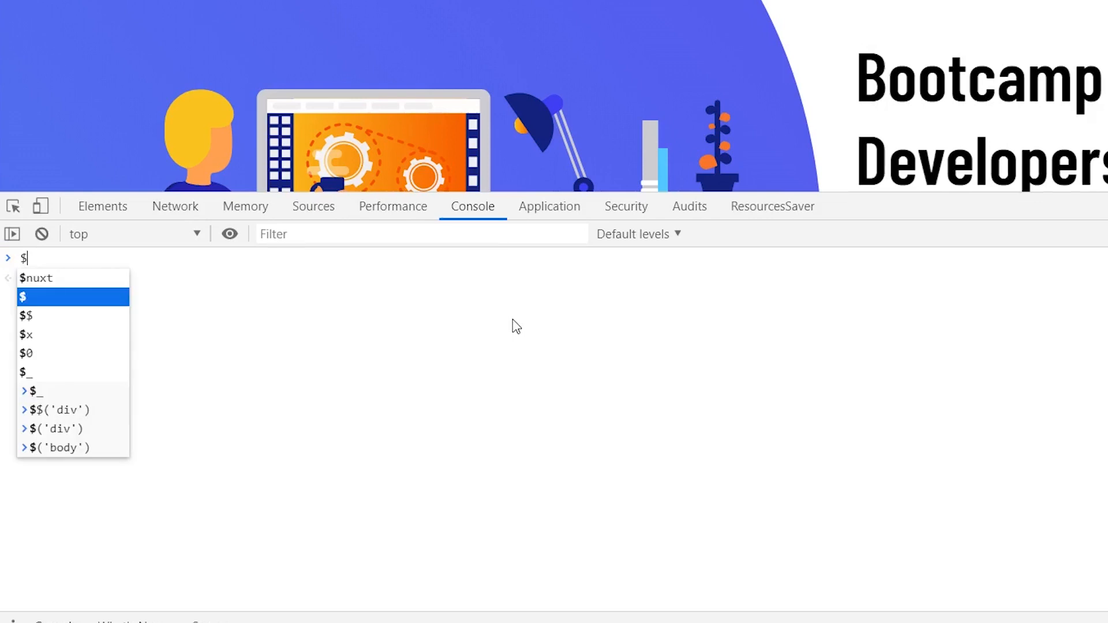
type("(")
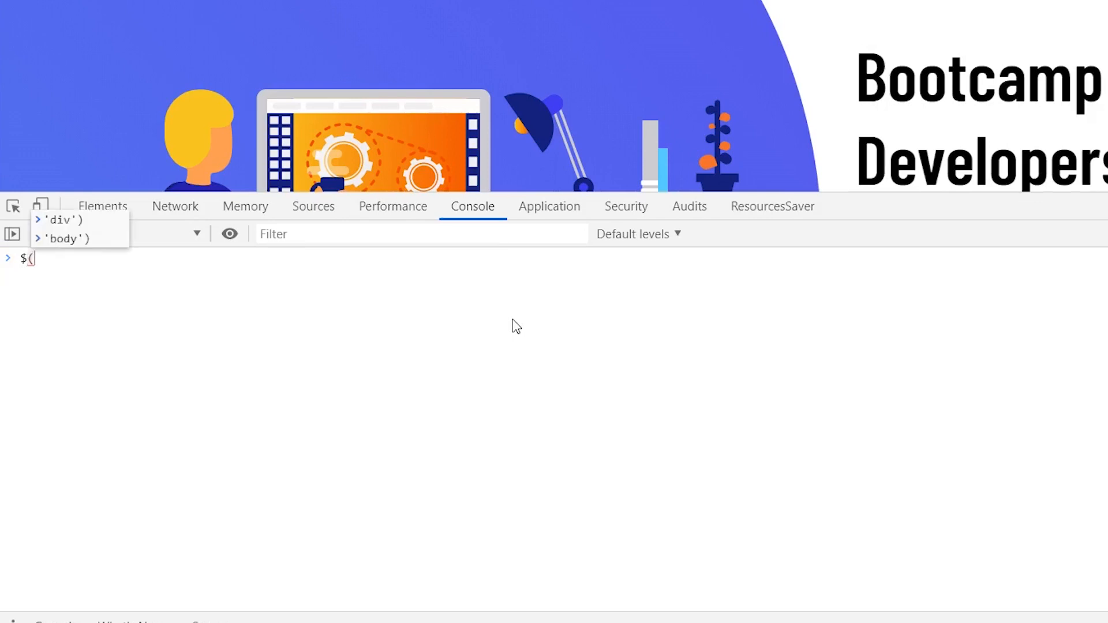
type("'div")
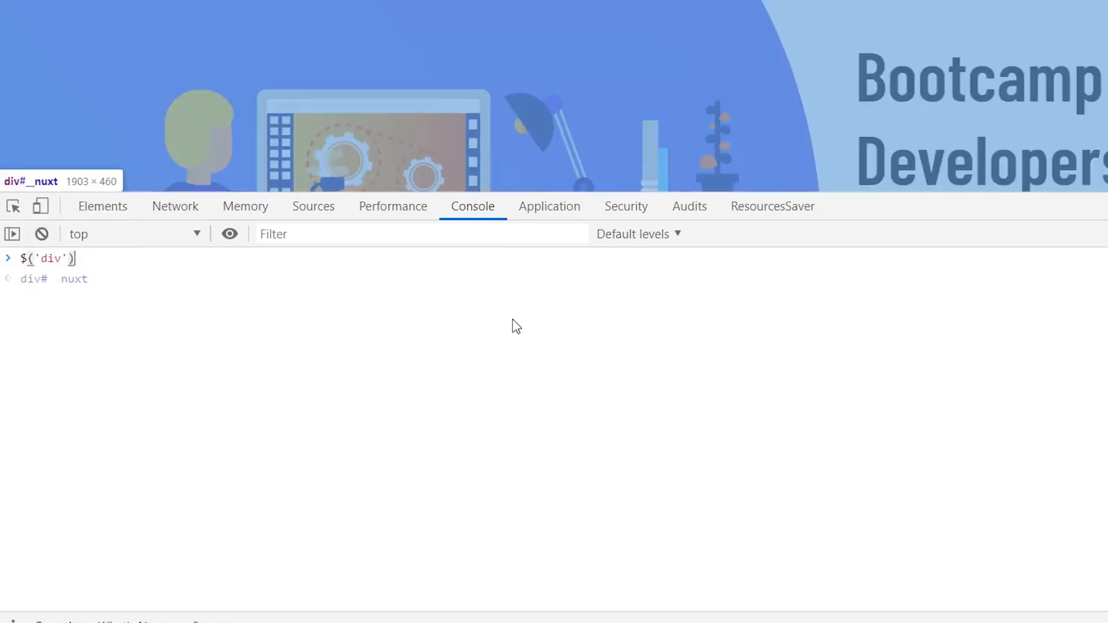
key("Enter")
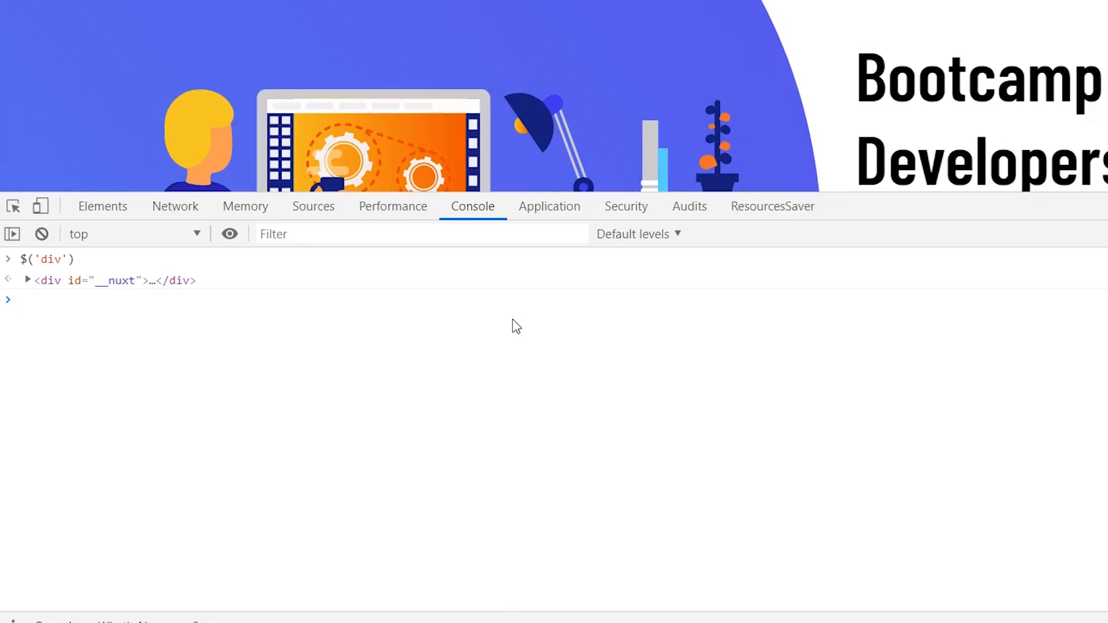
type("document.querySelector('div")
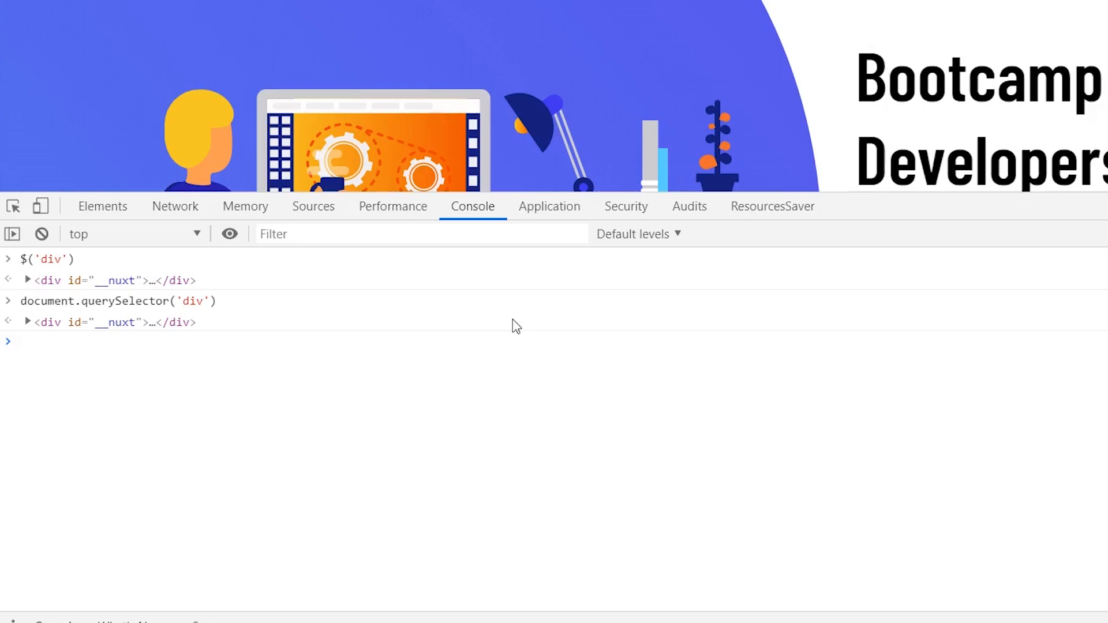
Run $$('div') to list all 15 div elements on the page.
type("$$(")
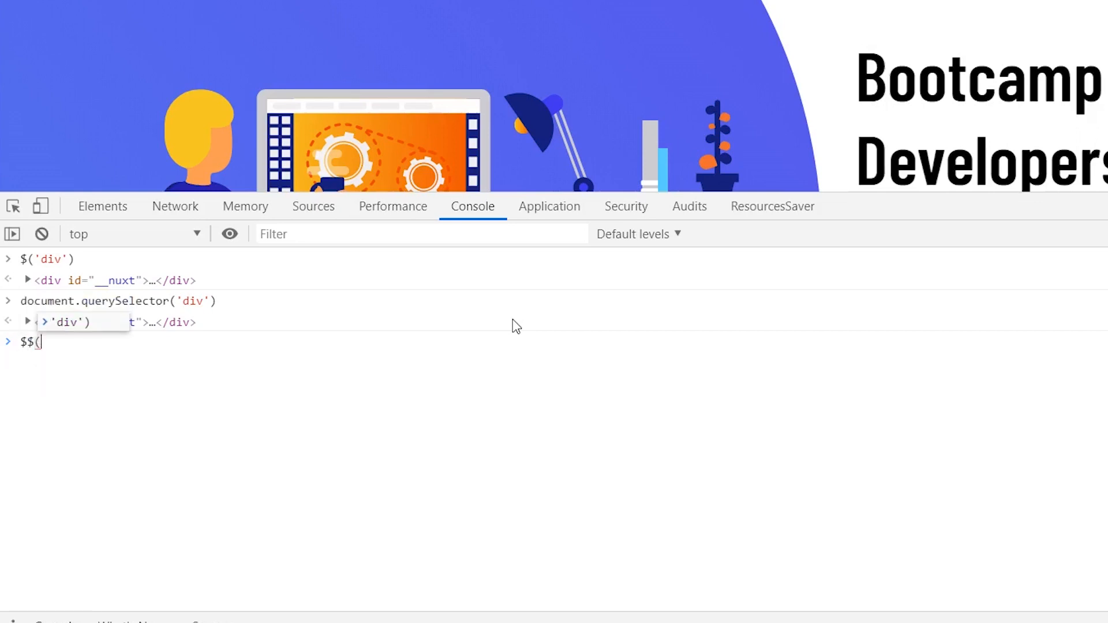
type("'")
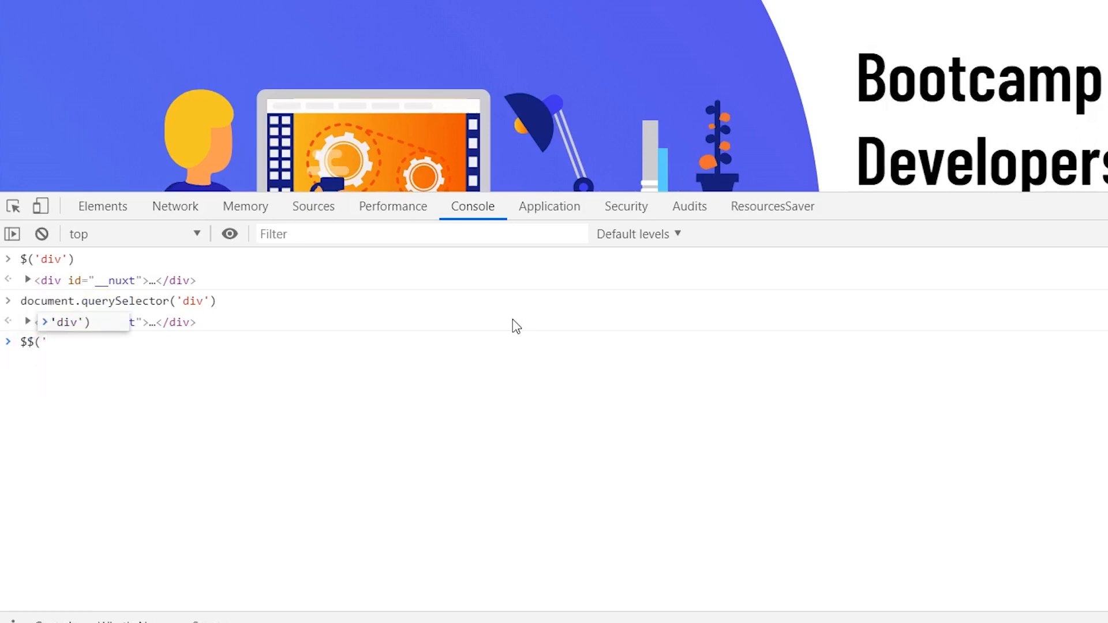
type("div")
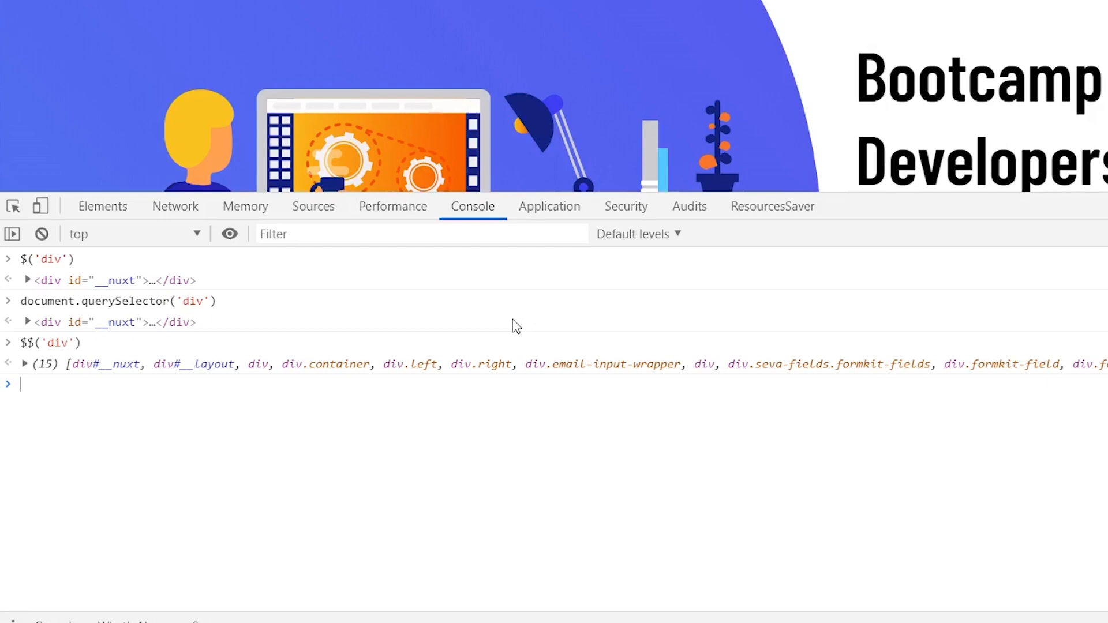
mouse_move(43, 235)
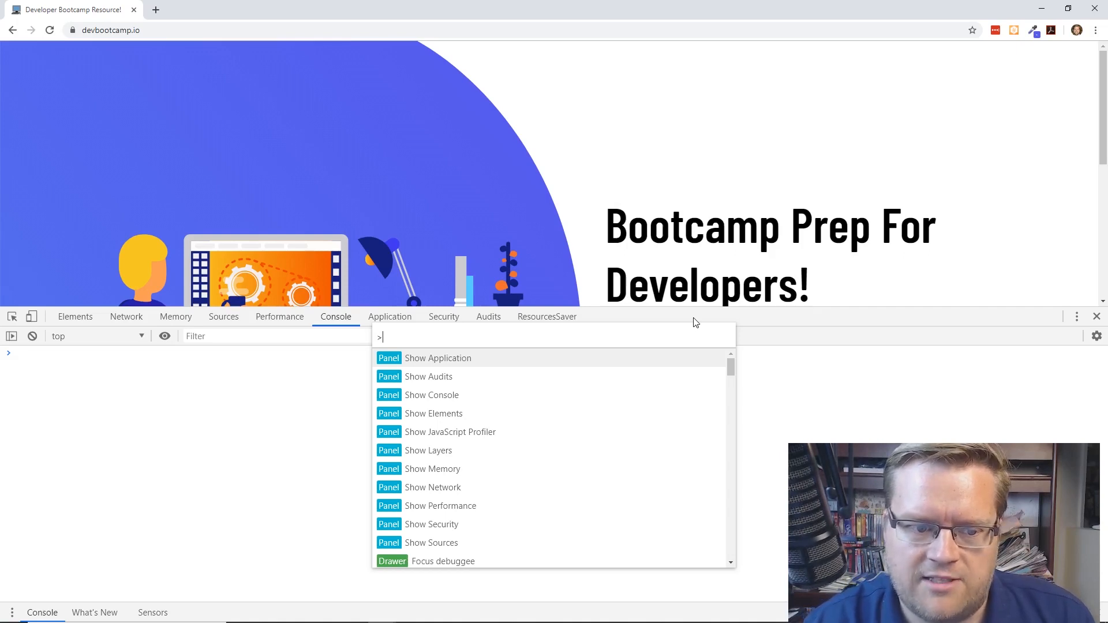
Filter the Command Menu to the screenshot capture commands.
type("screens")
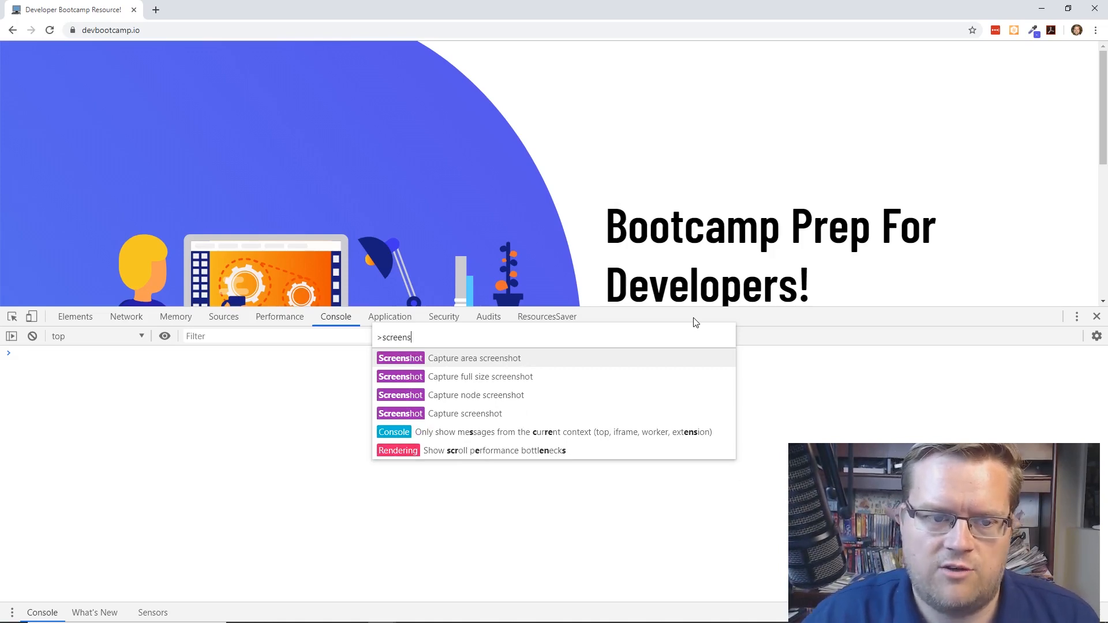
mouse_move(559, 367)
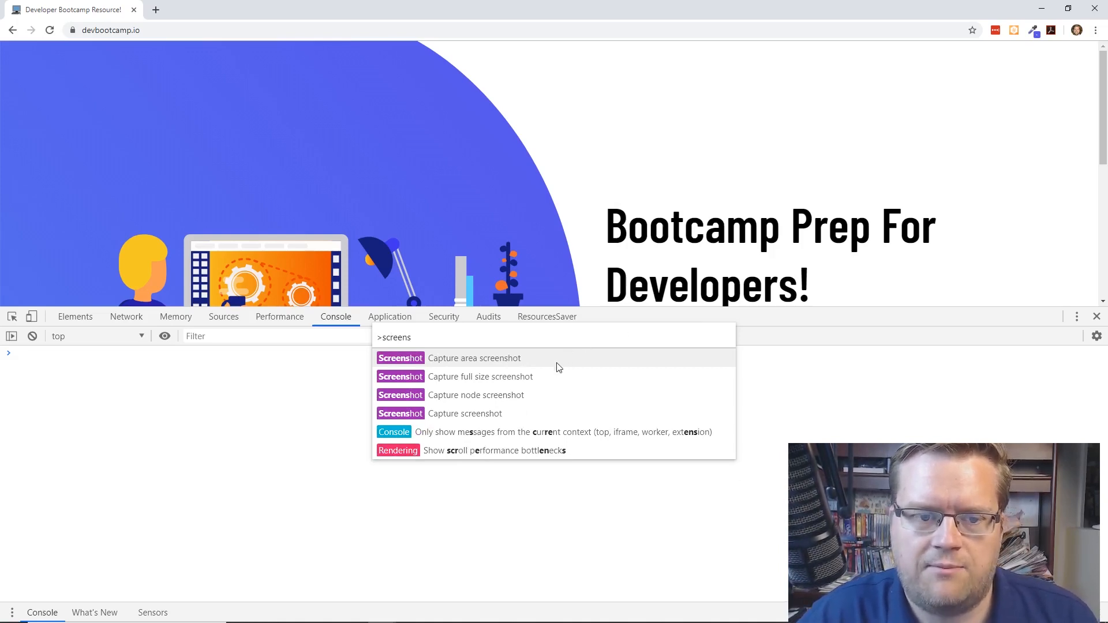
mouse_move(537, 400)
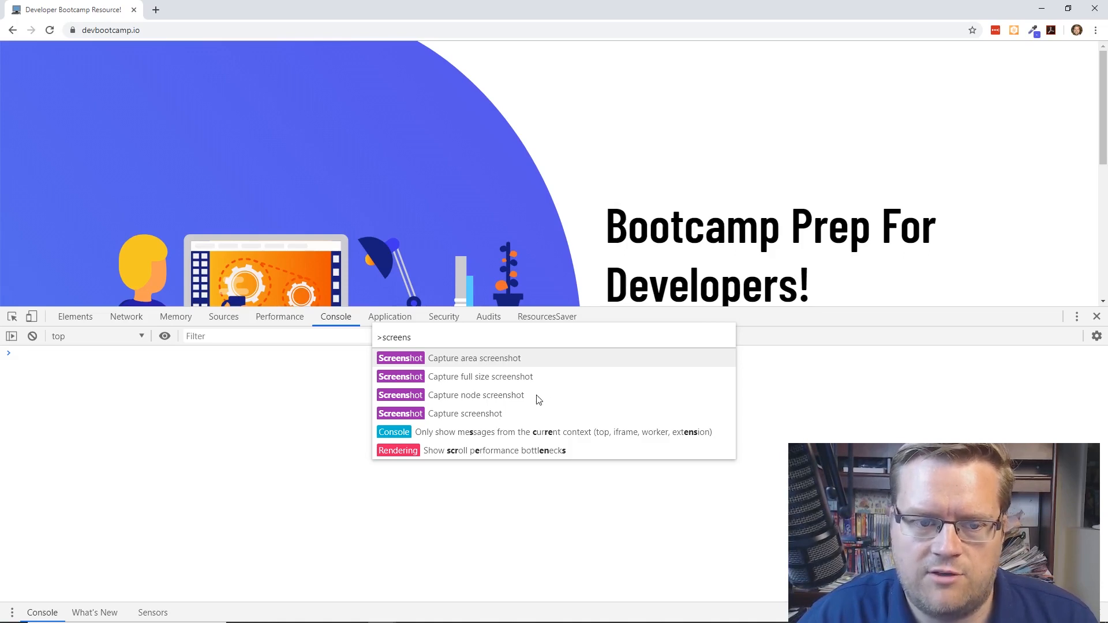
mouse_move(516, 360)
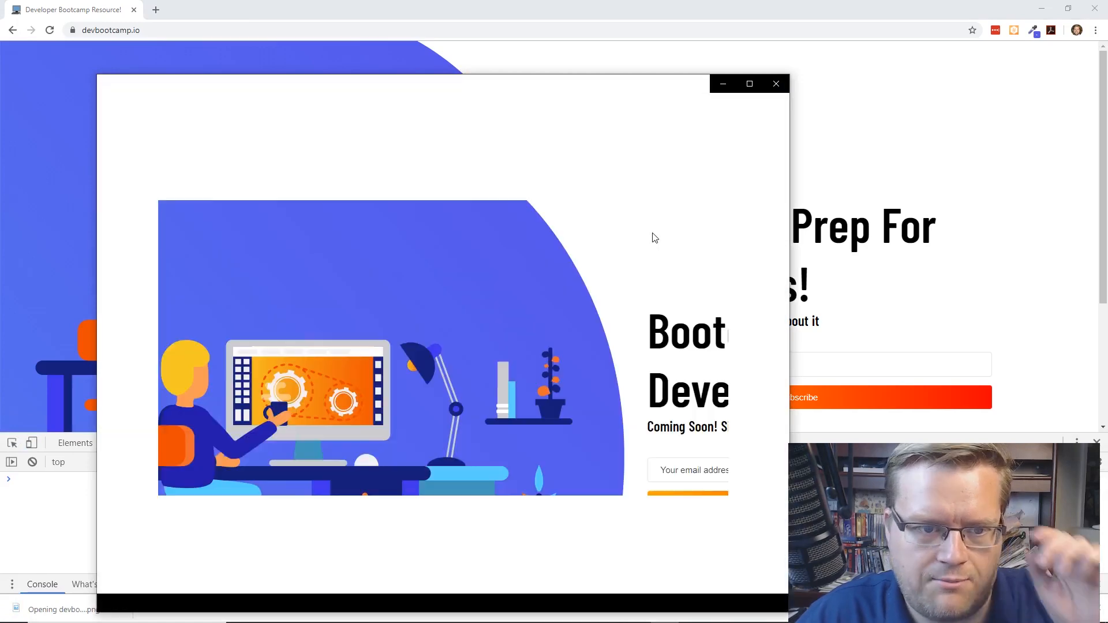
Dismiss the screenshot preview and filter the Command Menu by 'screens' again.
left_click(776, 83)
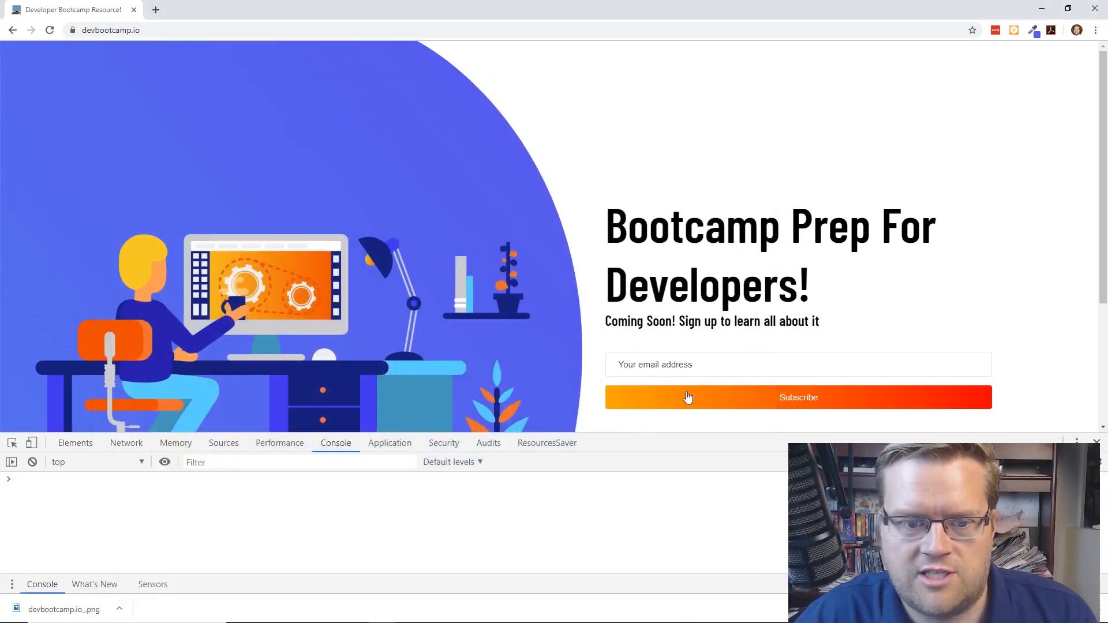
type("s")
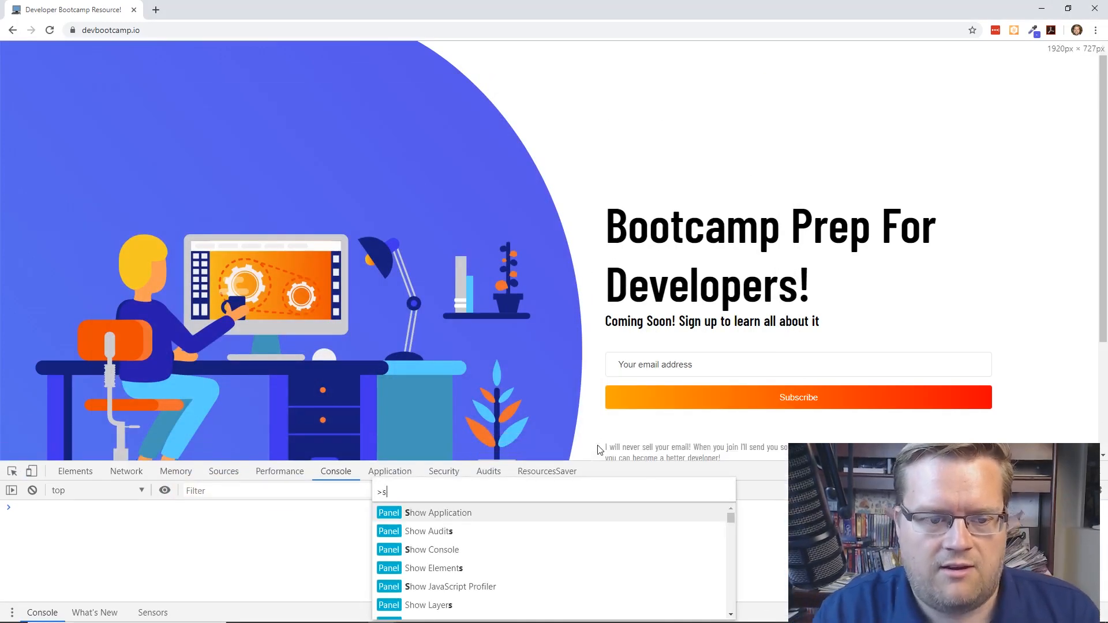
type("creens")
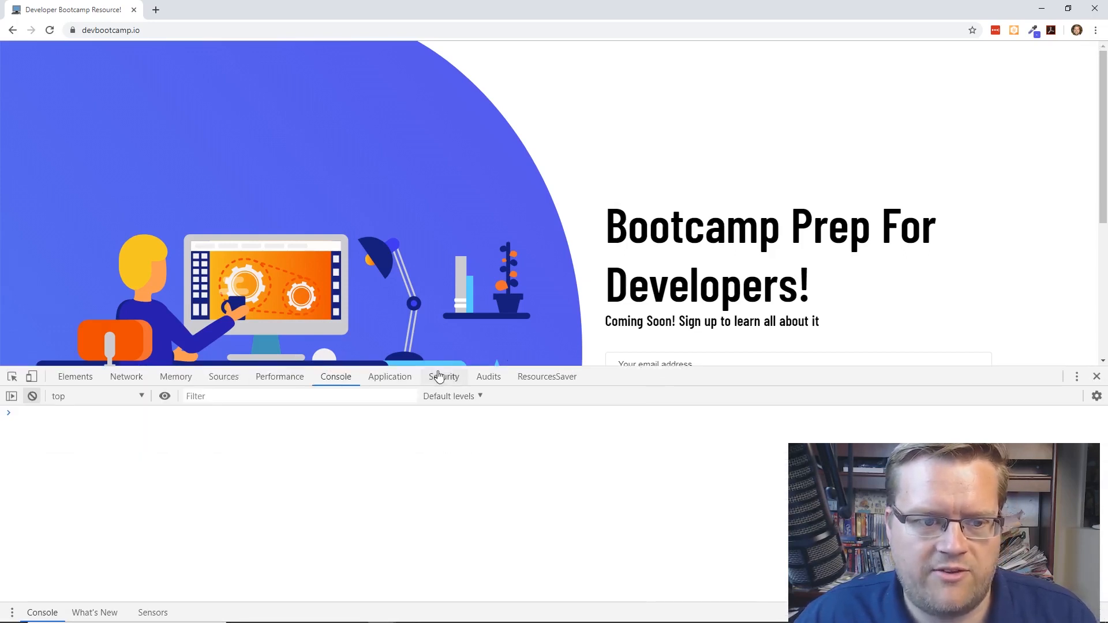
In the Network panel throttle to Fast 3G, clear the request log, then reopen the throttling presets for Offline.
left_click(126, 377)
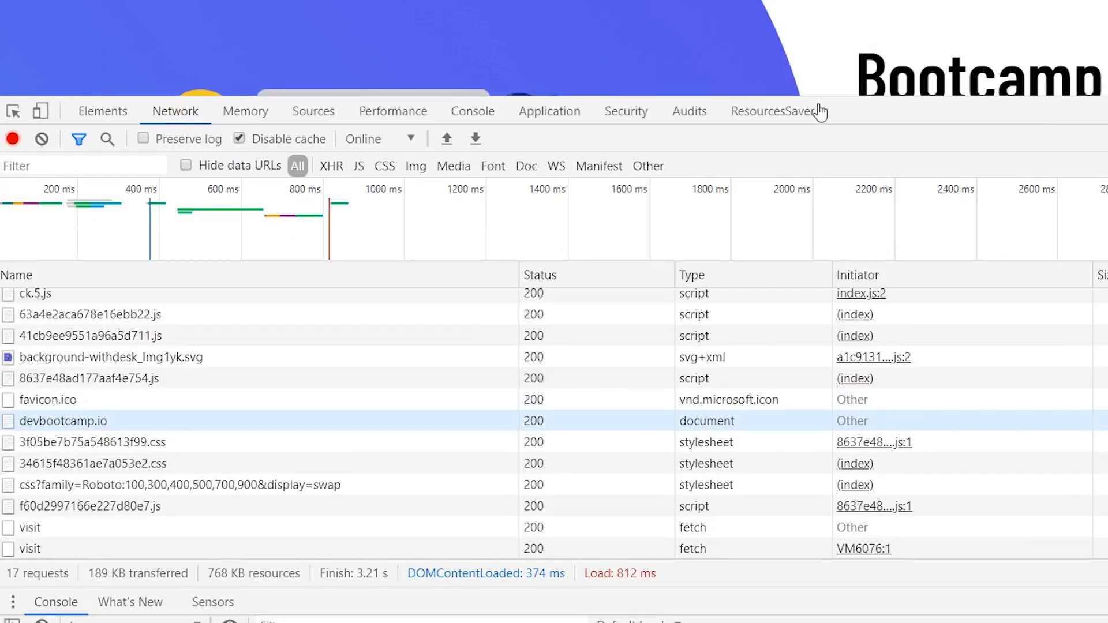
mouse_move(410, 368)
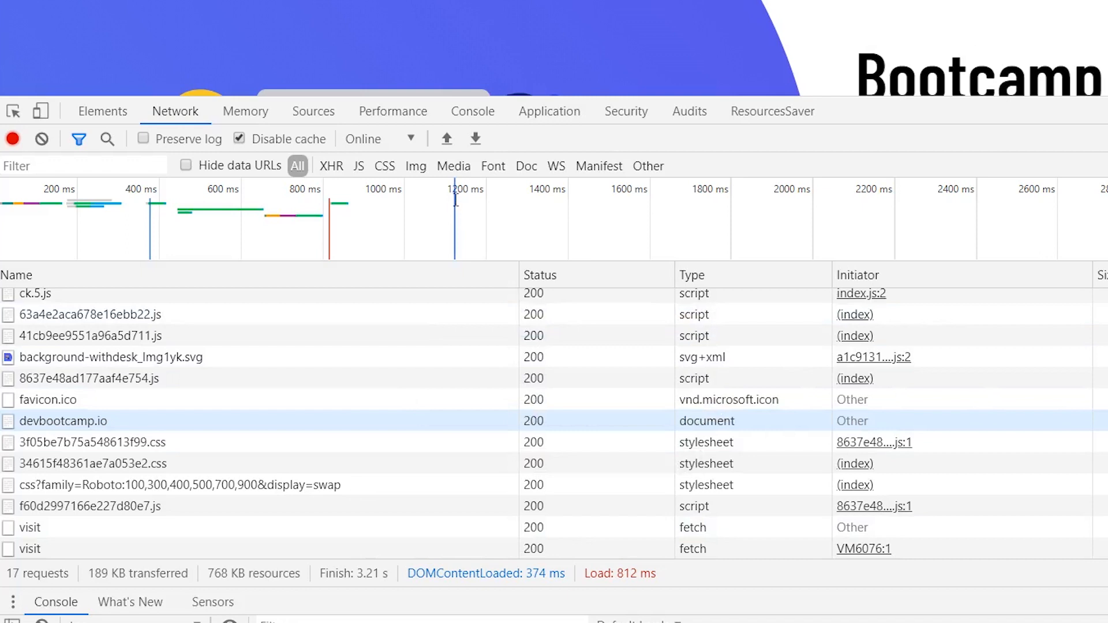
mouse_move(453, 166)
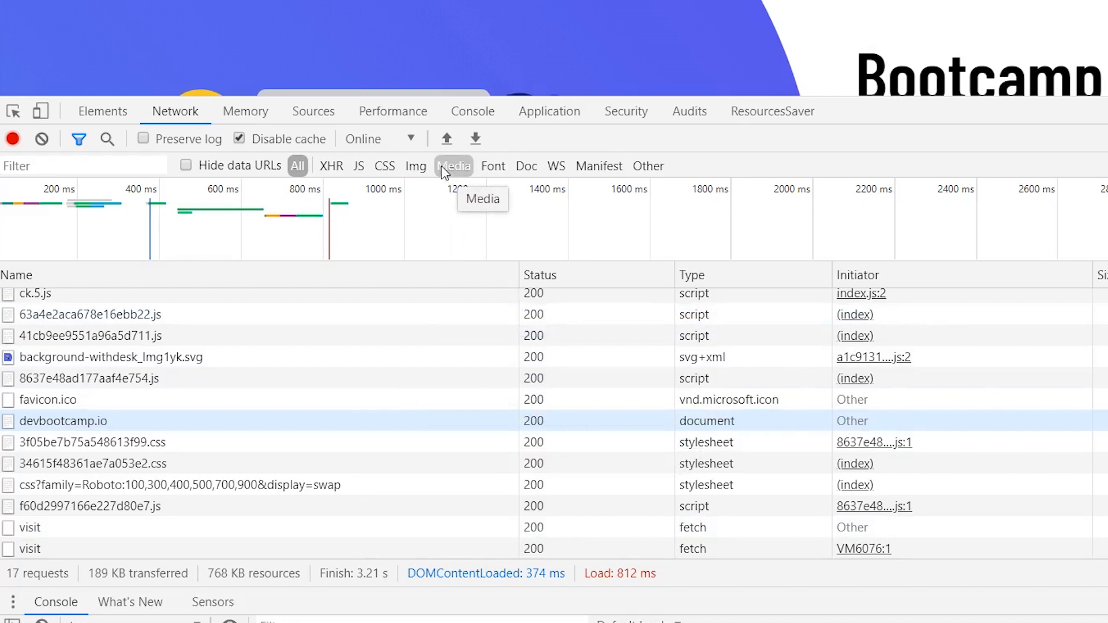
left_click(380, 138)
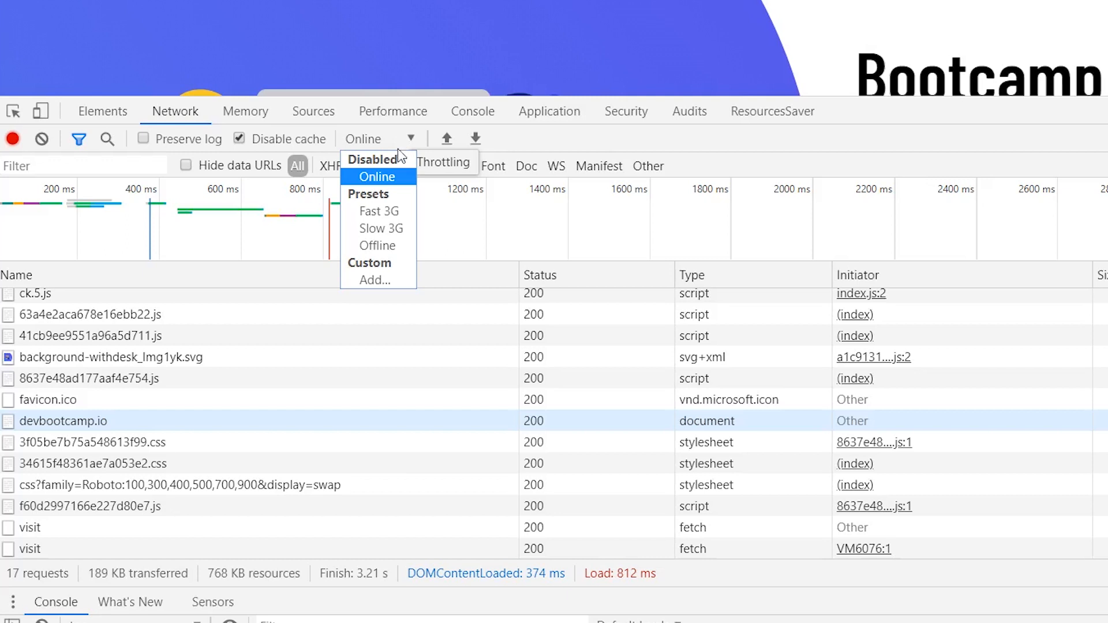
mouse_move(380, 211)
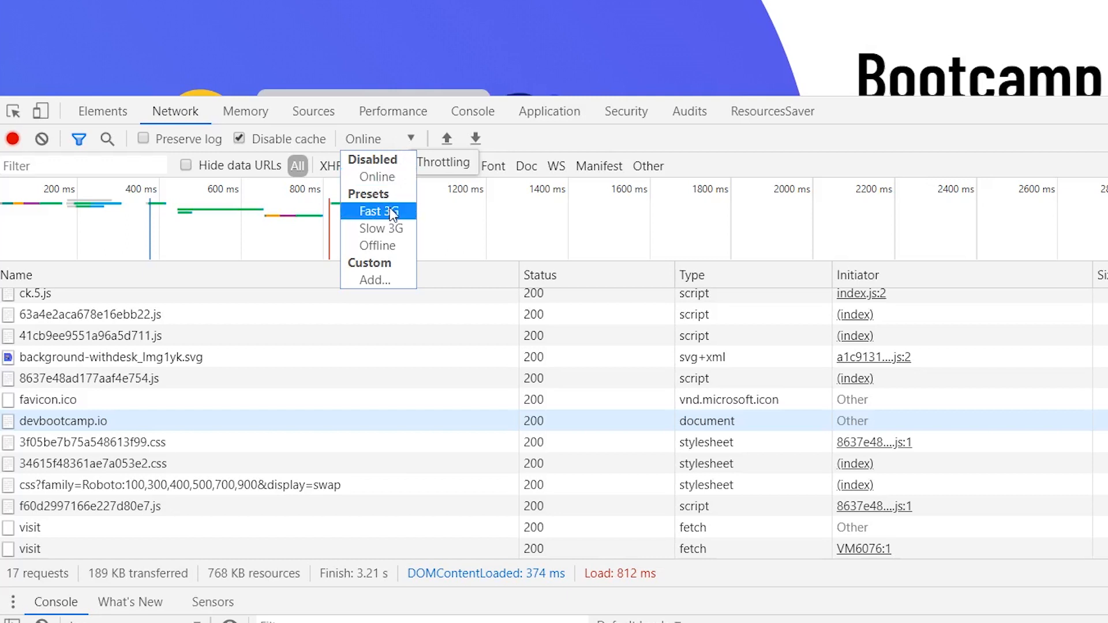
left_click(377, 210)
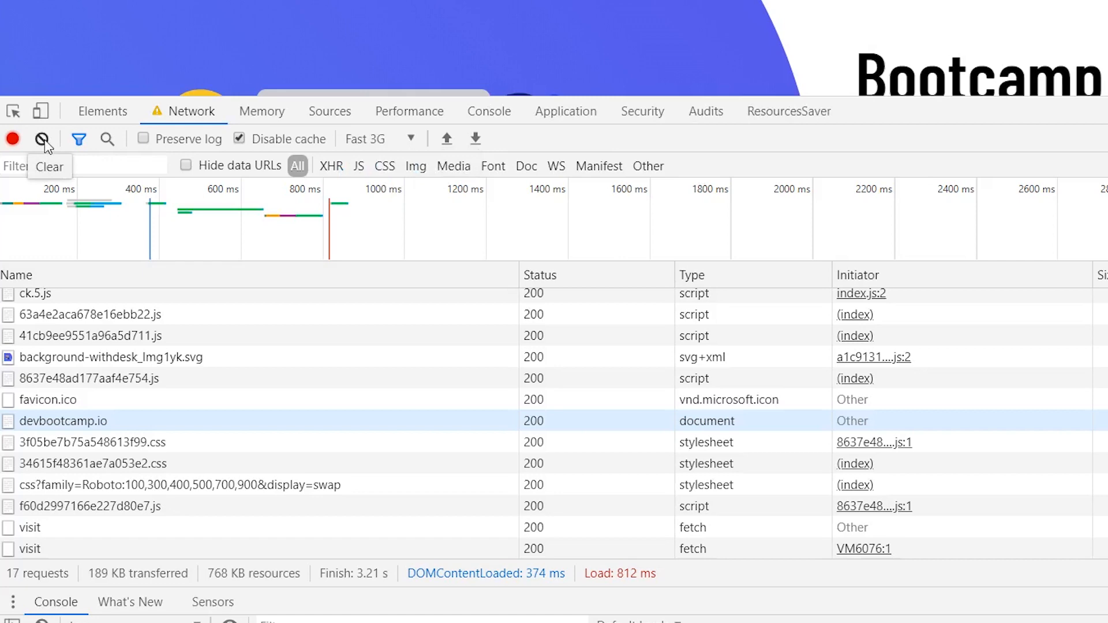
left_click(41, 138)
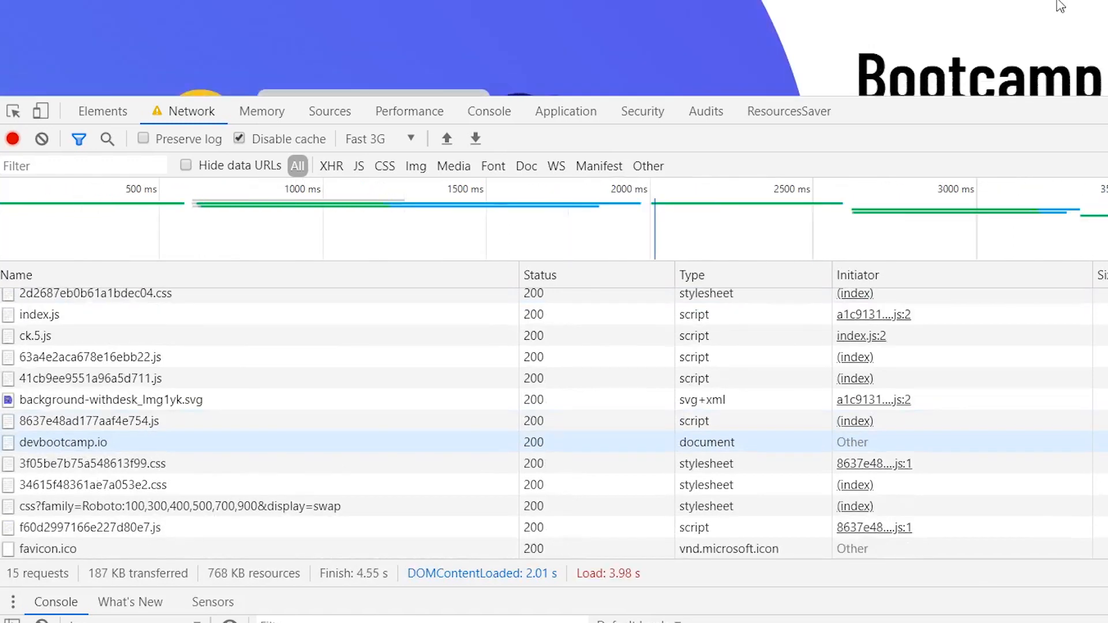
left_click(380, 139)
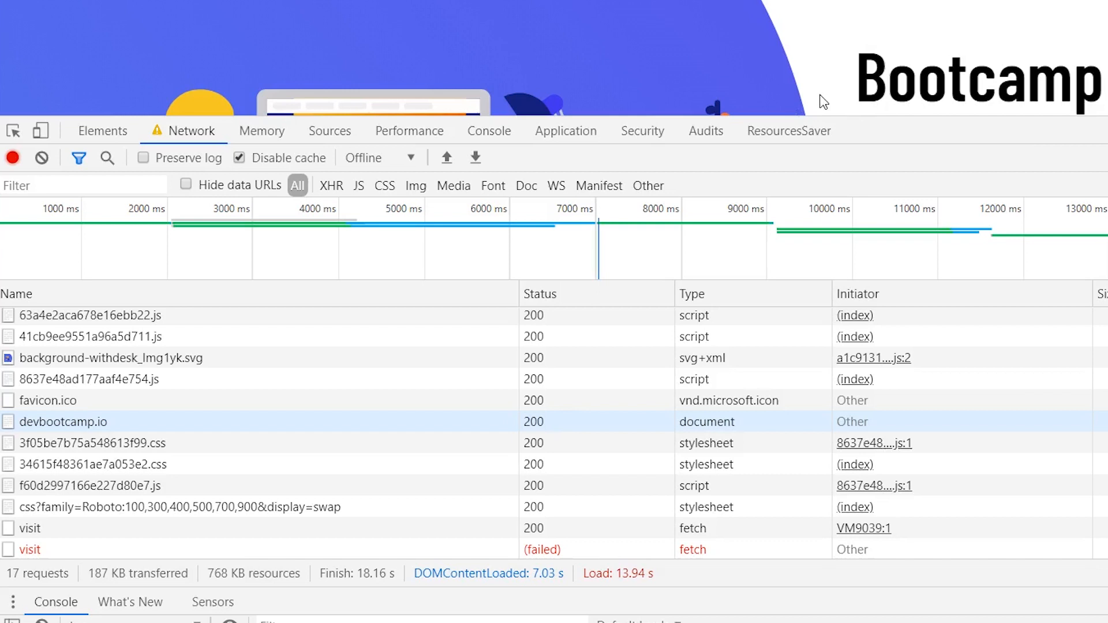
Enable Preserve log and view the offline fetch errors in the Console.
left_click(143, 158)
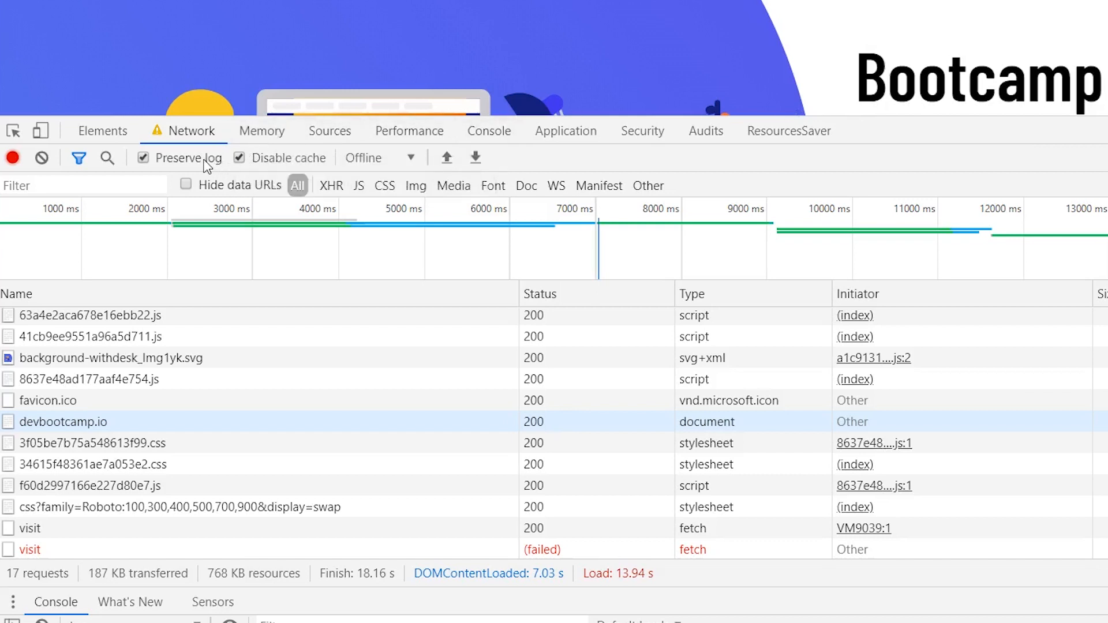
left_click(143, 158)
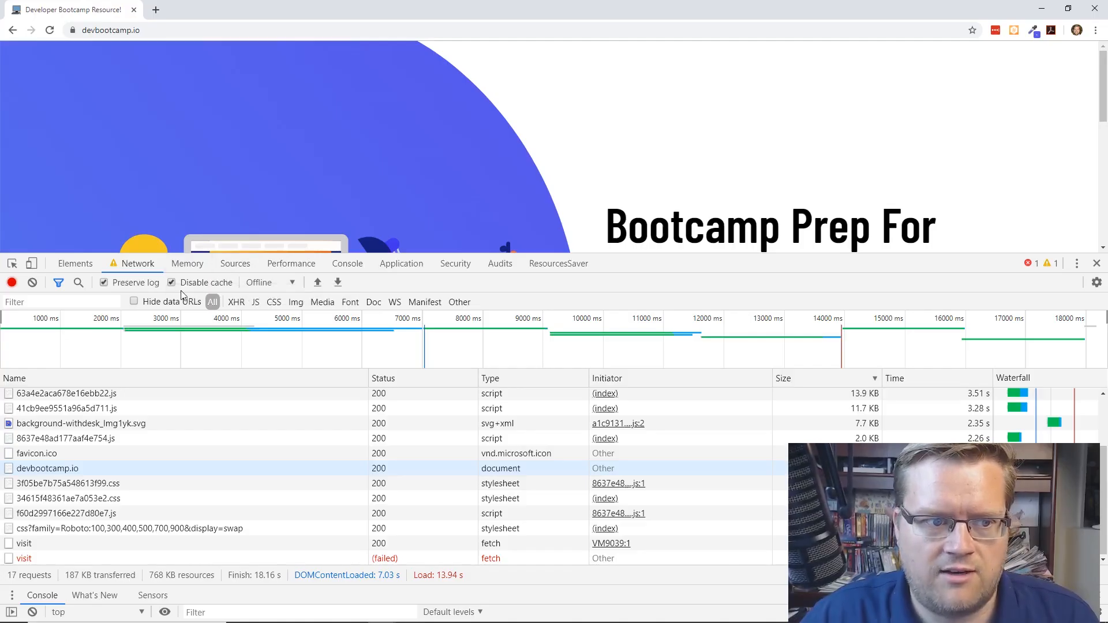
left_click(347, 263)
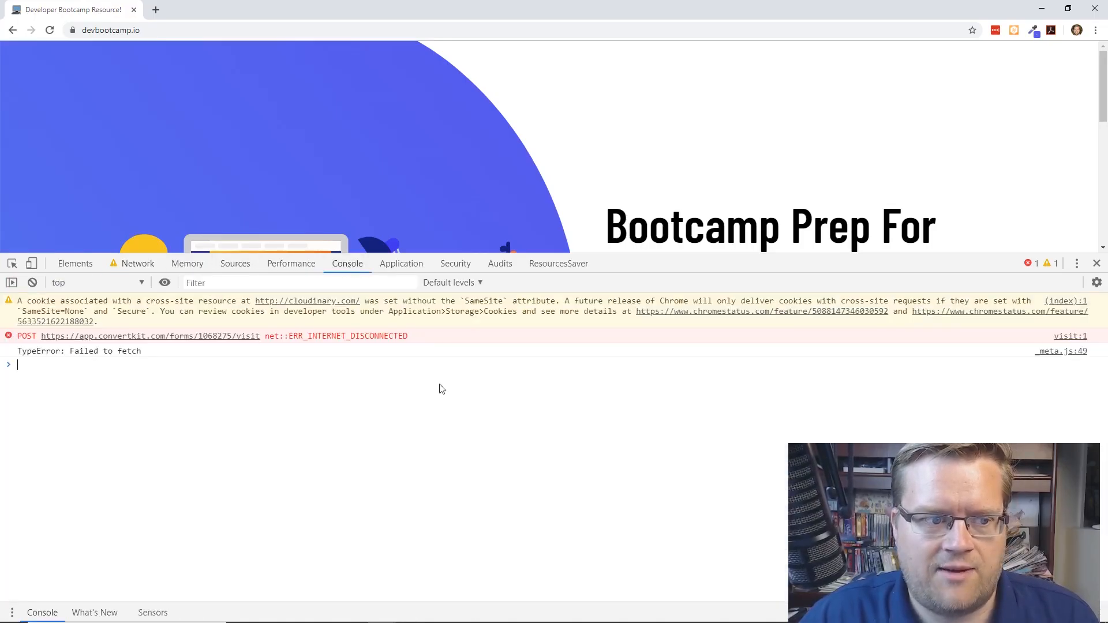
mouse_move(662, 159)
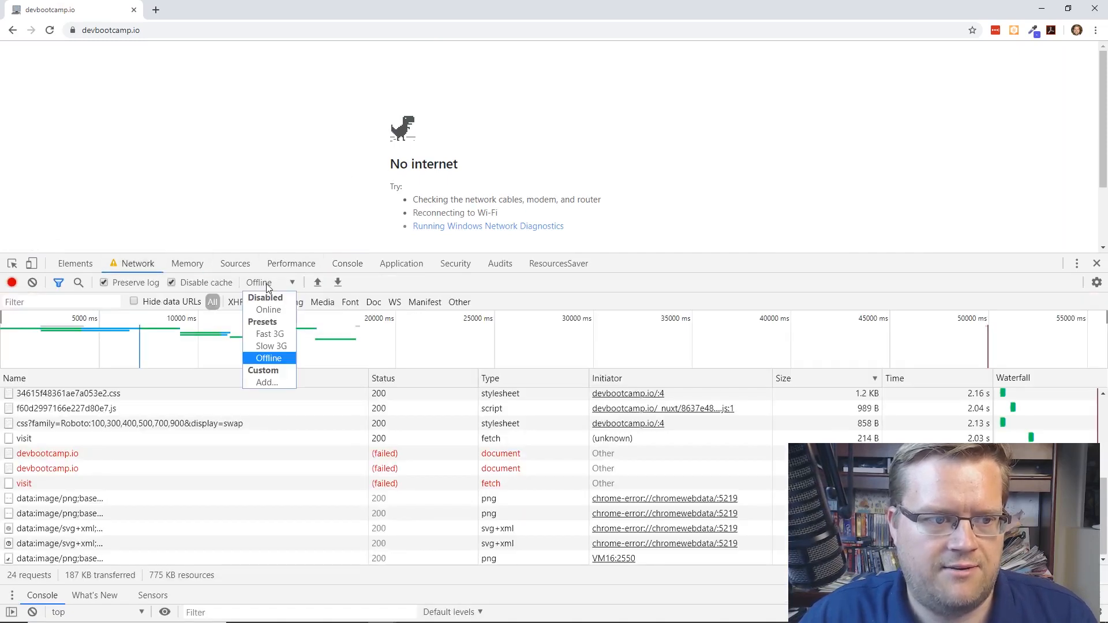
Switch throttling to Slow 3G, reload, and watch the 59 preserved requests arrive while glancing at the Console.
left_click(270, 345)
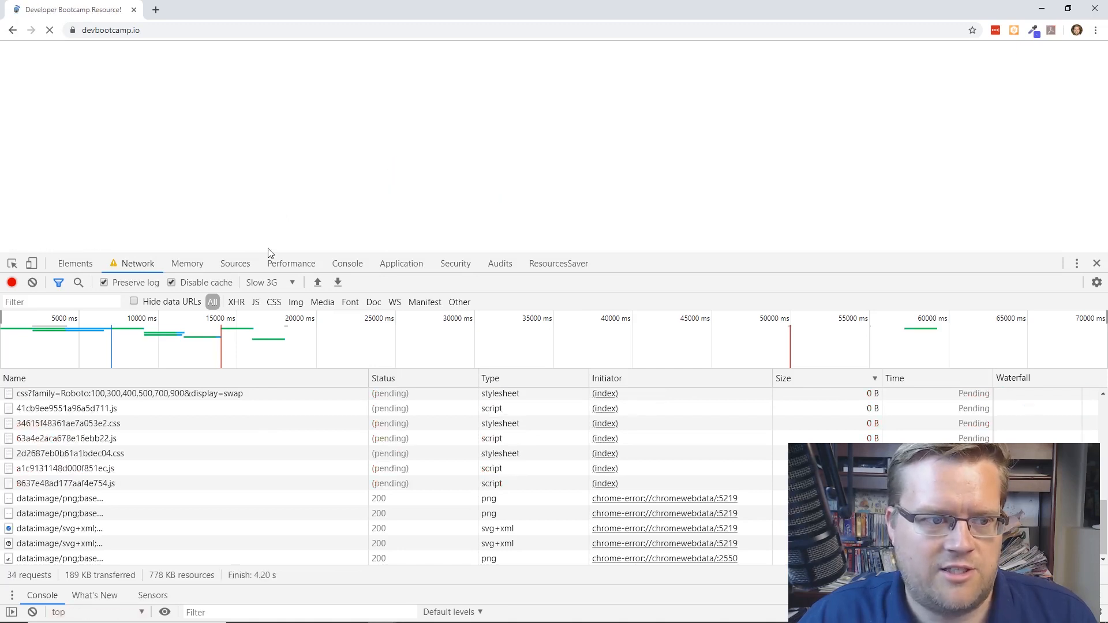
left_click(347, 263)
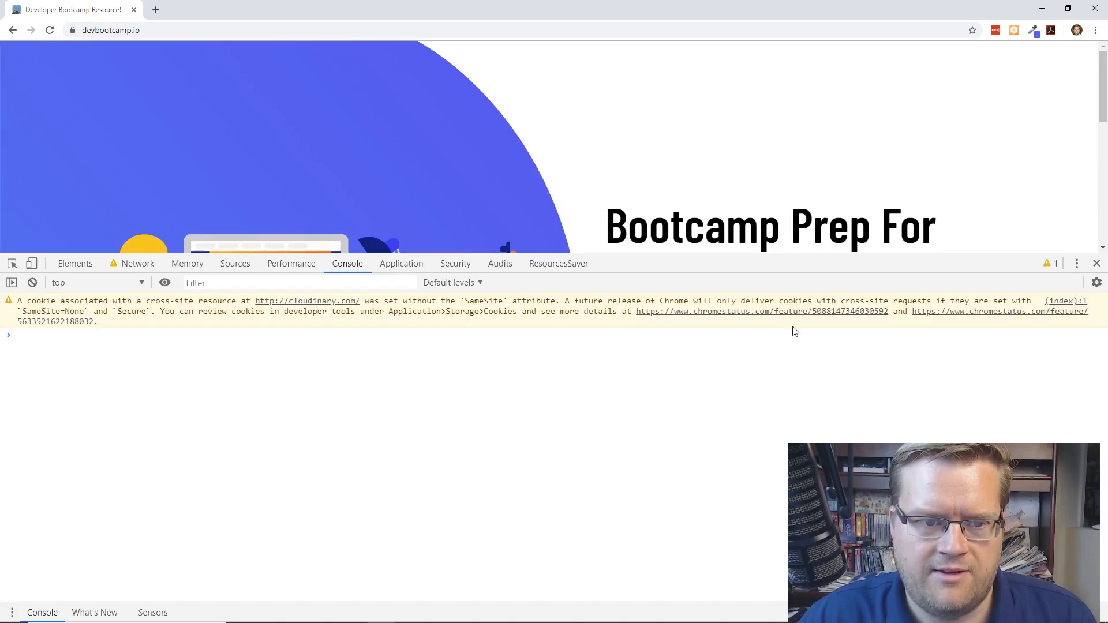
mouse_move(515, 369)
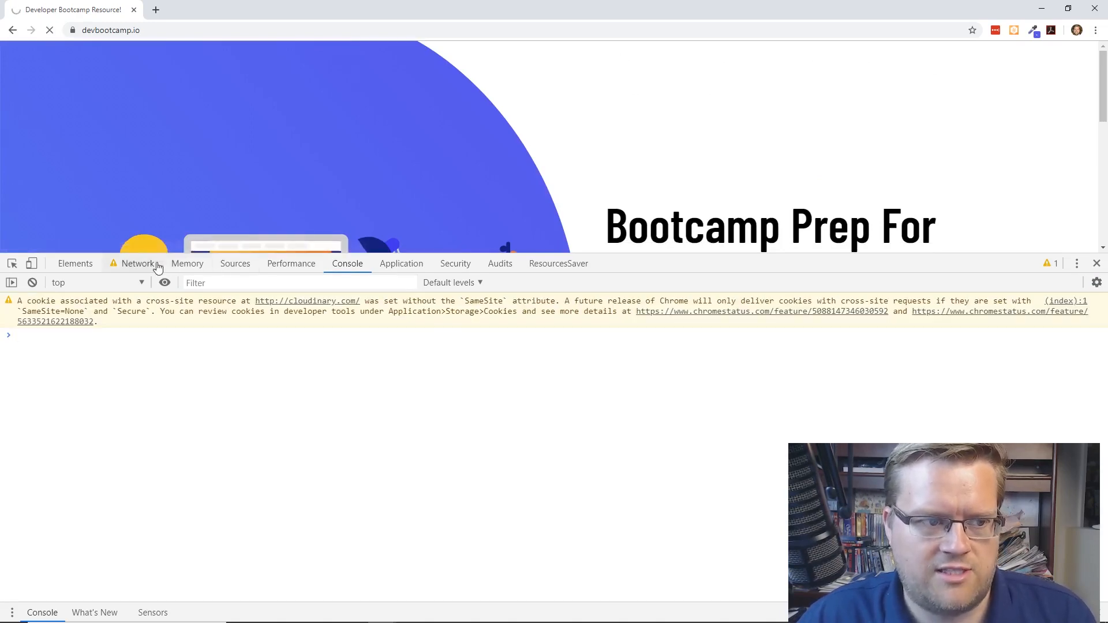
left_click(138, 263)
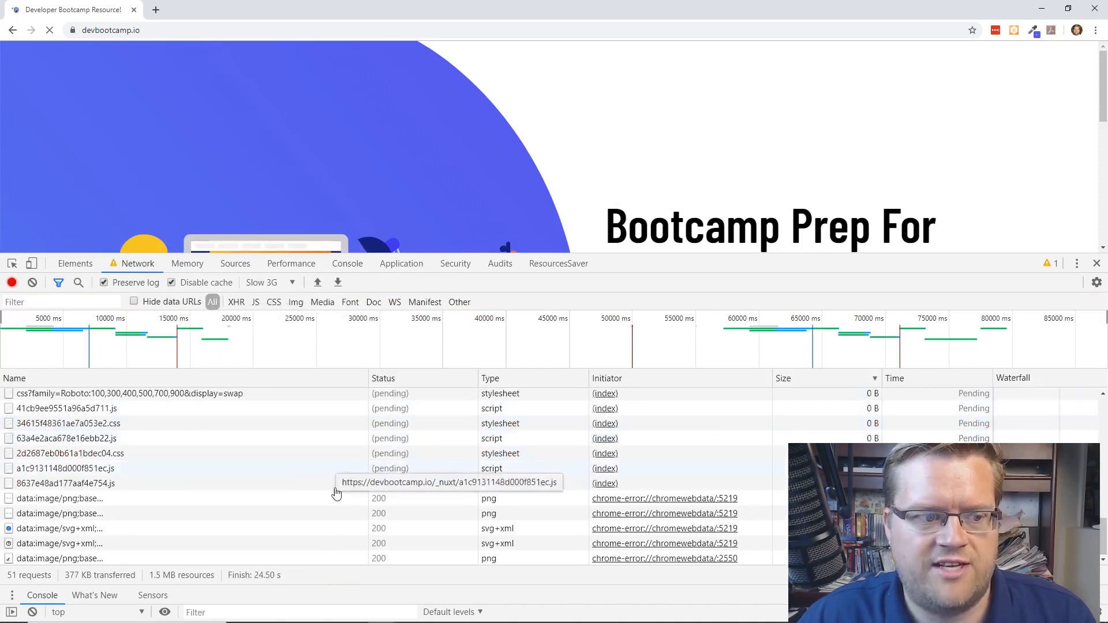
left_click(348, 263)
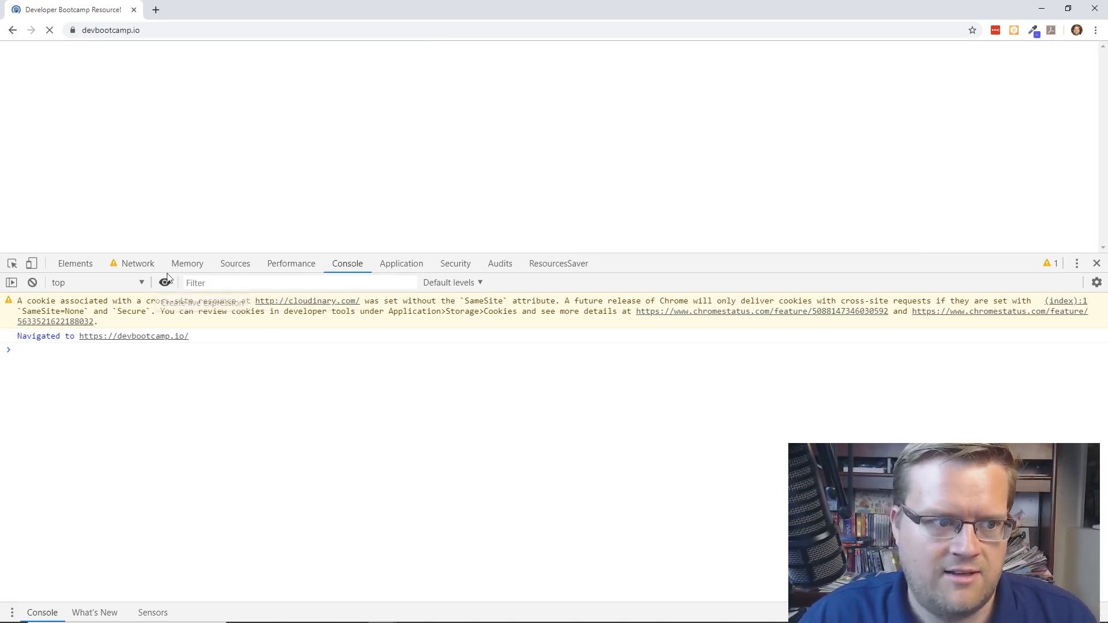
left_click(137, 263)
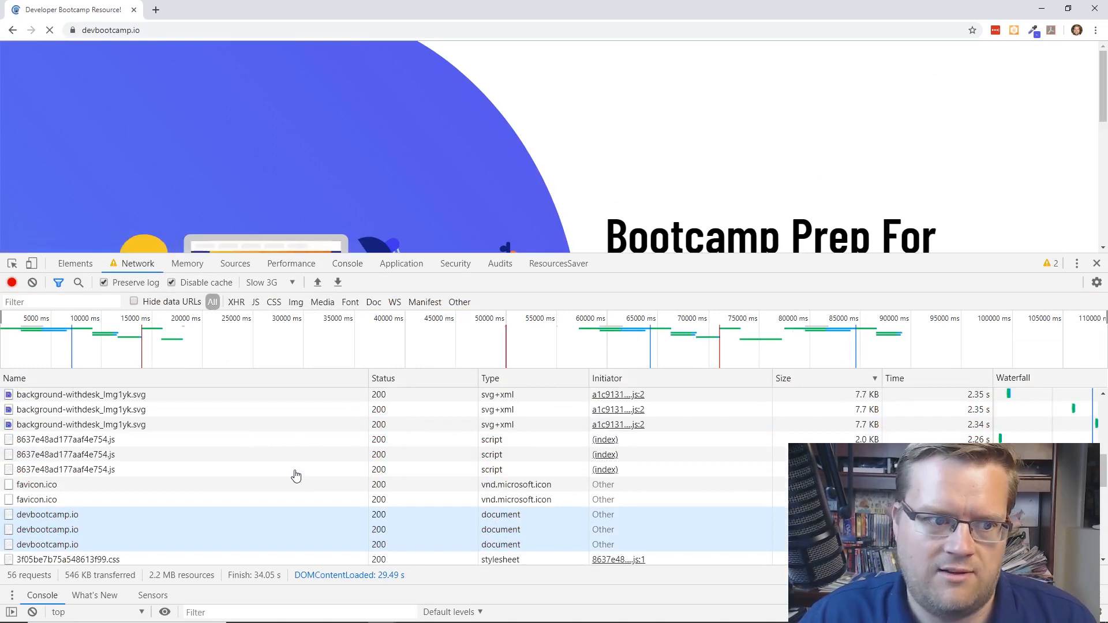
left_click(66, 455)
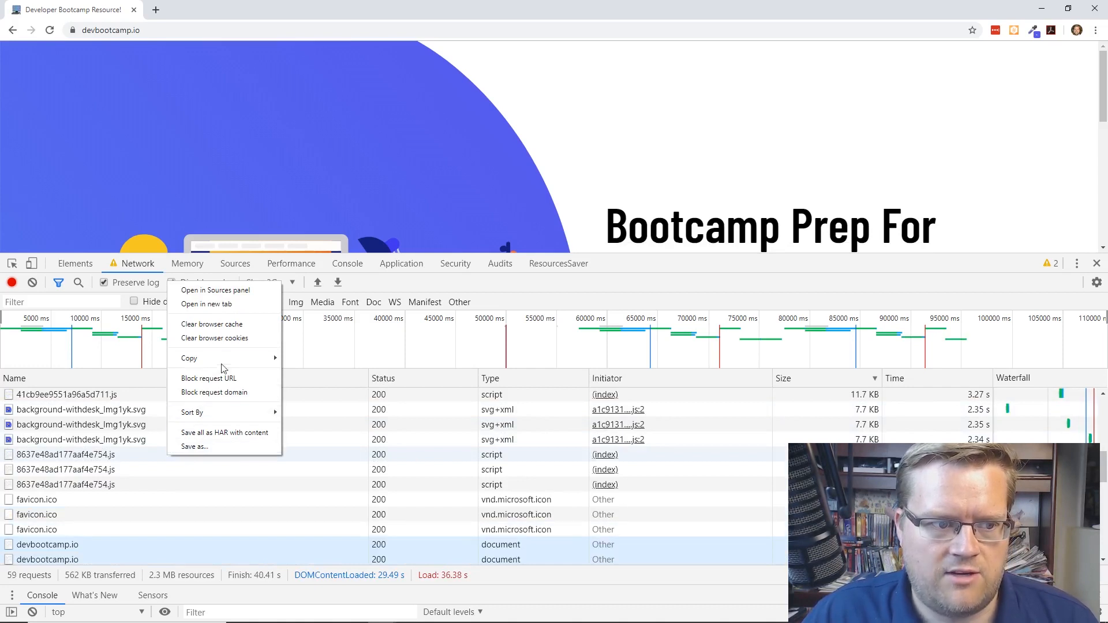
mouse_move(190, 358)
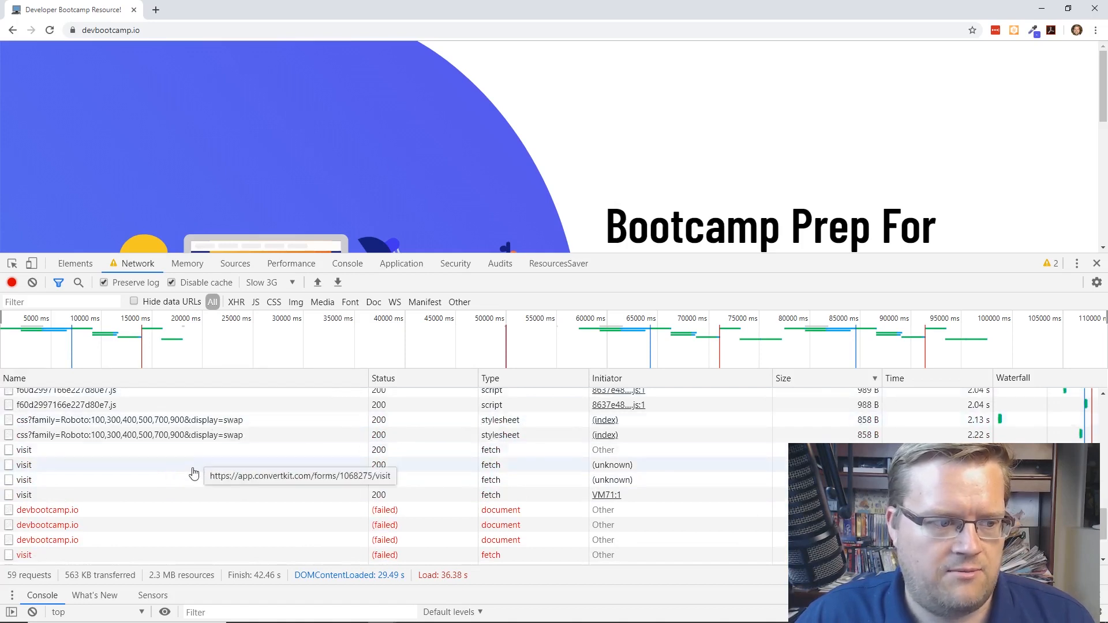
Copy all requests as cURL (cmd), scroll the pasted commands in the Console, then clear them.
right_click(23, 464)
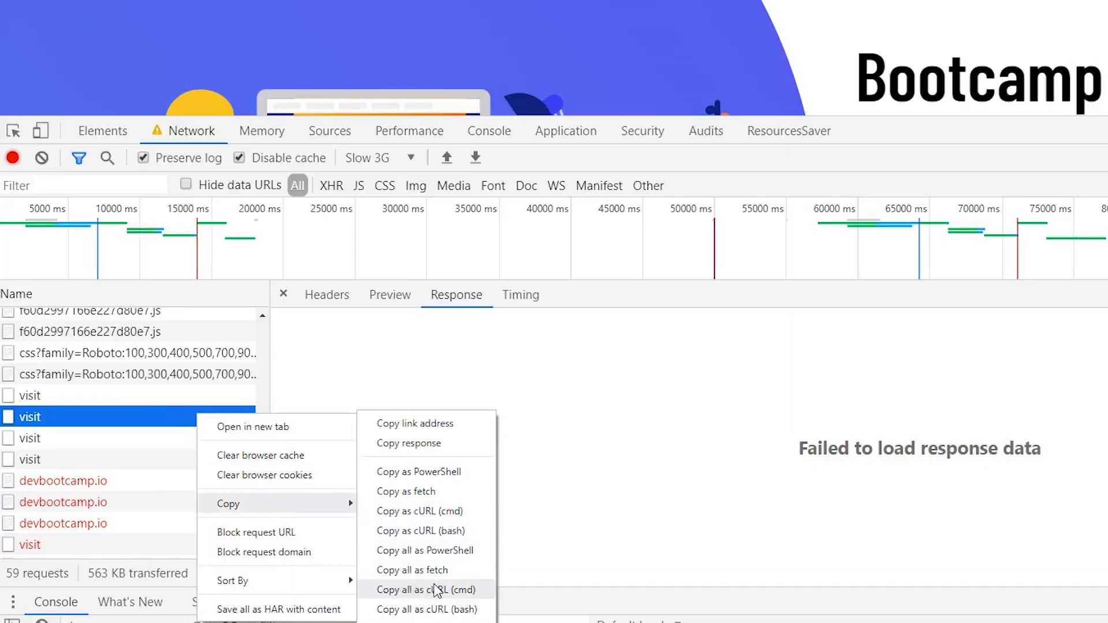
mouse_move(451, 607)
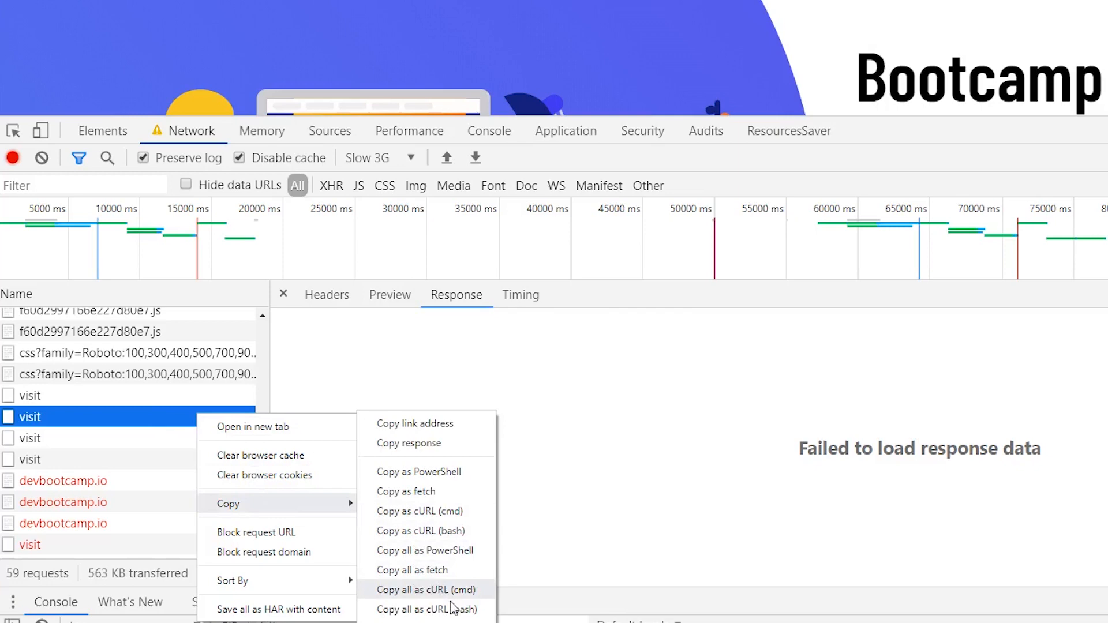
left_click(425, 590)
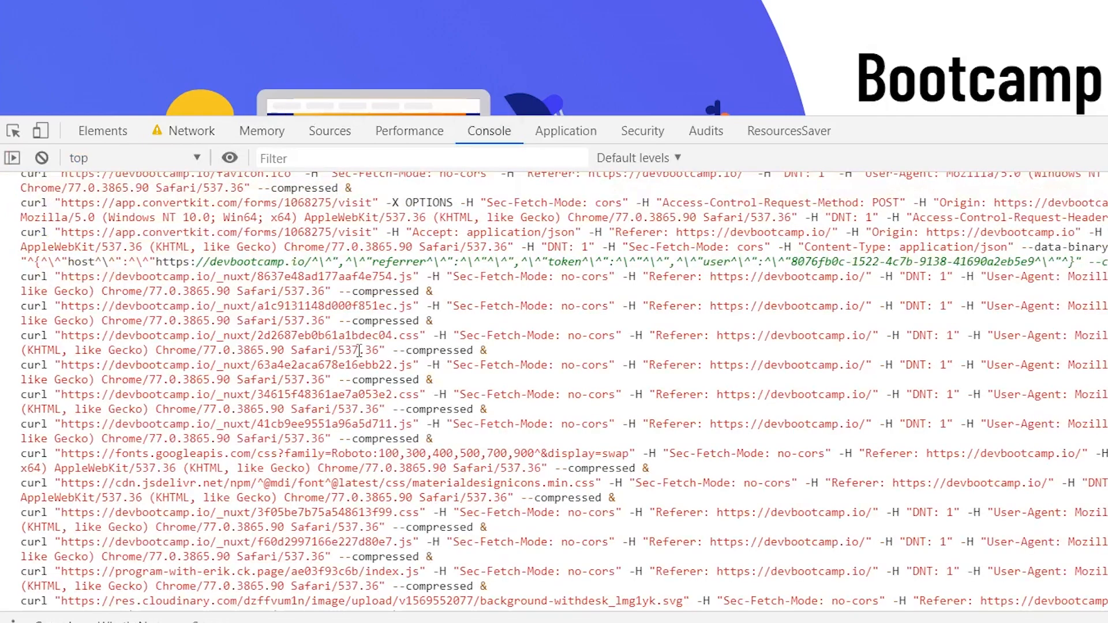
scroll("down", 3)
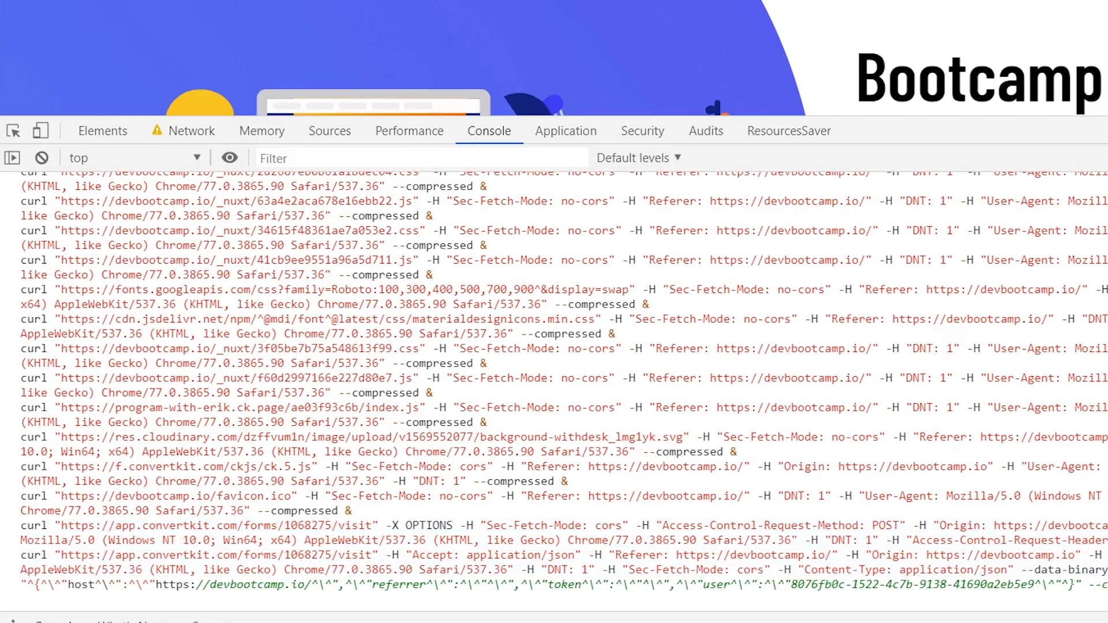
scroll("down", 3)
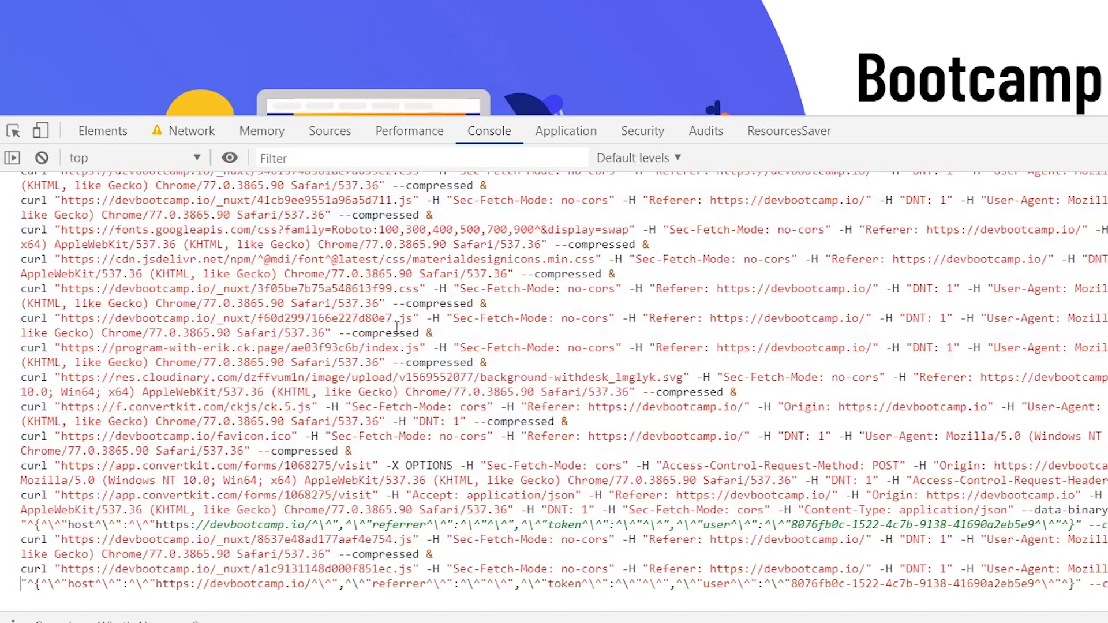
right_click(665, 348)
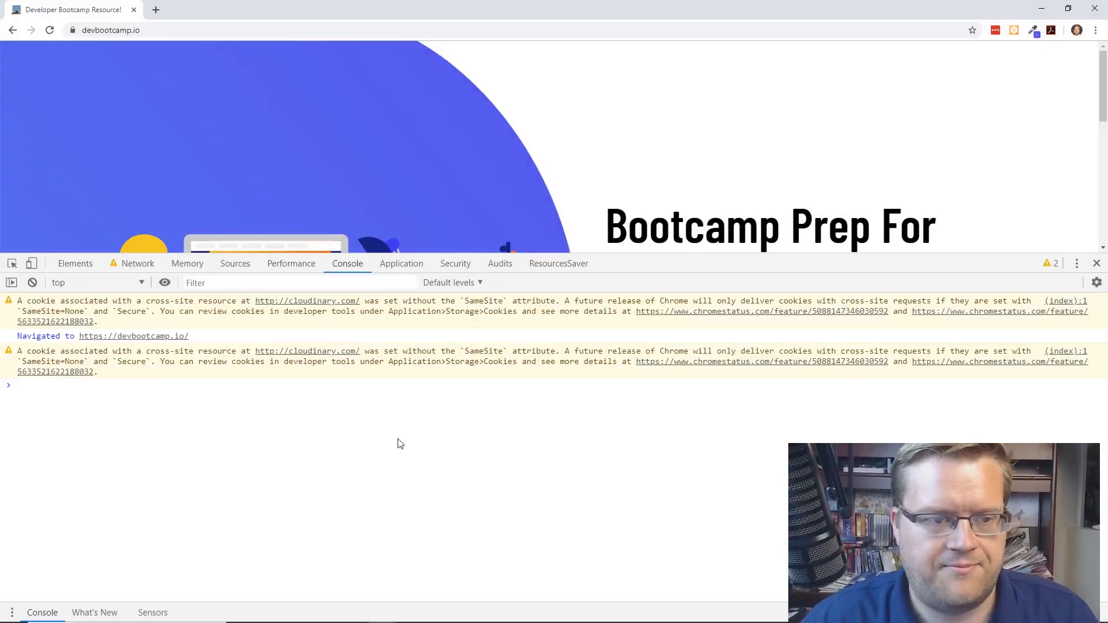
mouse_move(347, 263)
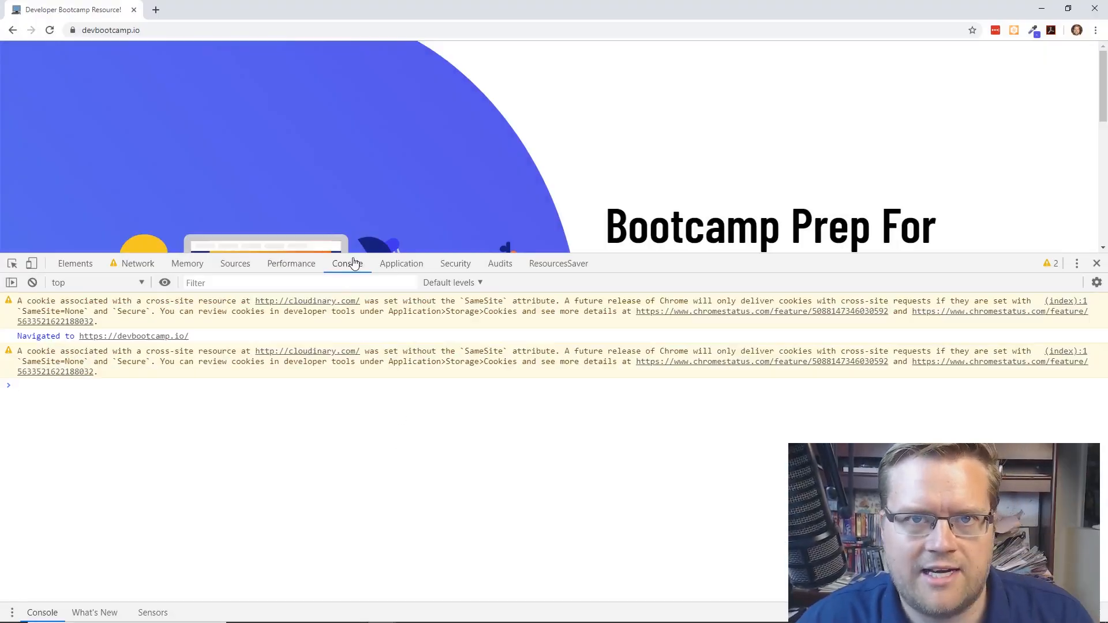
mouse_move(291, 263)
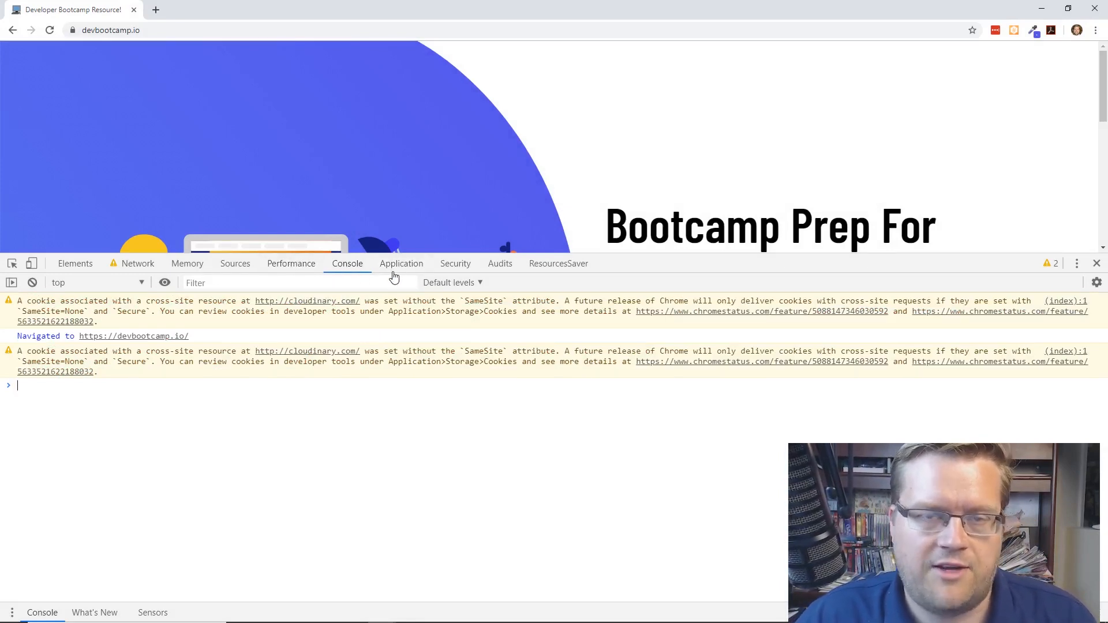
mouse_move(235, 263)
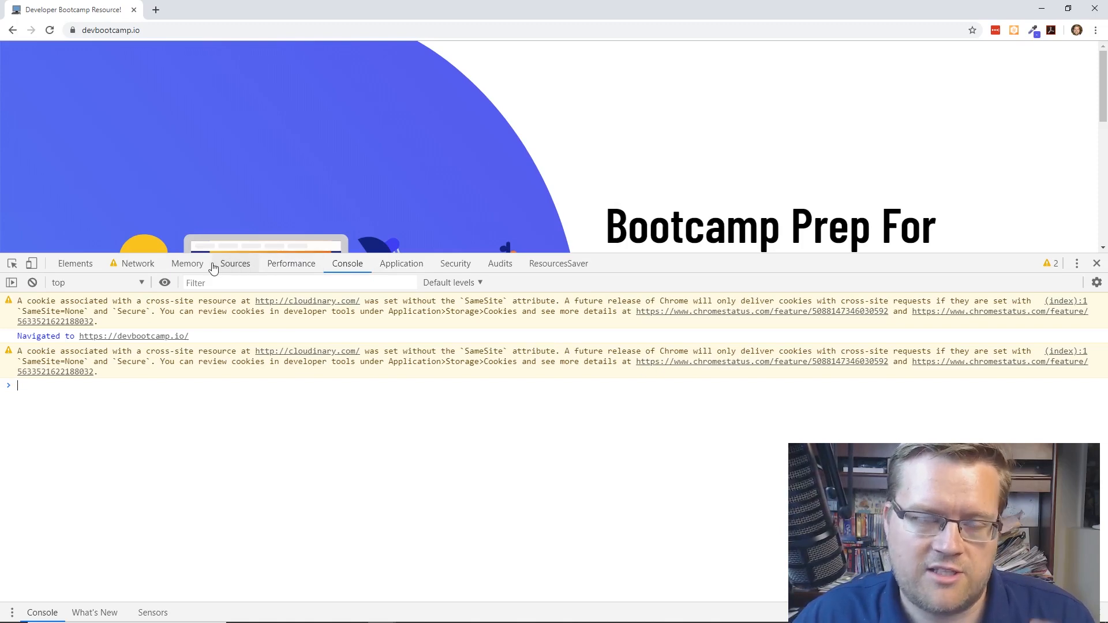
Return to the Network panel's request log.
left_click(269, 282)
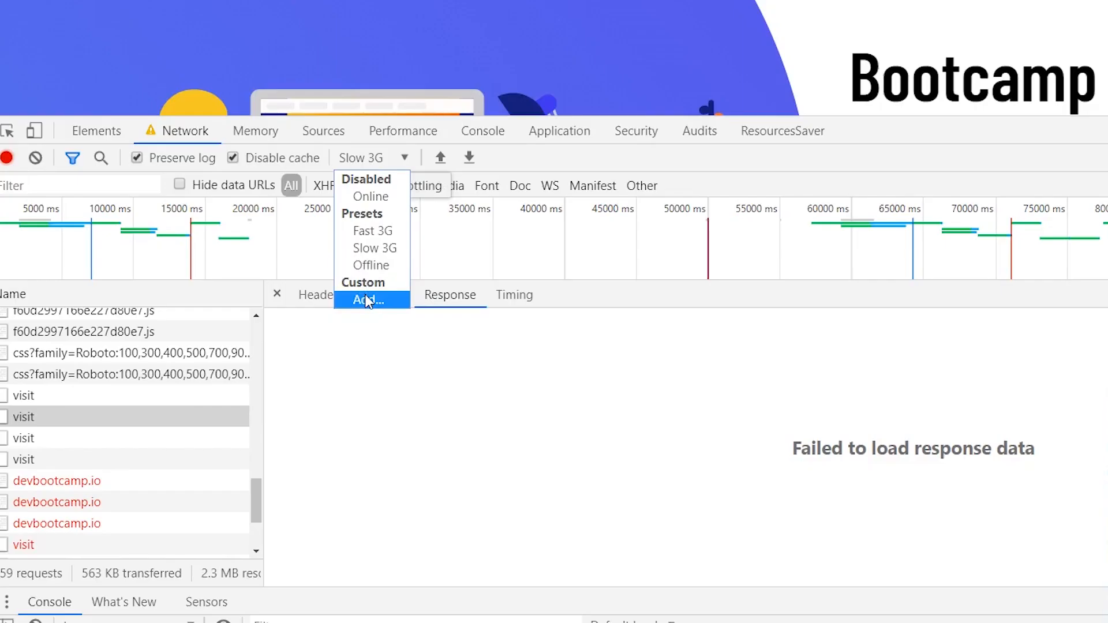
Add a throttling profile 'cust' with 10 kb/s down and up and 500 ms latency, then check it in the presets.
left_click(366, 300)
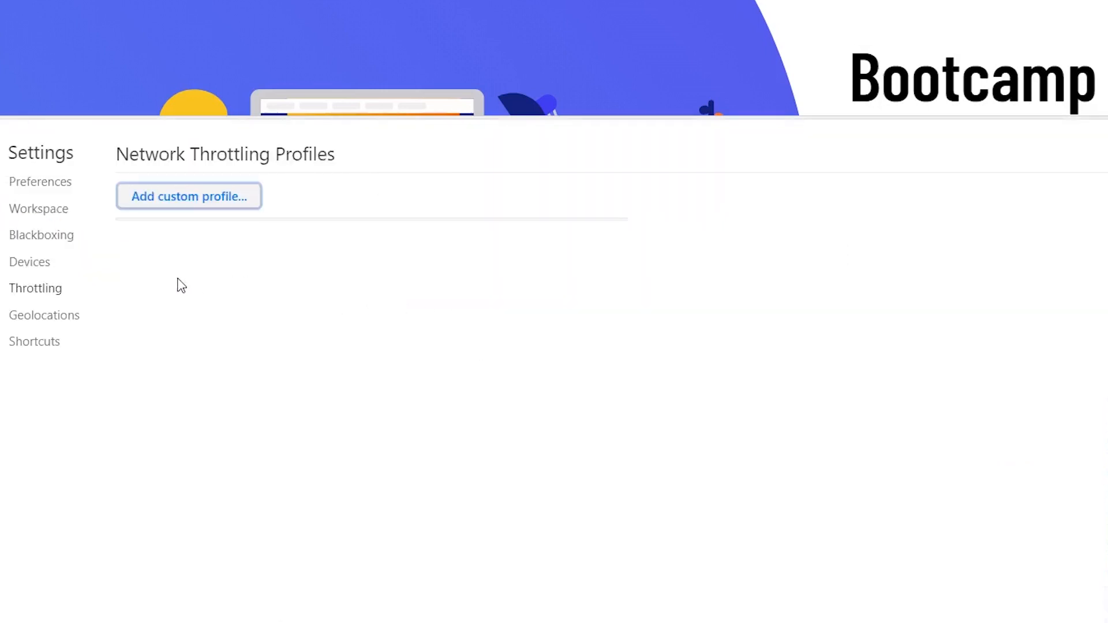
left_click(188, 197)
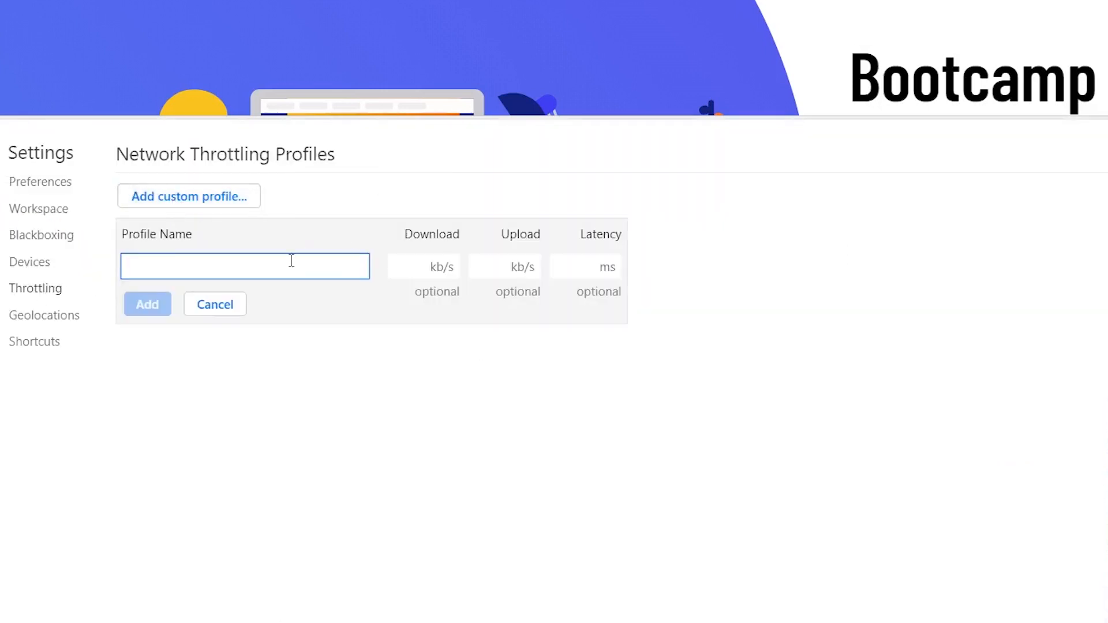
type("custom")
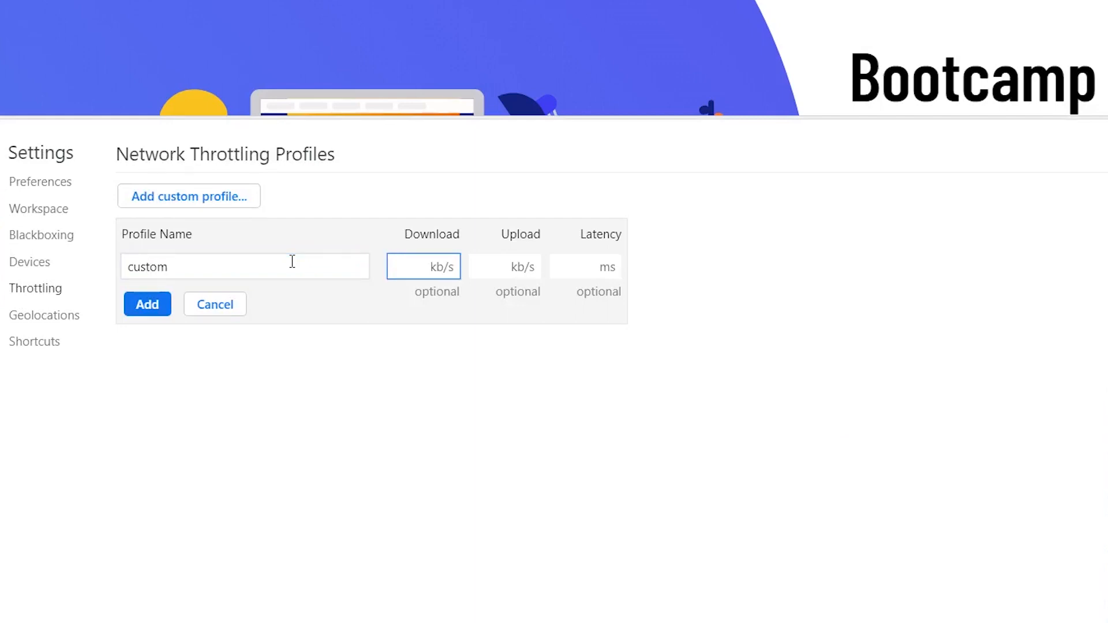
type("10")
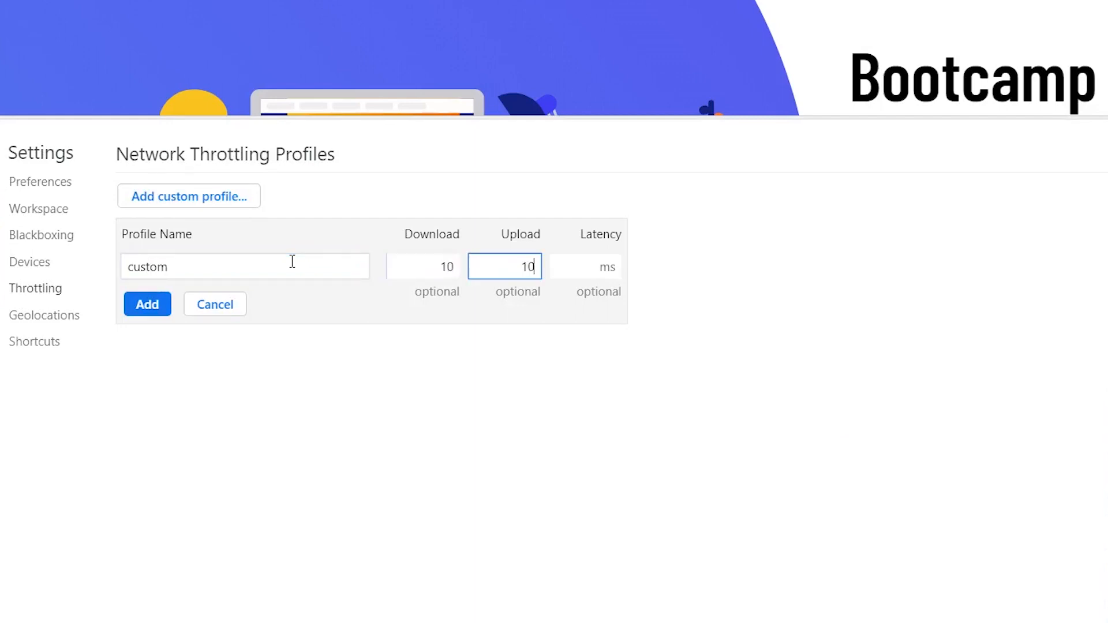
type("500")
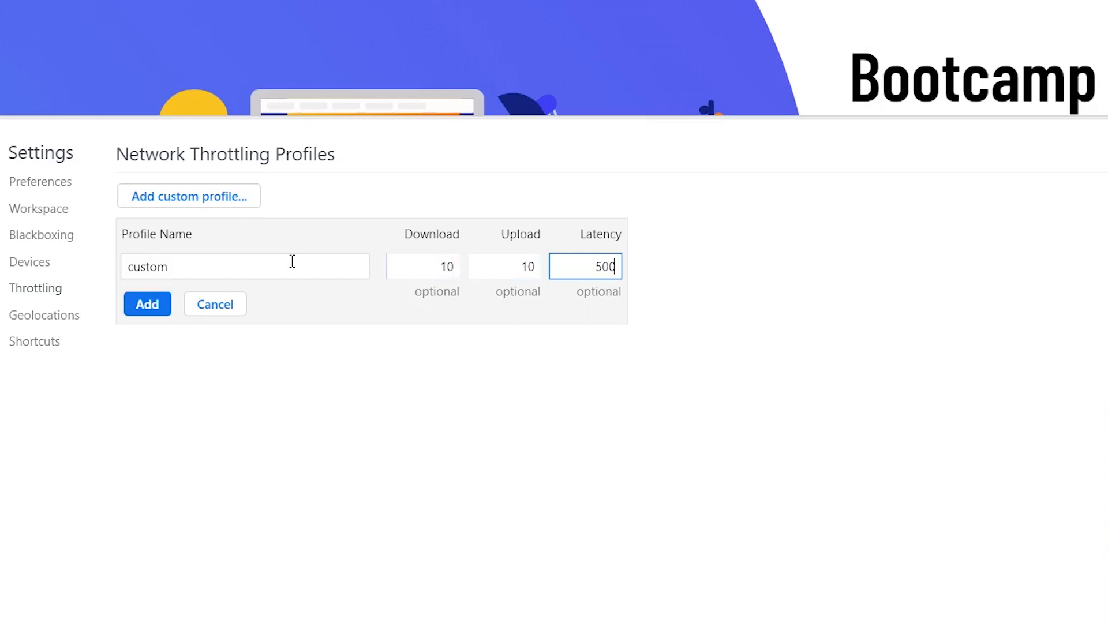
left_click(147, 304)
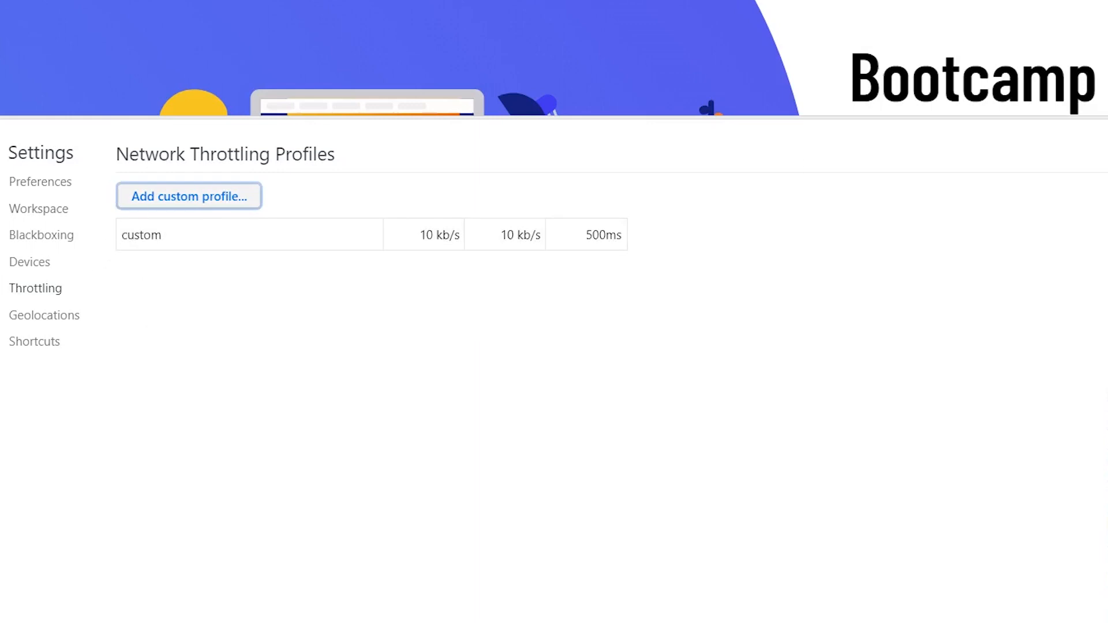
left_click(373, 157)
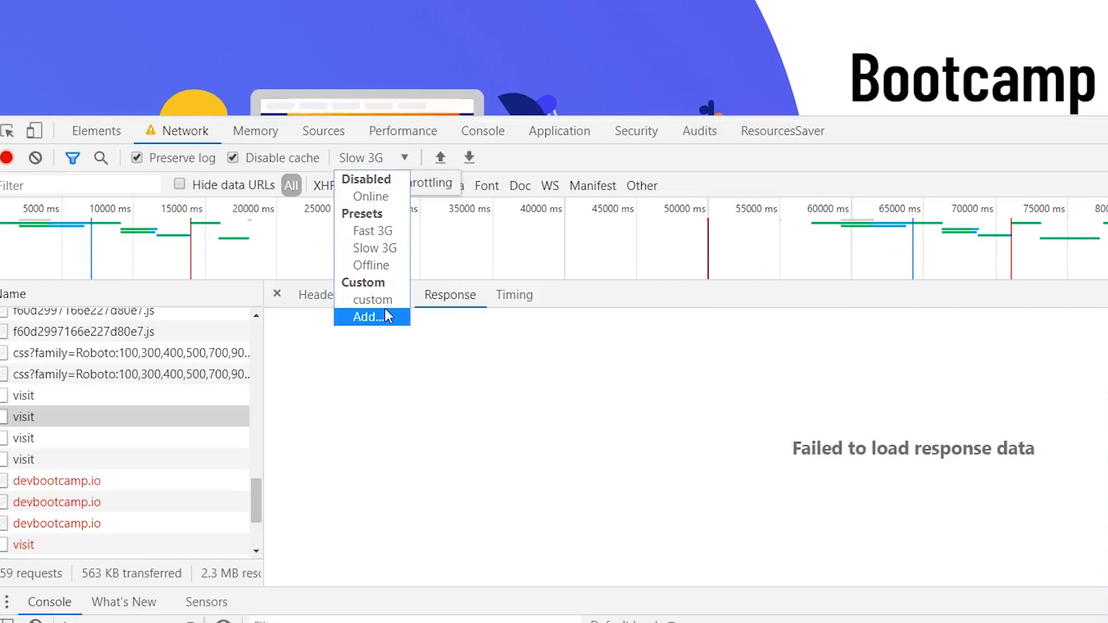
Browse the emulated devices list while previewing the page as a Pixel 2 XL.
left_click(364, 317)
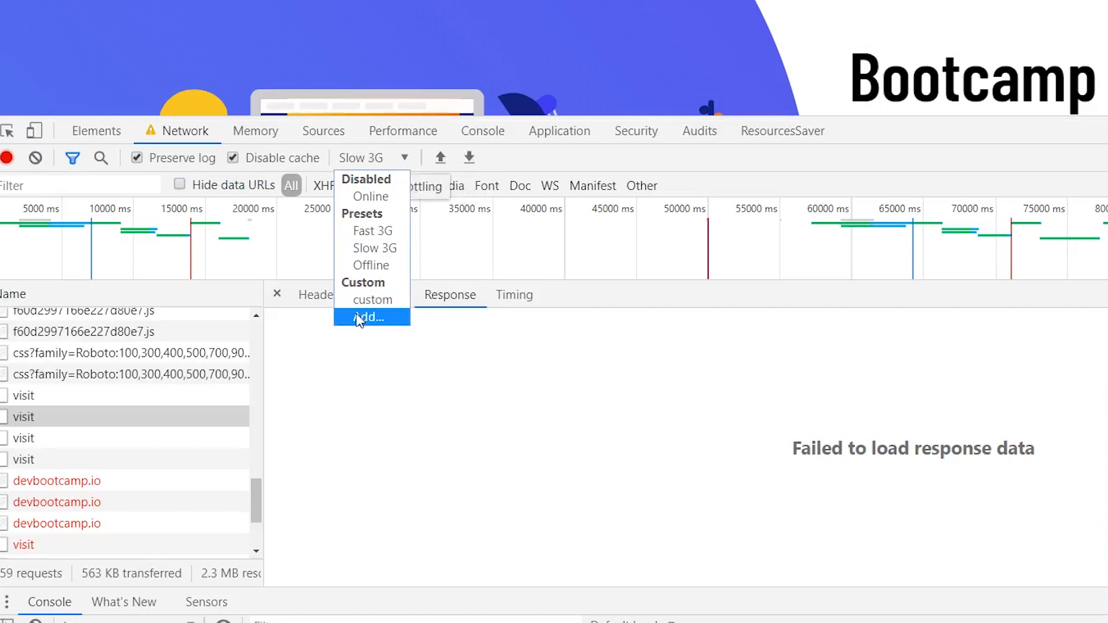
left_click(370, 316)
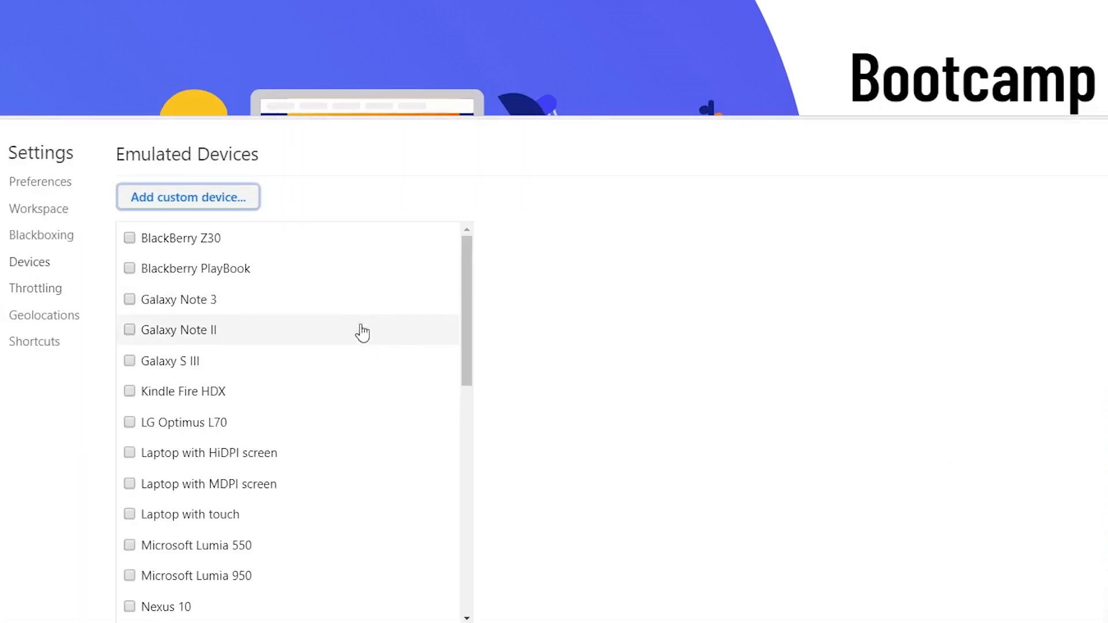
scroll("down", 3)
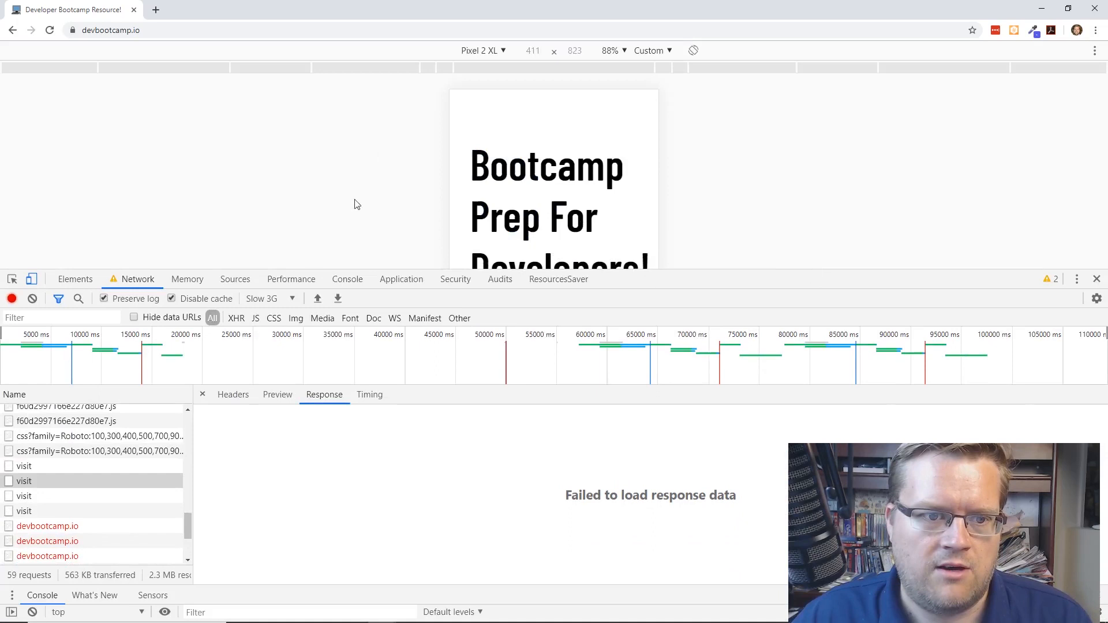
From the device dropdown choose Edit… to reach the Emulated Devices settings.
left_click(483, 50)
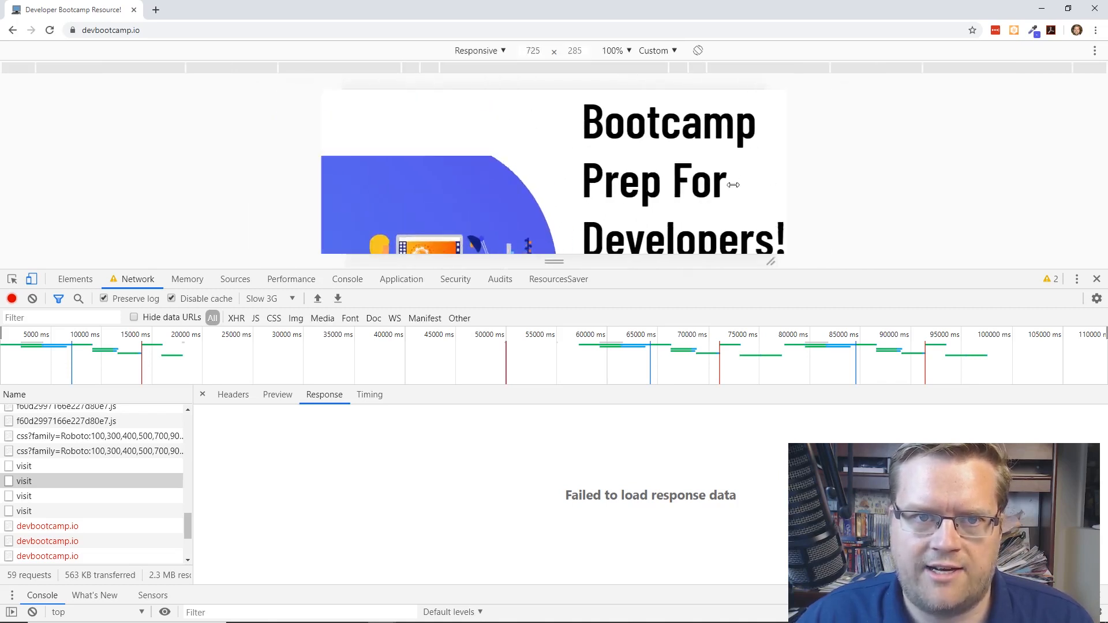
left_click(480, 49)
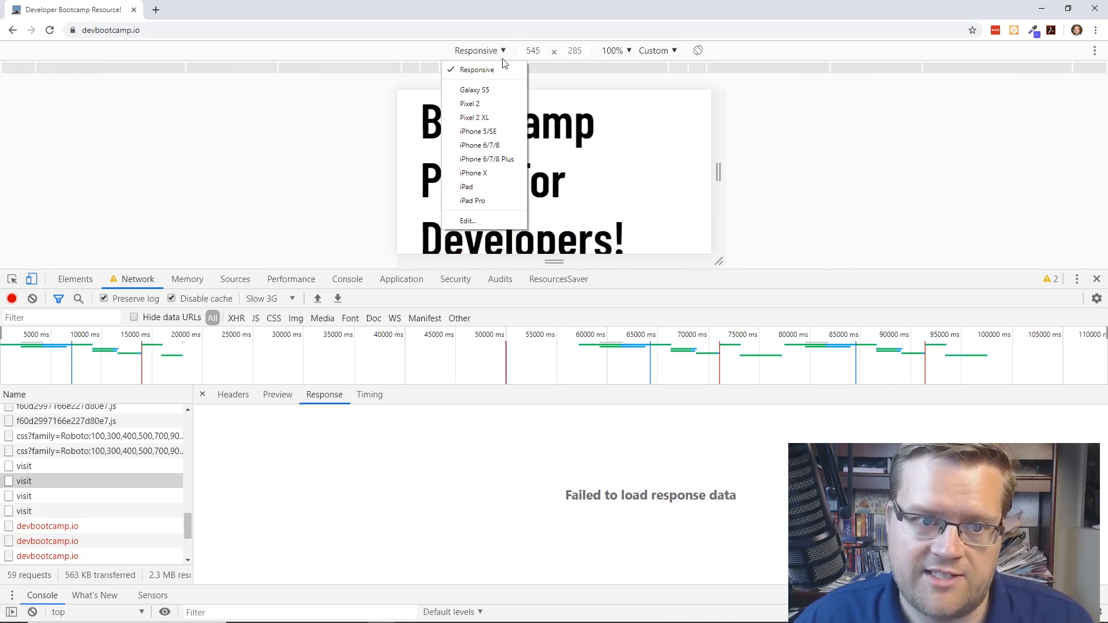
left_click(467, 221)
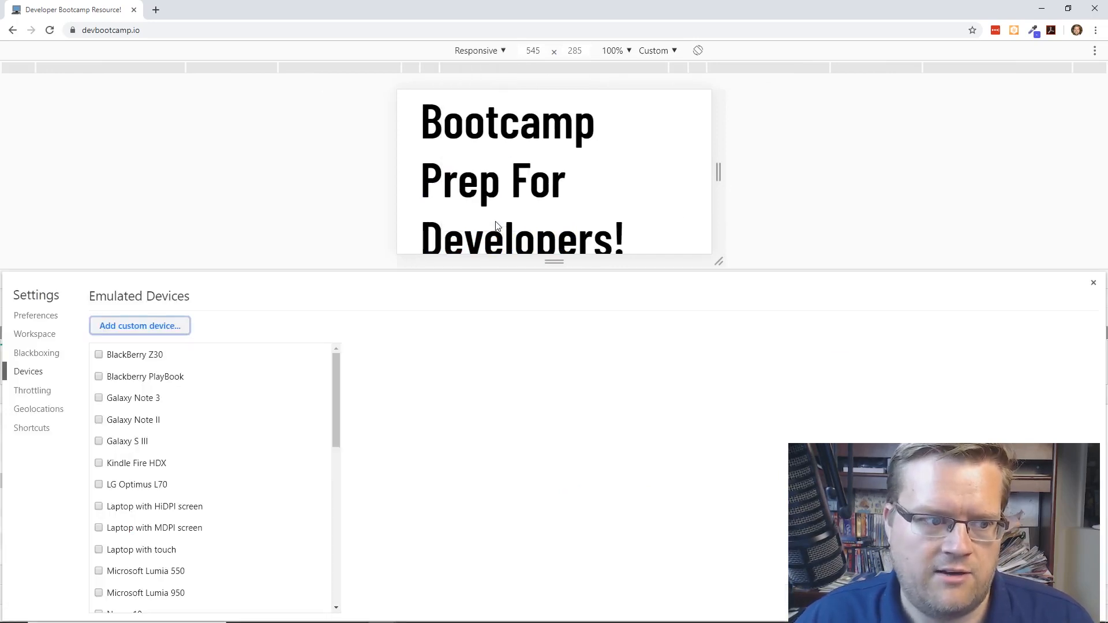
mouse_move(446, 314)
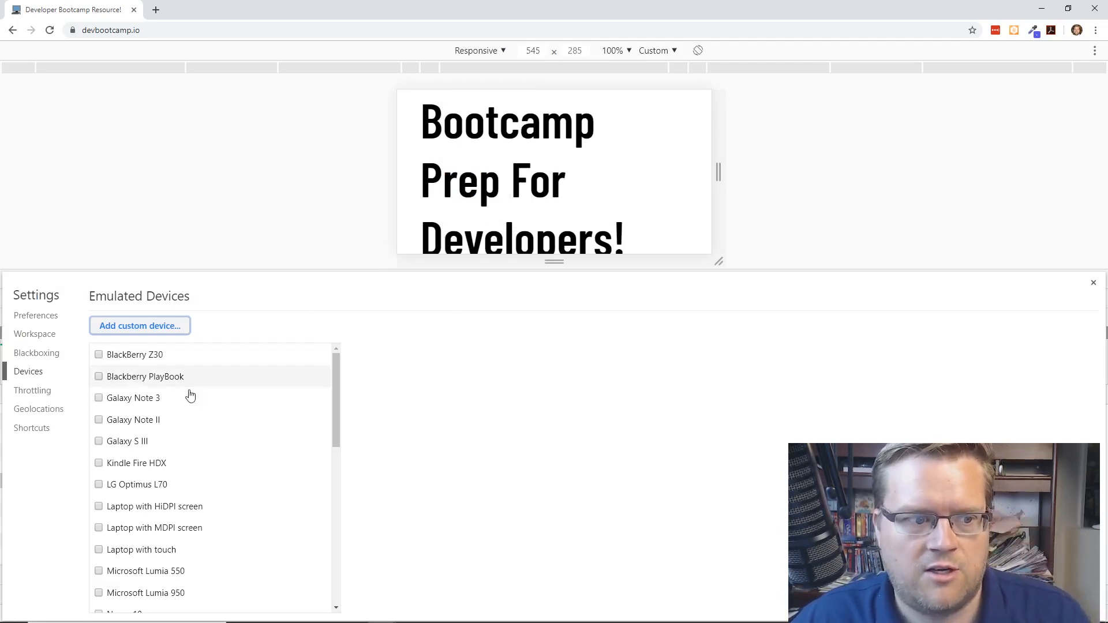
Scroll down the Emulated Devices list toward iPhone 4.
scroll("down", 3)
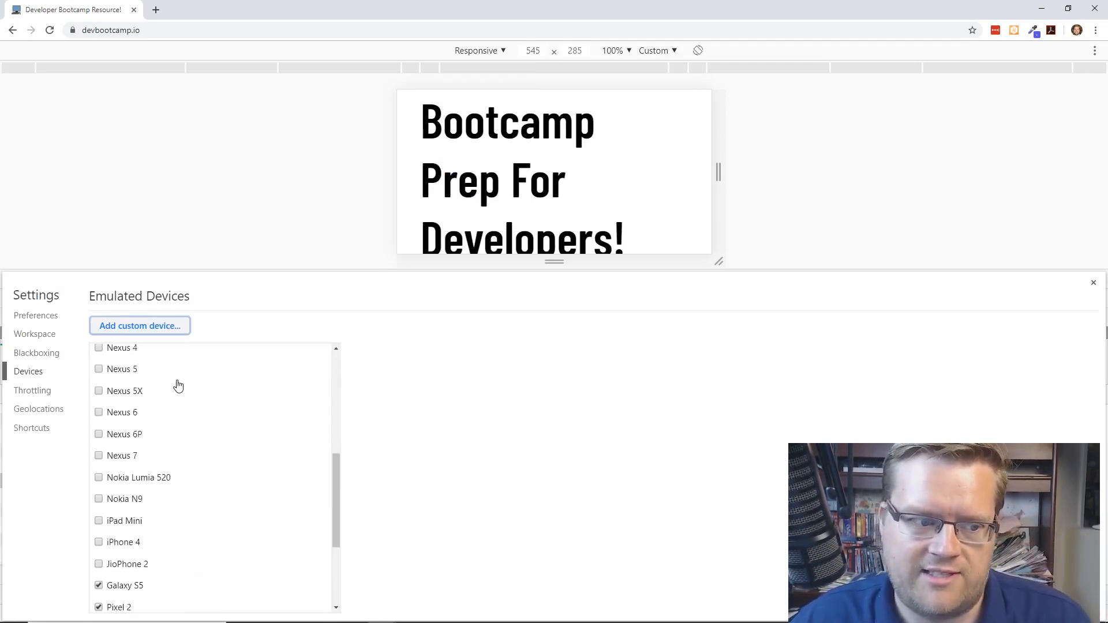
scroll("down", 3)
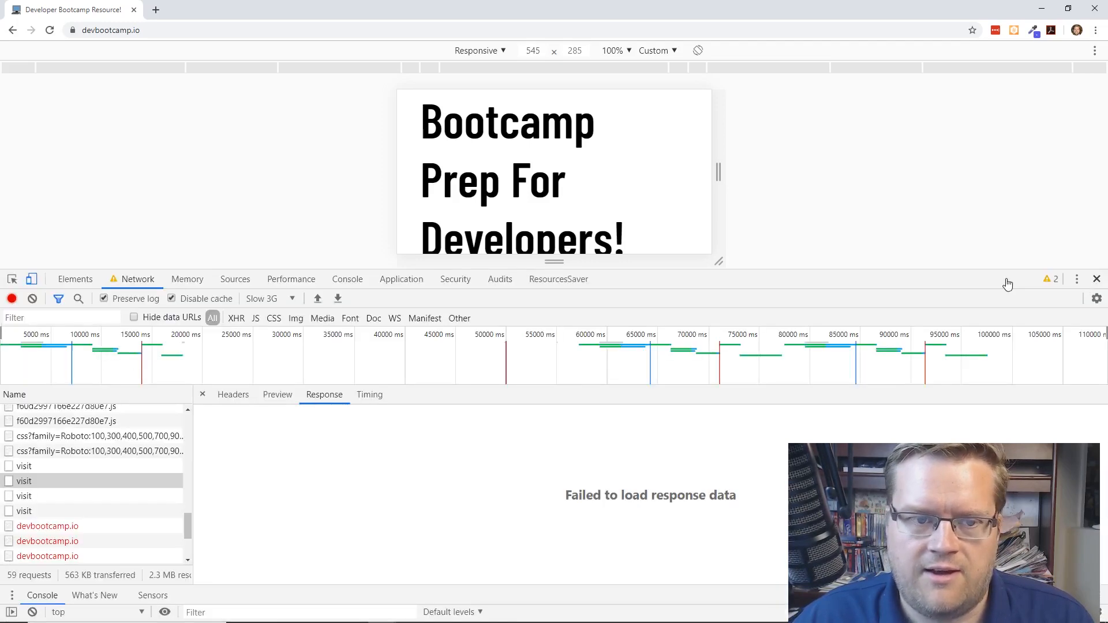
Emulate an iPhone 4 at 100% zoom with Mid-tier mobile throttling.
left_click(480, 50)
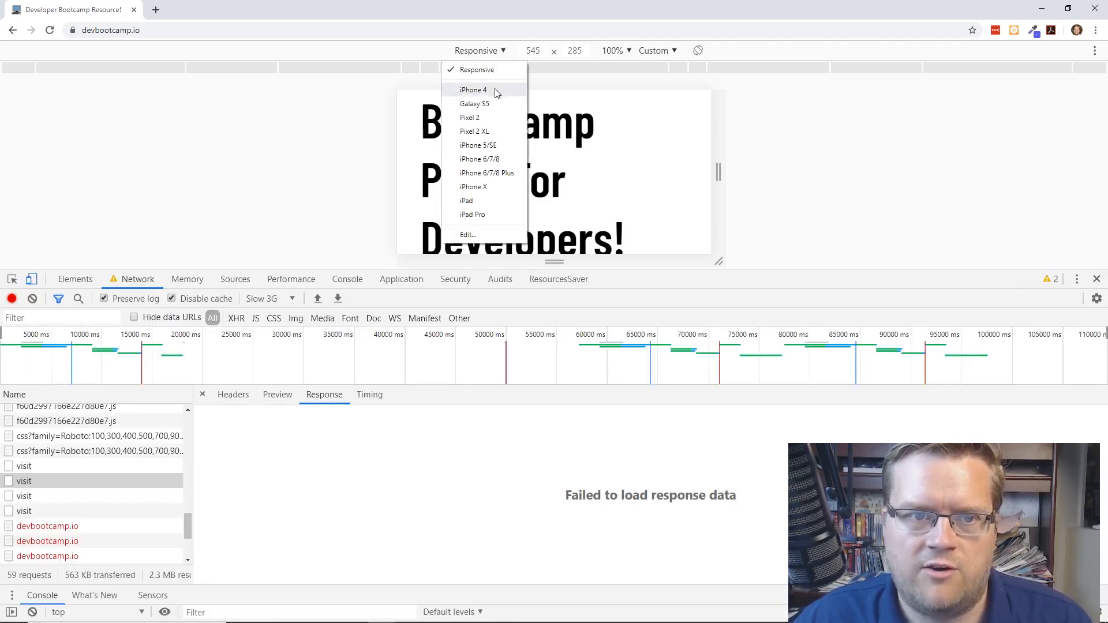
left_click(473, 90)
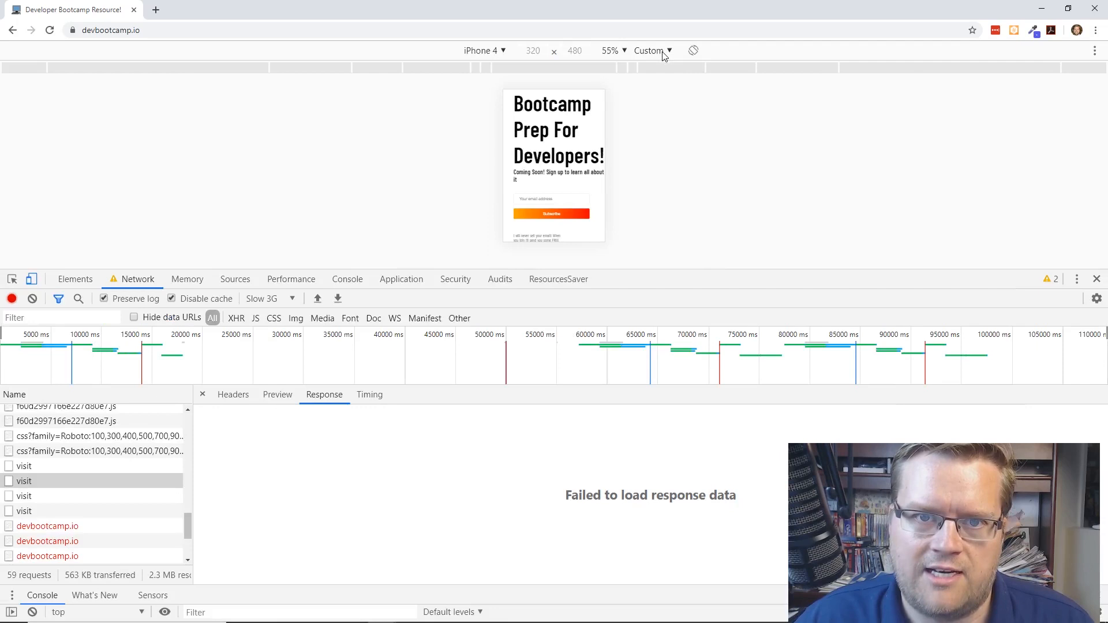
left_click(649, 49)
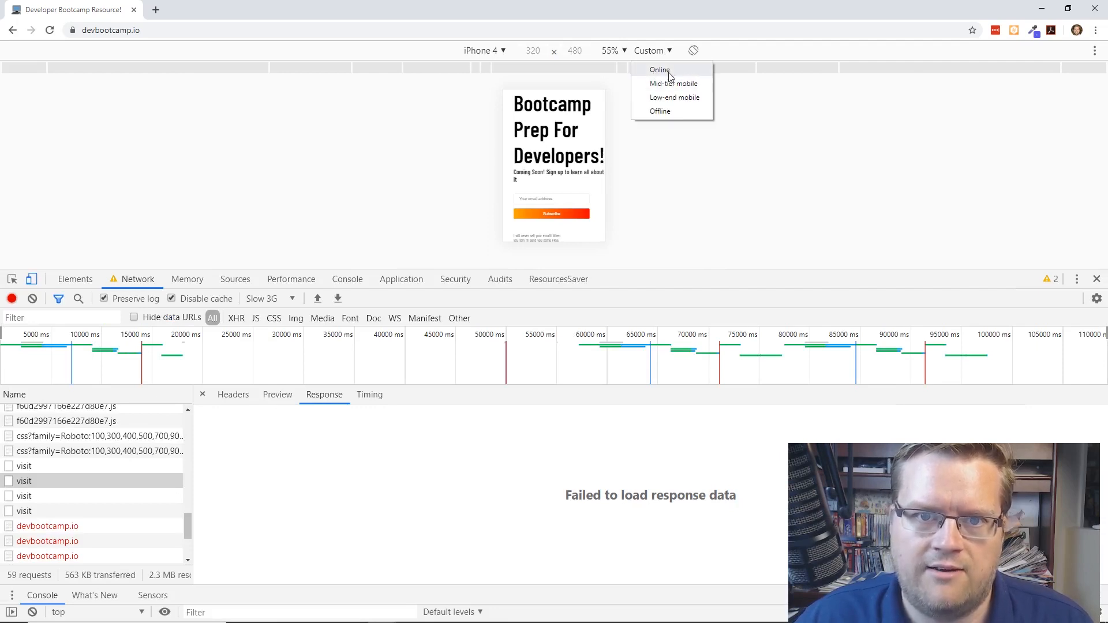
left_click(672, 83)
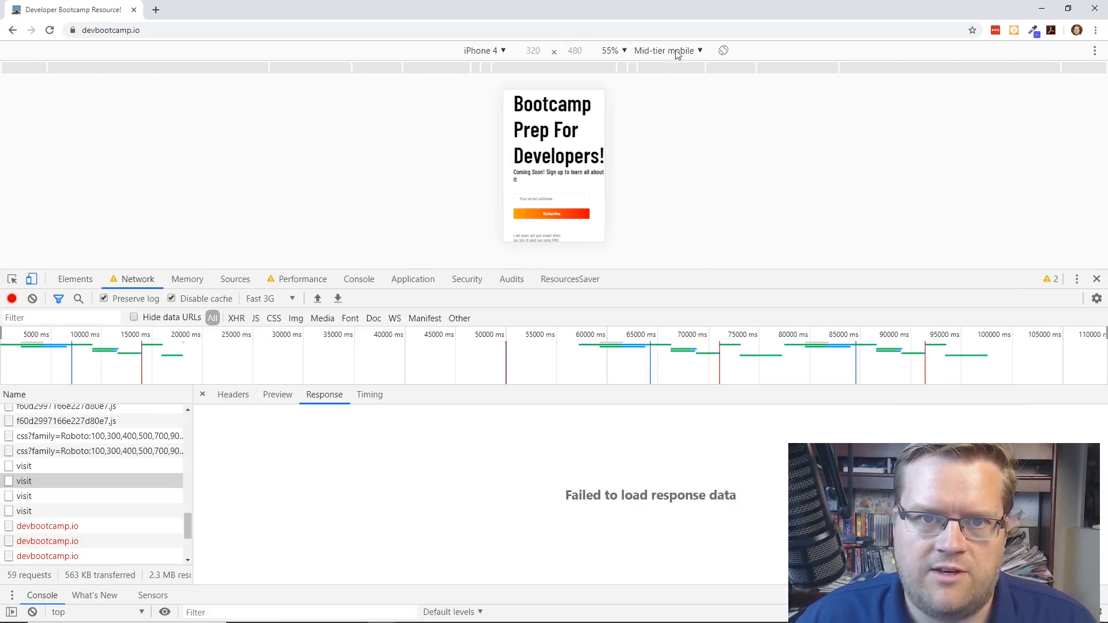
left_click(611, 50)
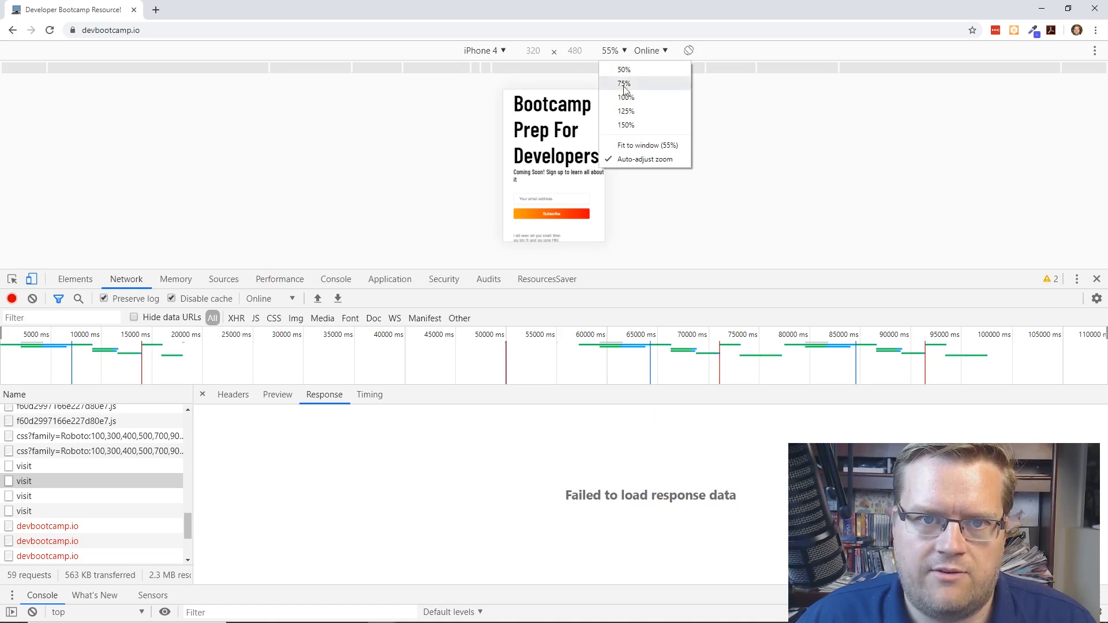
left_click(625, 97)
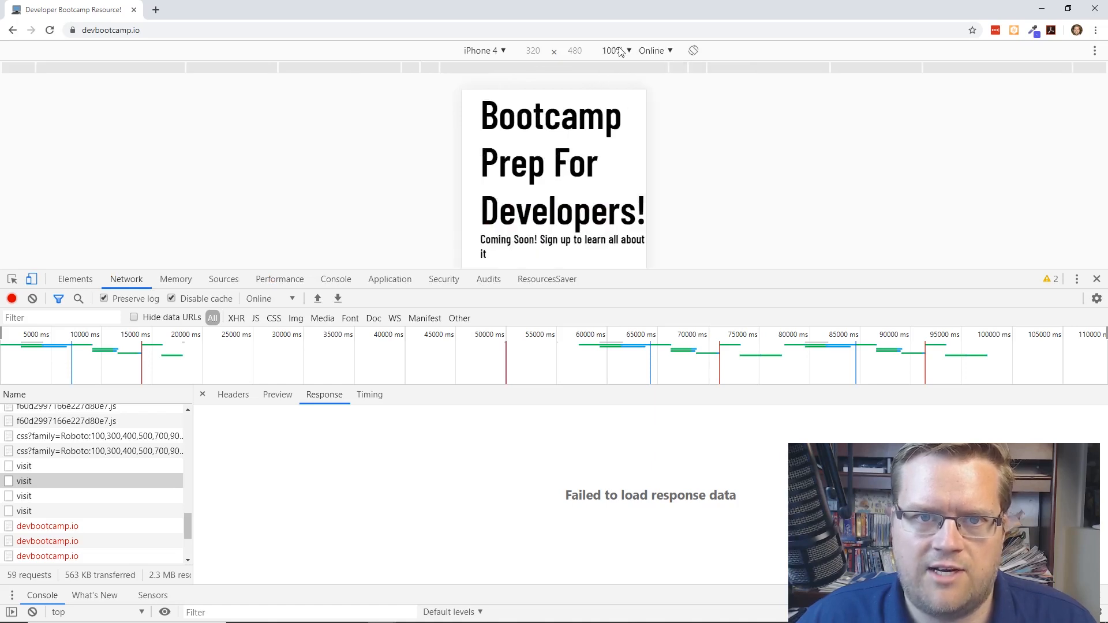
Toggle throttling between Mid-tier mobile and Online, ending on Online.
left_click(654, 50)
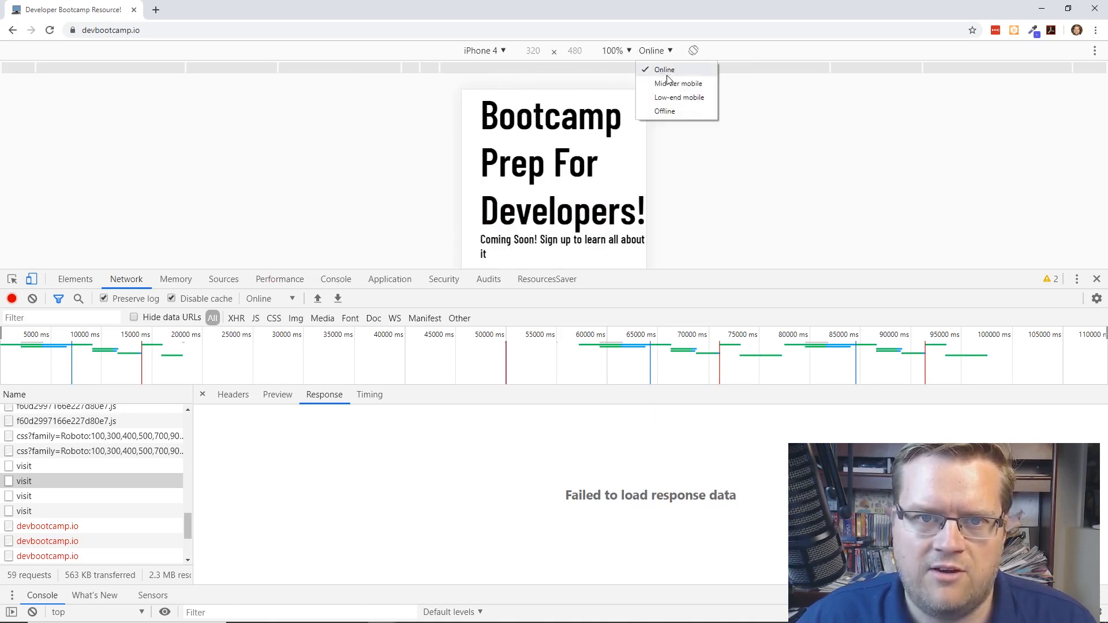
mouse_move(678, 83)
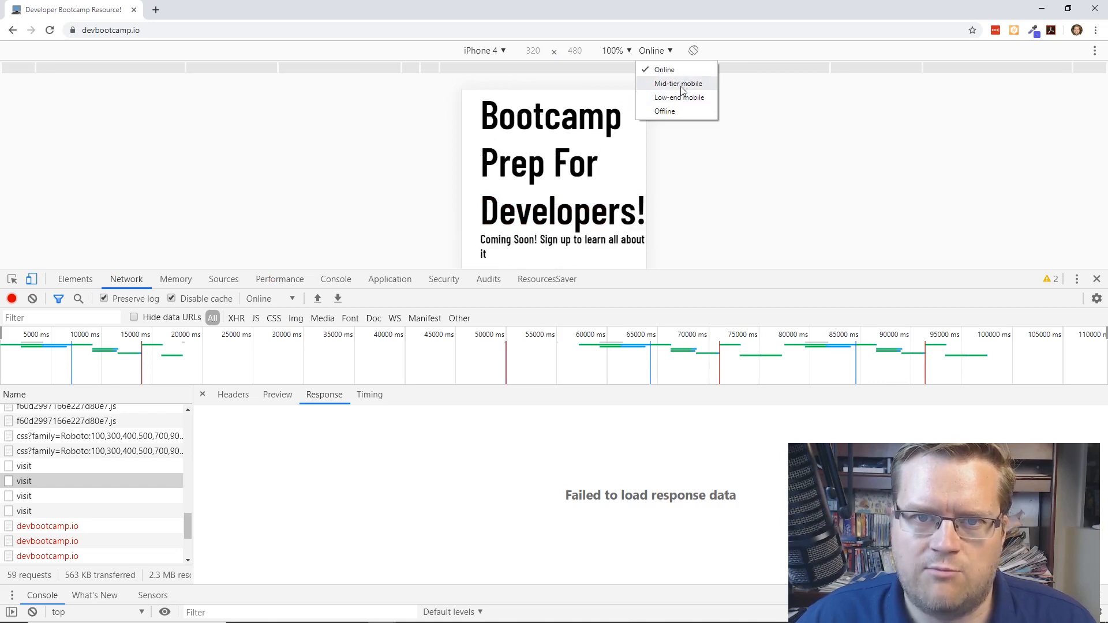
left_click(678, 83)
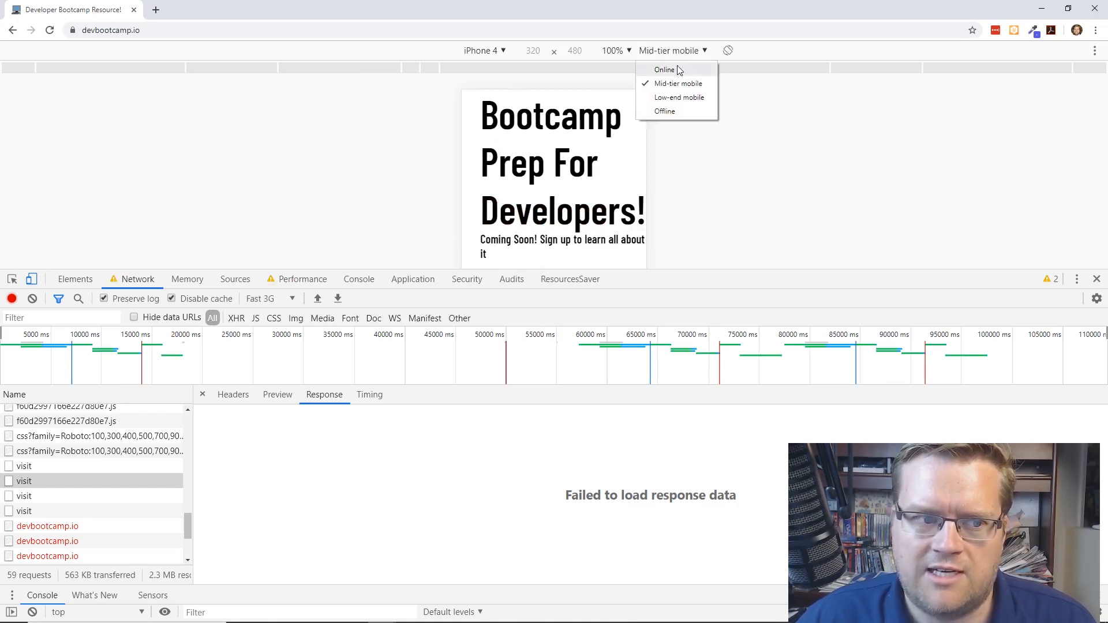
left_click(664, 69)
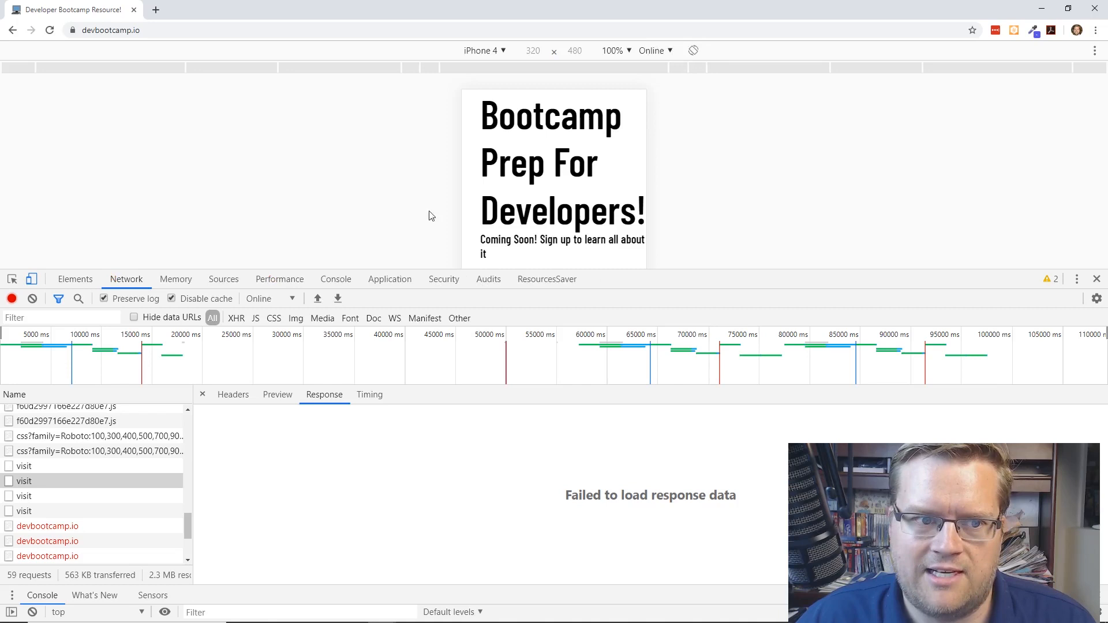
left_click(654, 50)
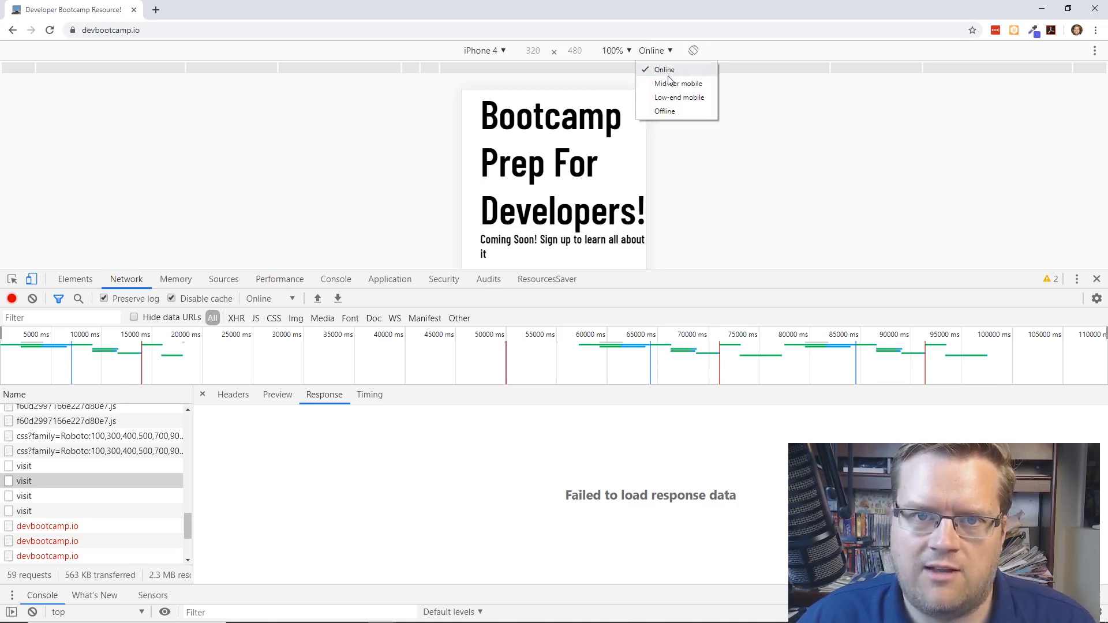
left_click(677, 83)
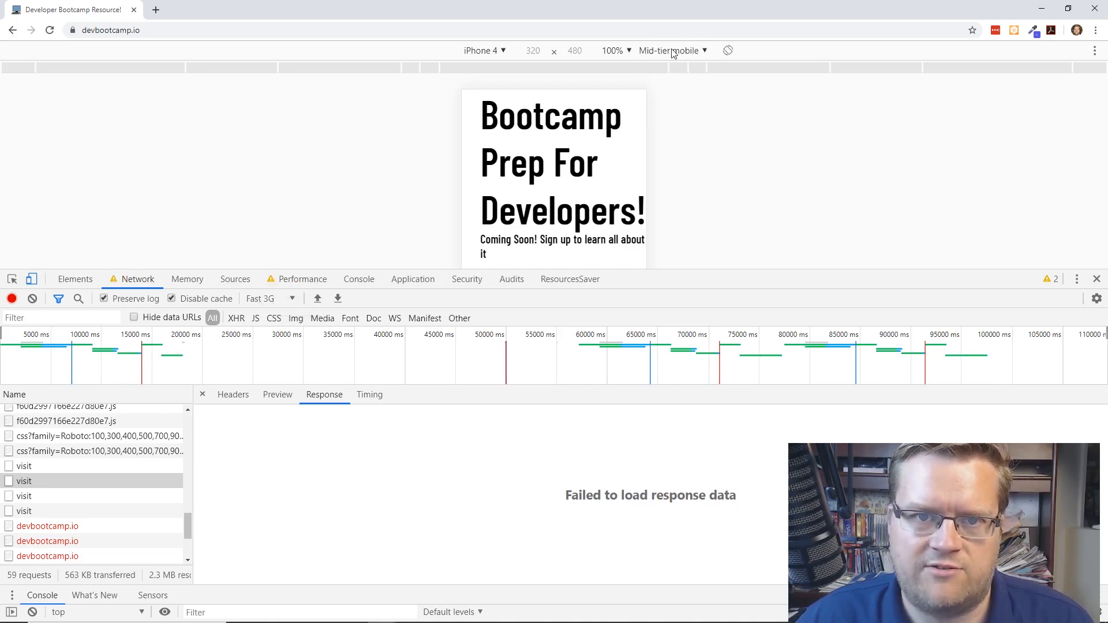
left_click(671, 50)
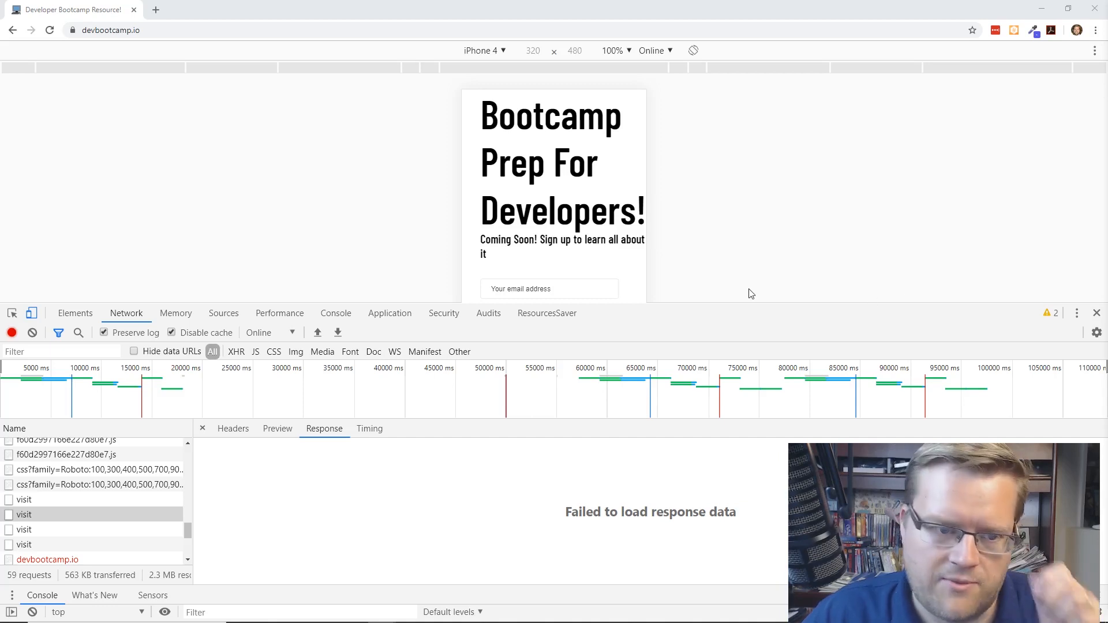
Turn off device emulation and dock DevTools left, then to the right side.
left_click(32, 313)
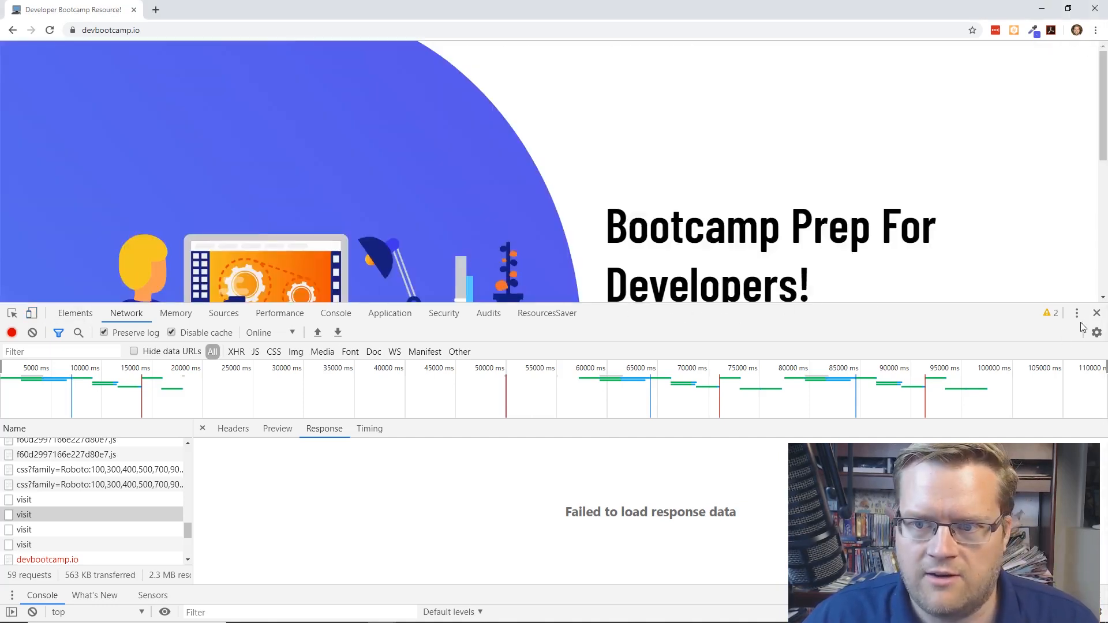
left_click(1077, 313)
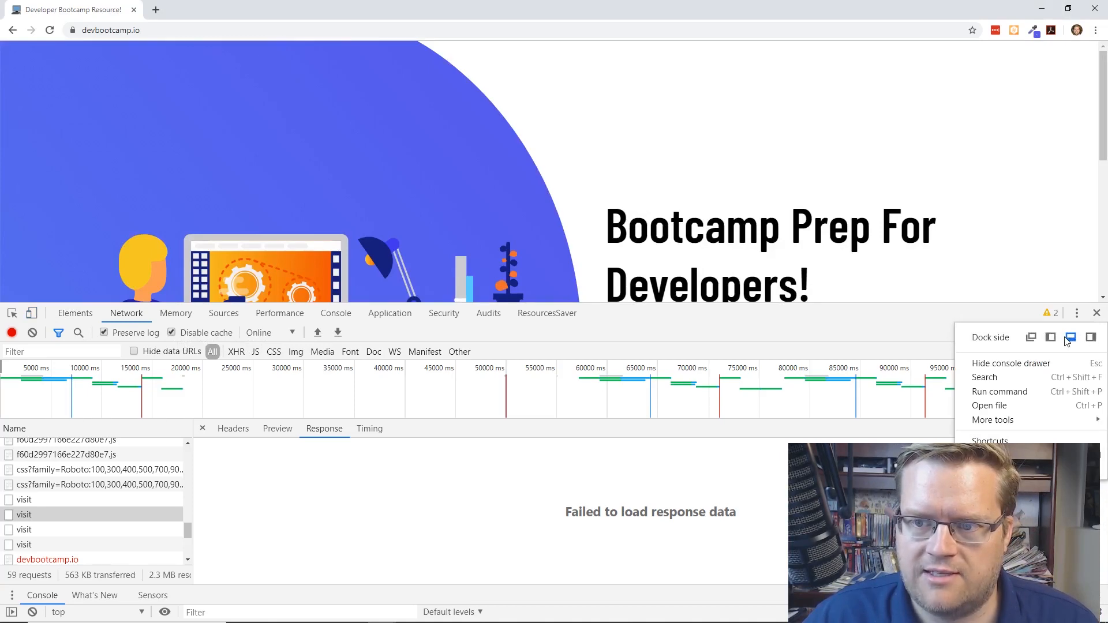
left_click(1050, 337)
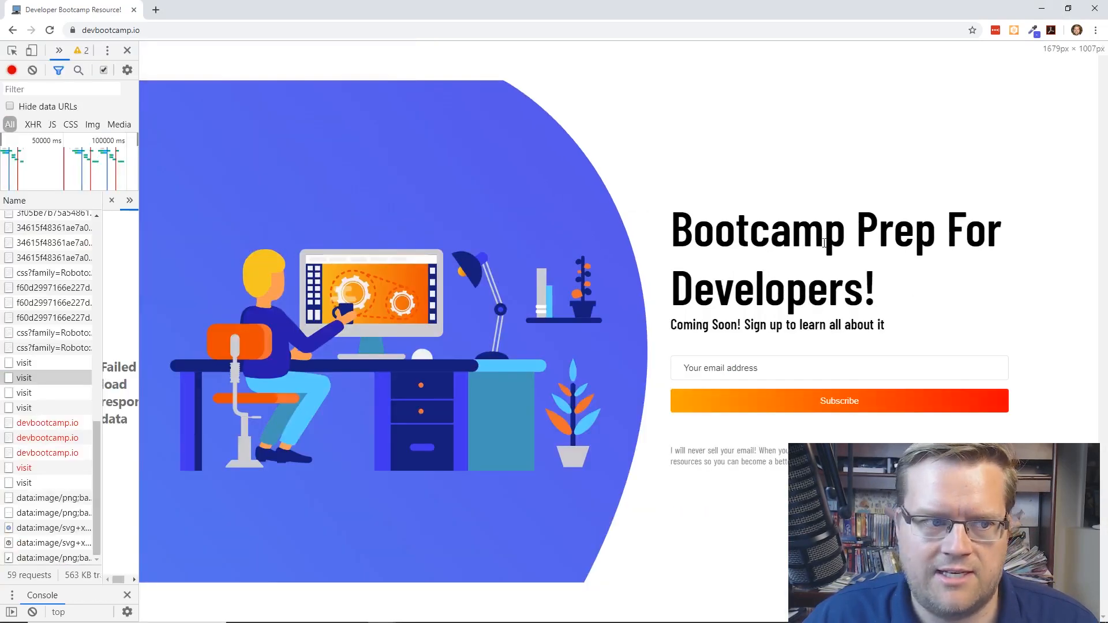
left_click(106, 50)
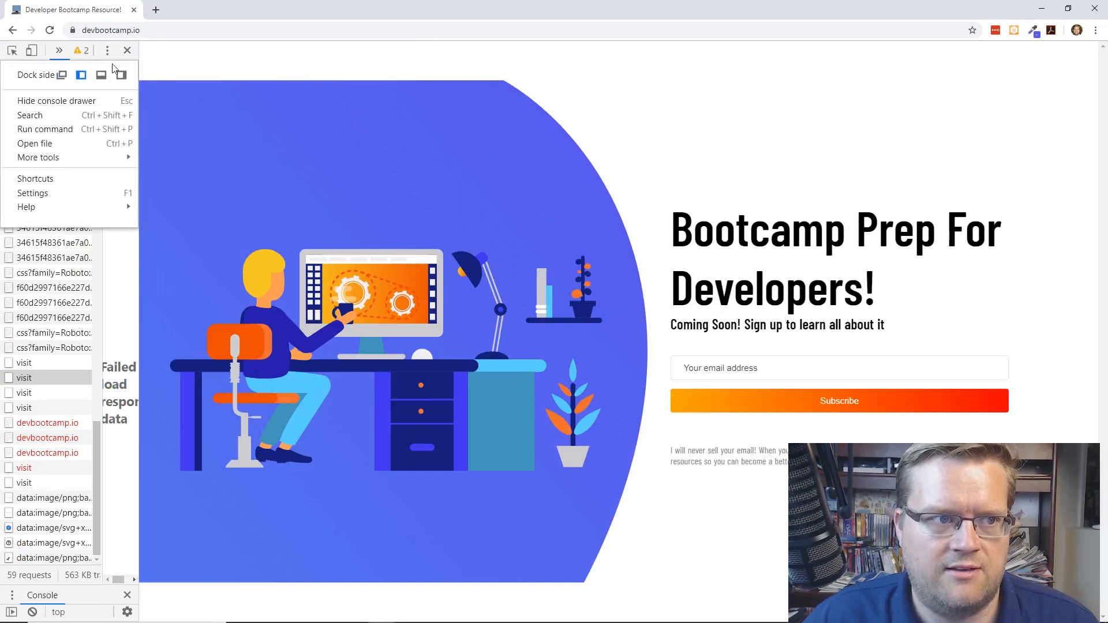
left_click(120, 74)
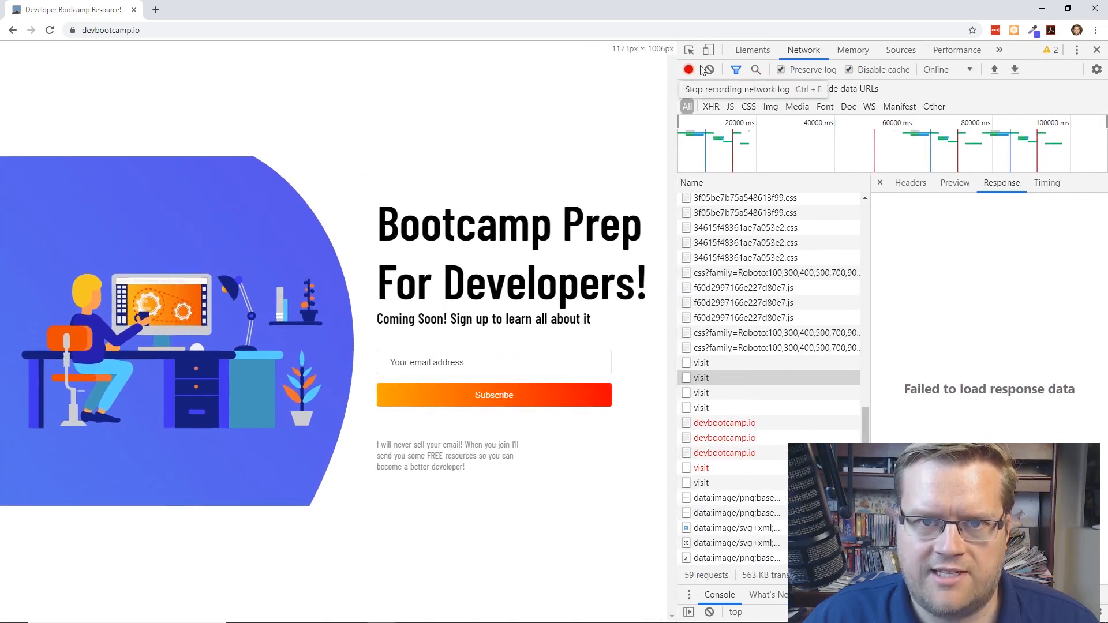
Inspect the 'Bootcamp Prep For Developers' h1 and open its .right h1 rule in Sources.
left_click(752, 50)
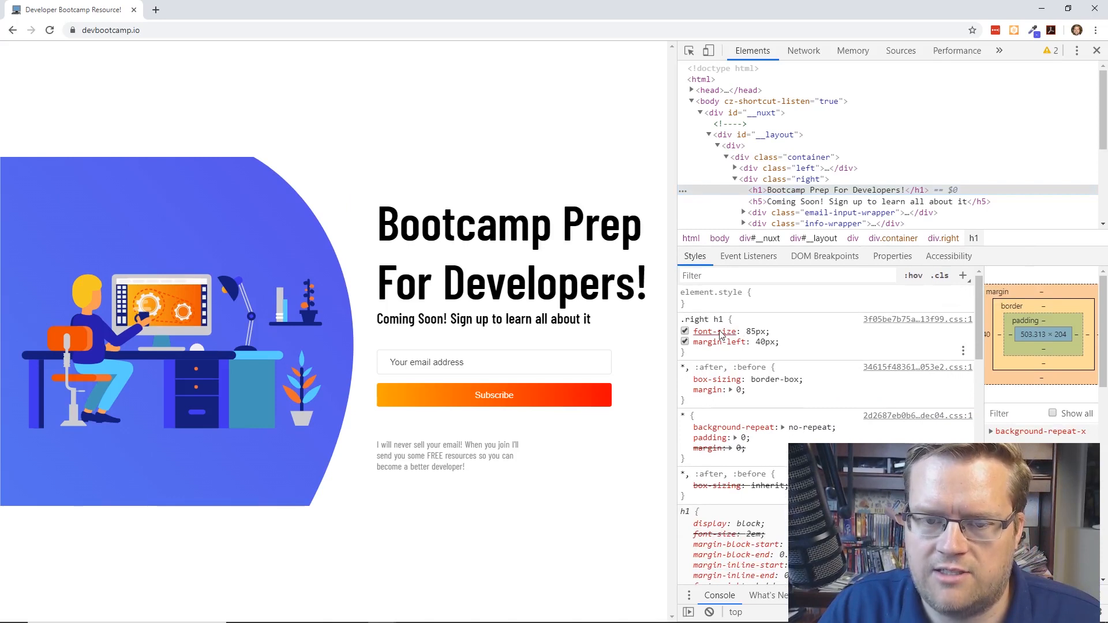
left_click(902, 50)
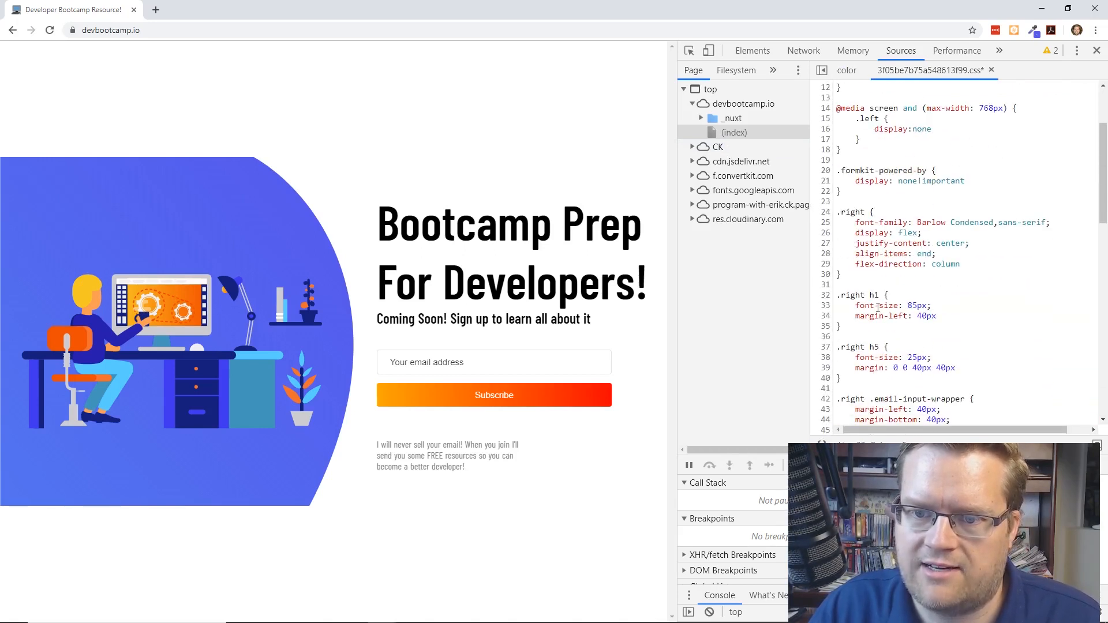
mouse_move(933, 70)
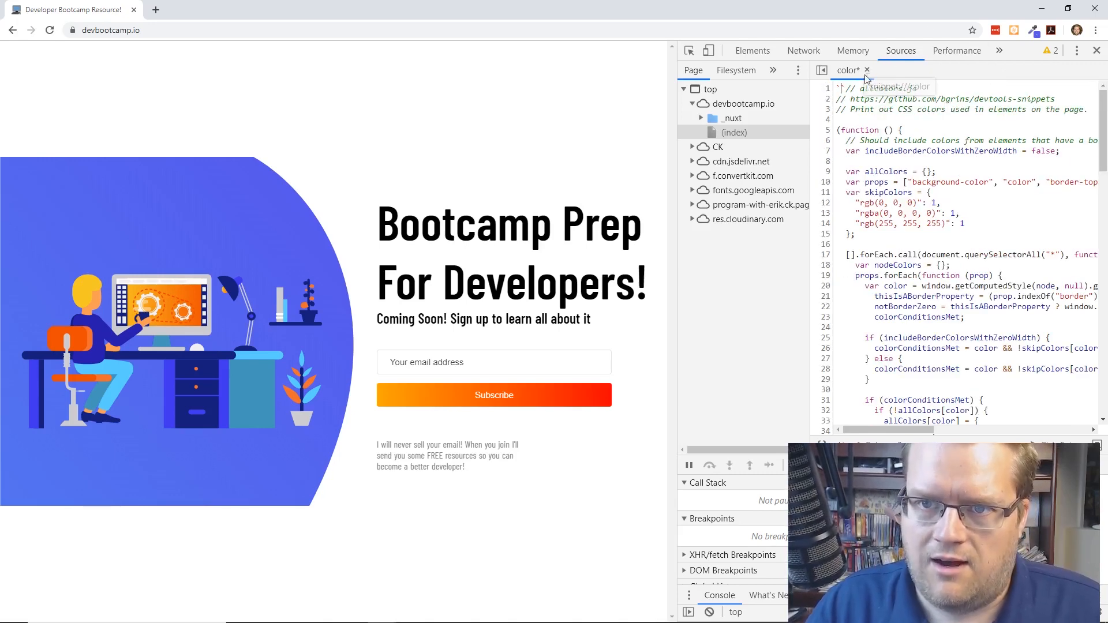
Close the unsaved color snippet and confirm discarding its changes.
left_click(865, 70)
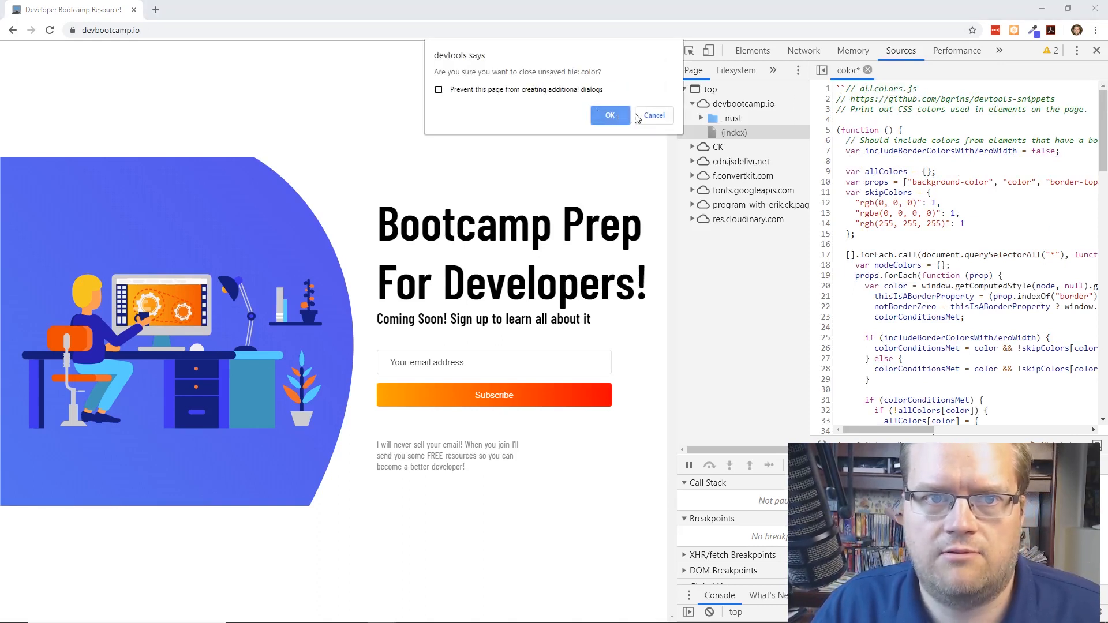
left_click(610, 115)
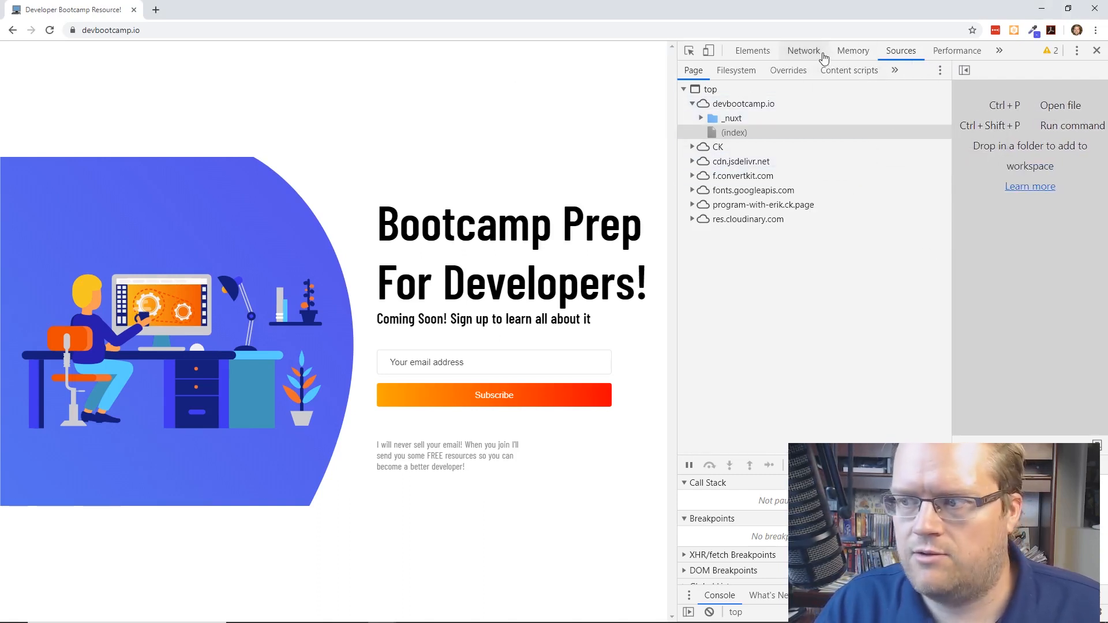
mouse_move(626, 138)
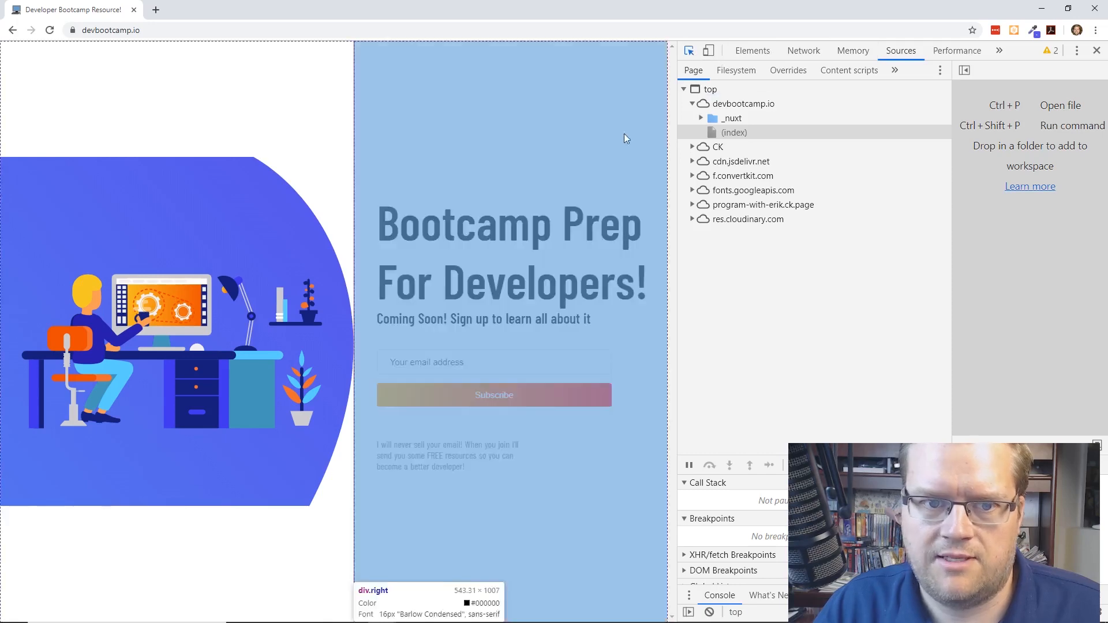
Inspect div.right and toggle its forced :active and :focus states on and off.
left_click(751, 50)
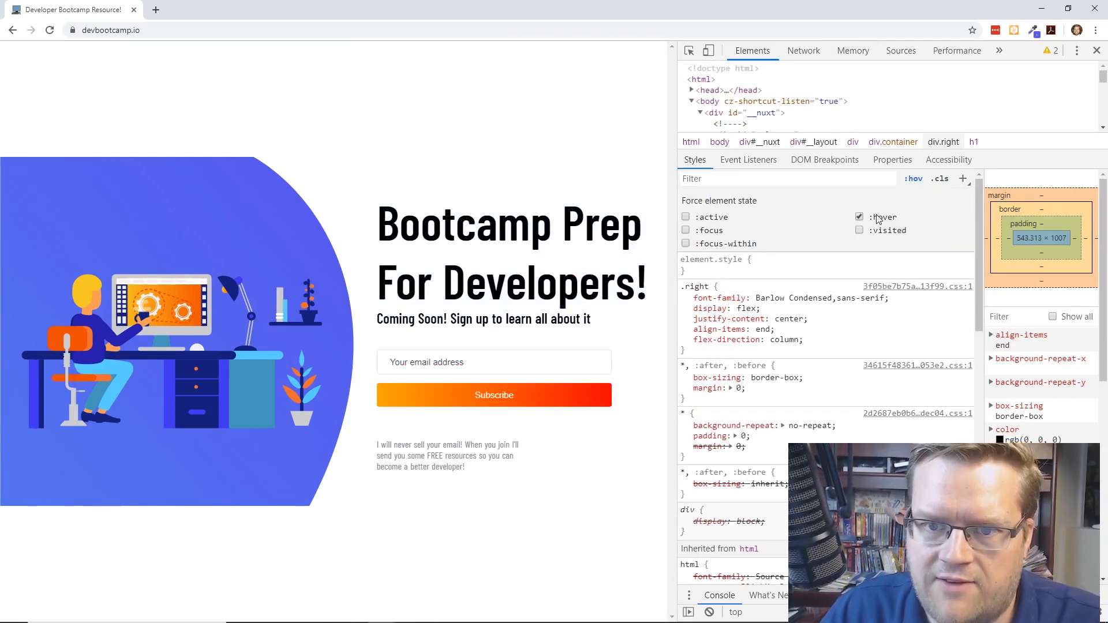
left_click(684, 217)
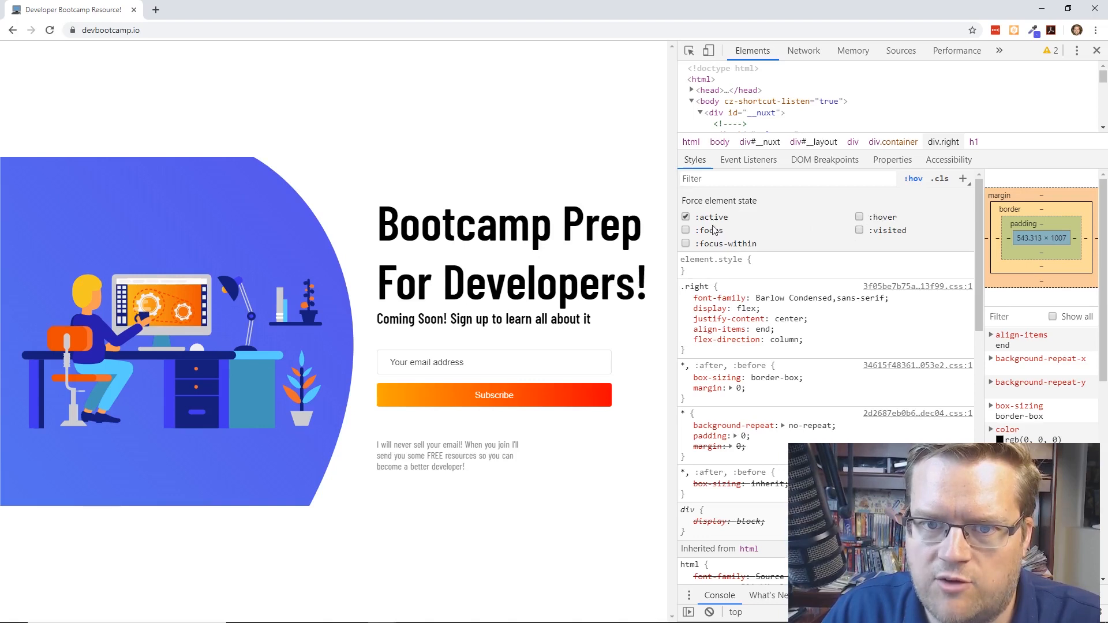
left_click(684, 218)
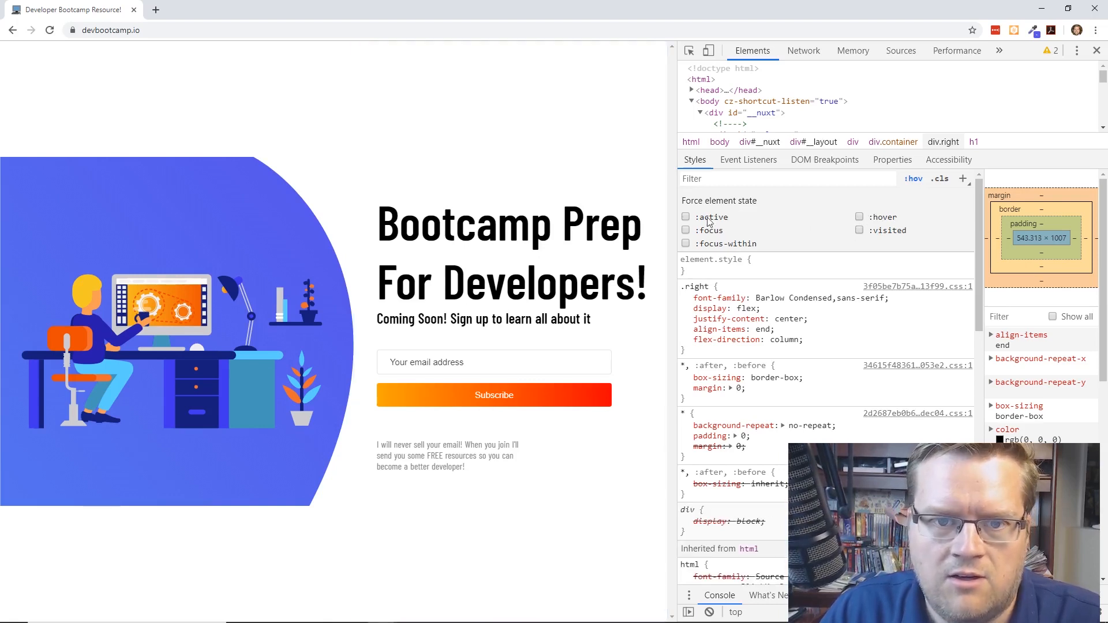
left_click(684, 231)
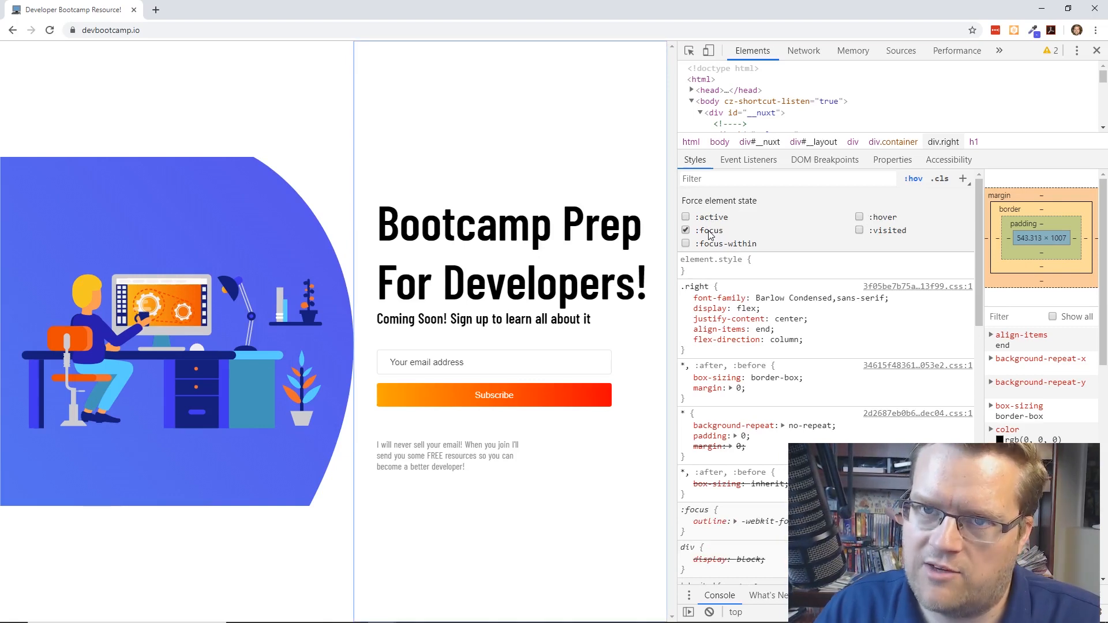
left_click(684, 231)
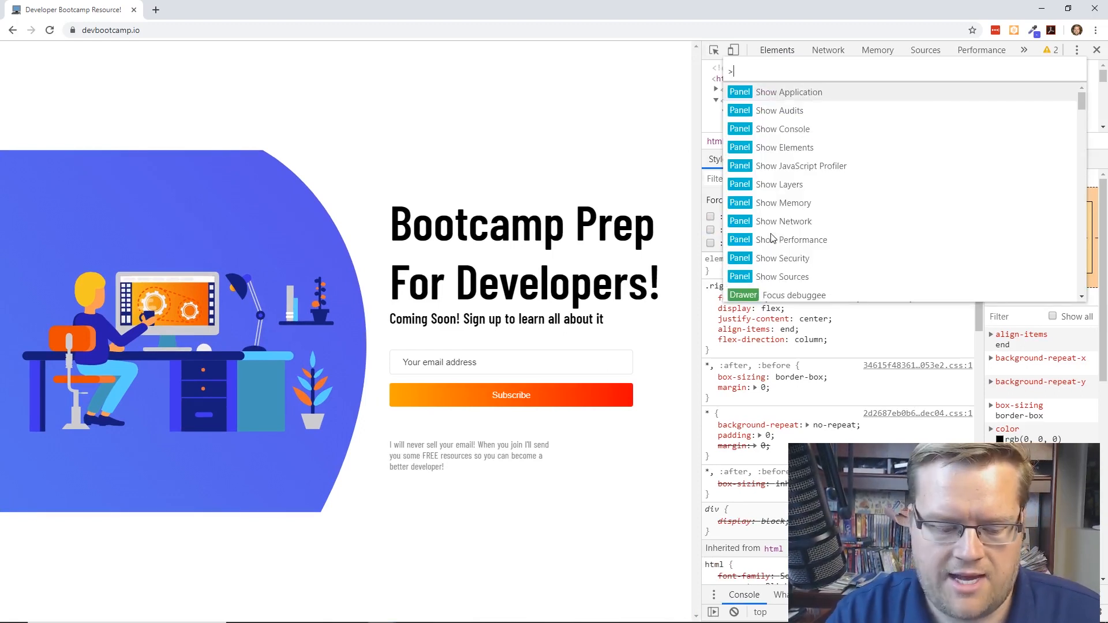
type("d")
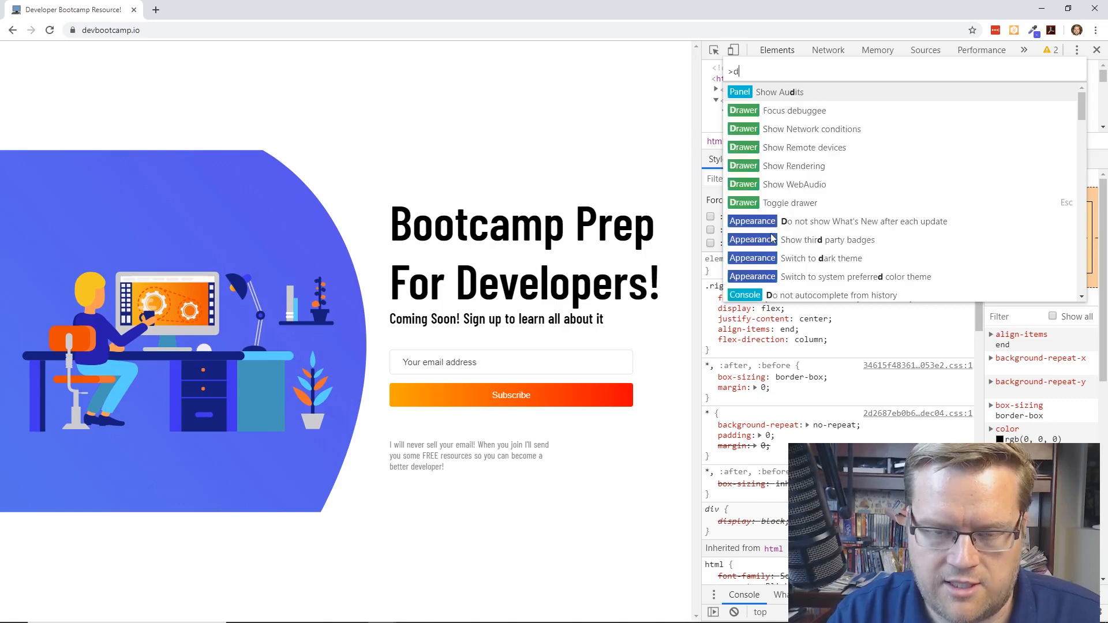
type("ark")
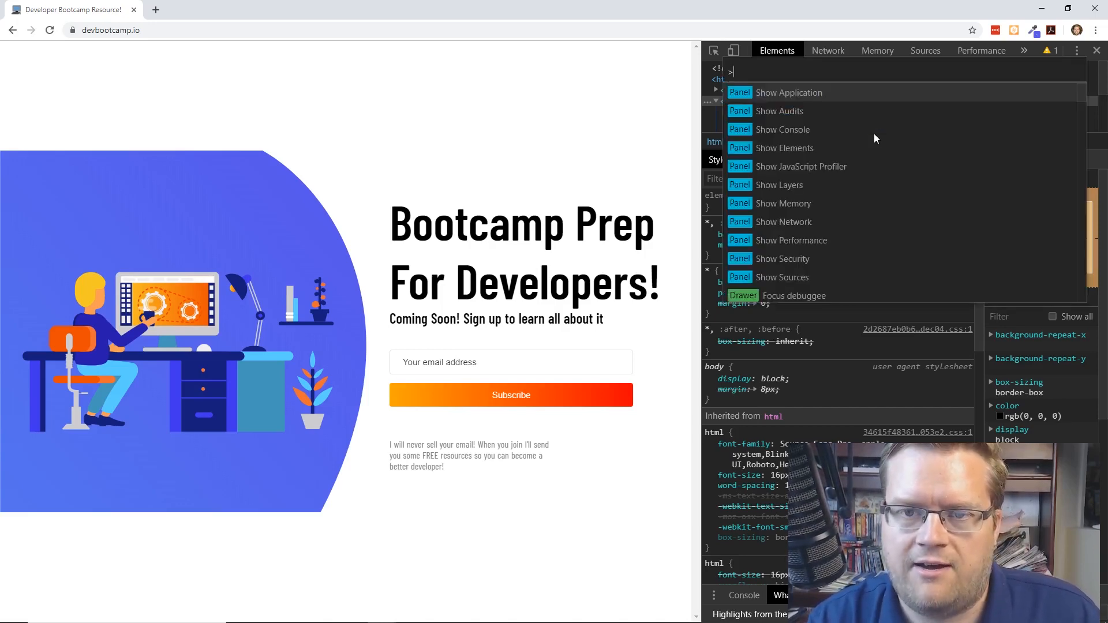
type("d")
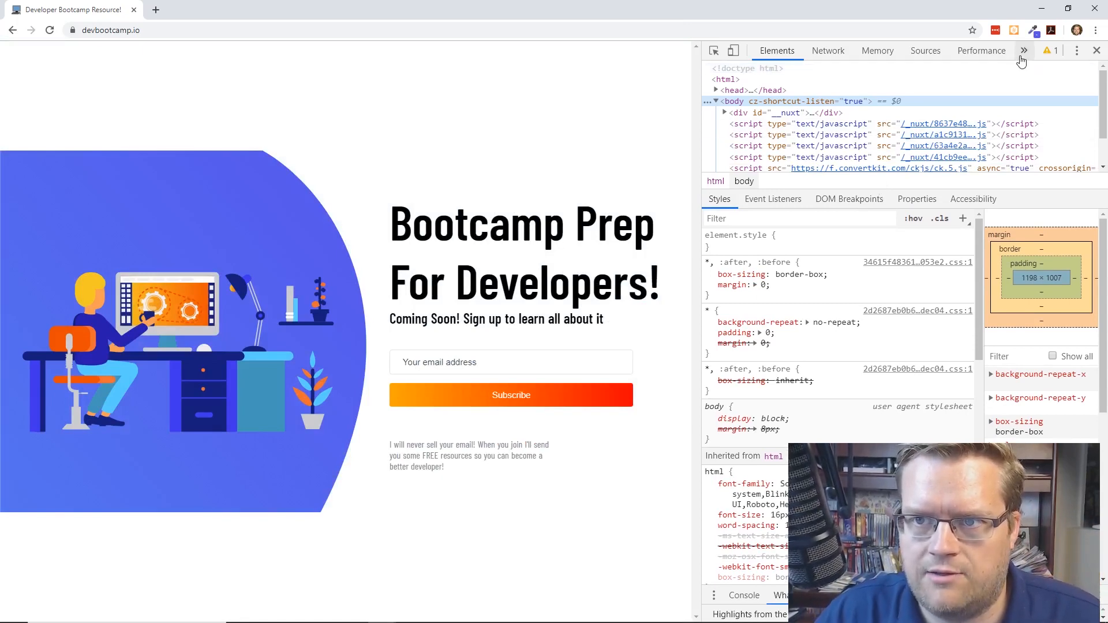
Reach Settings > Throttling from the Network tab's throttling dropdown, showing the custom 10 kb/s profile.
left_click(828, 49)
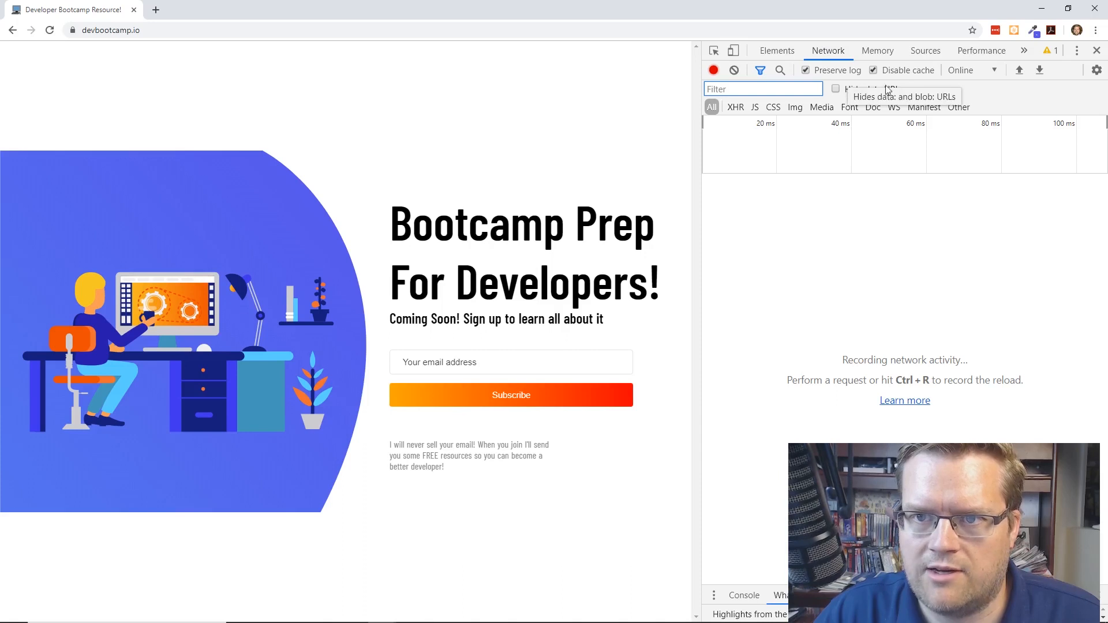
left_click(972, 71)
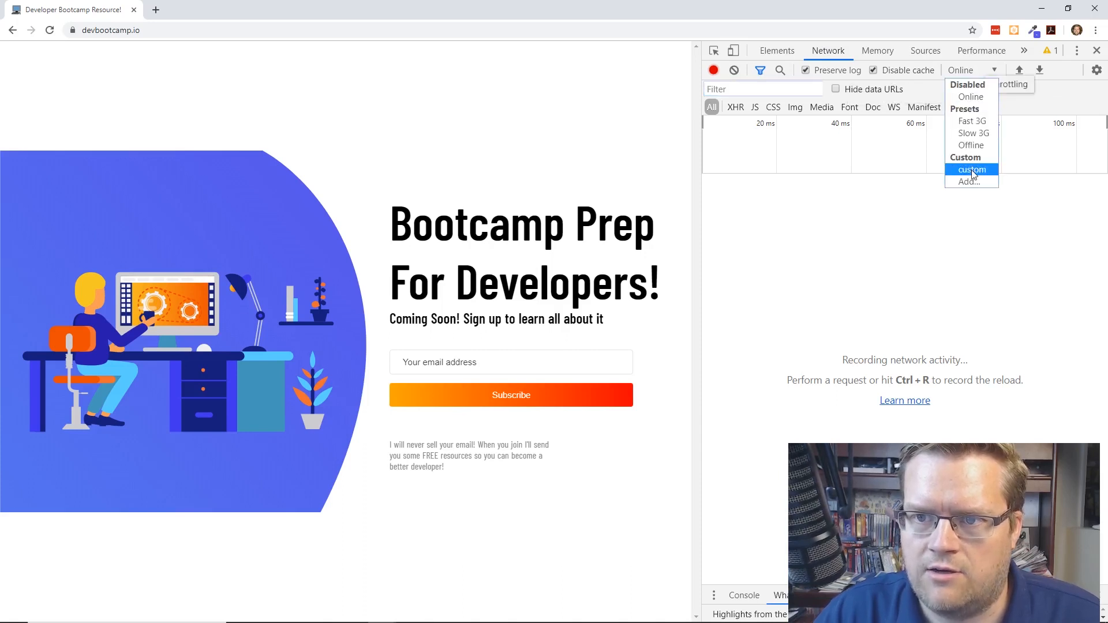
left_click(968, 181)
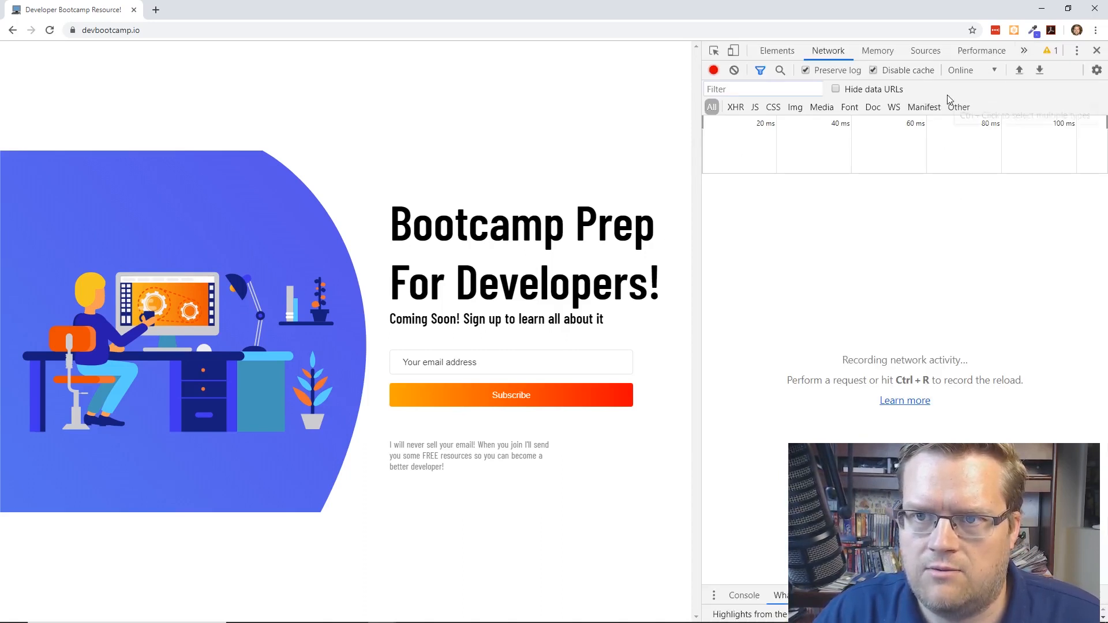
left_click(1097, 71)
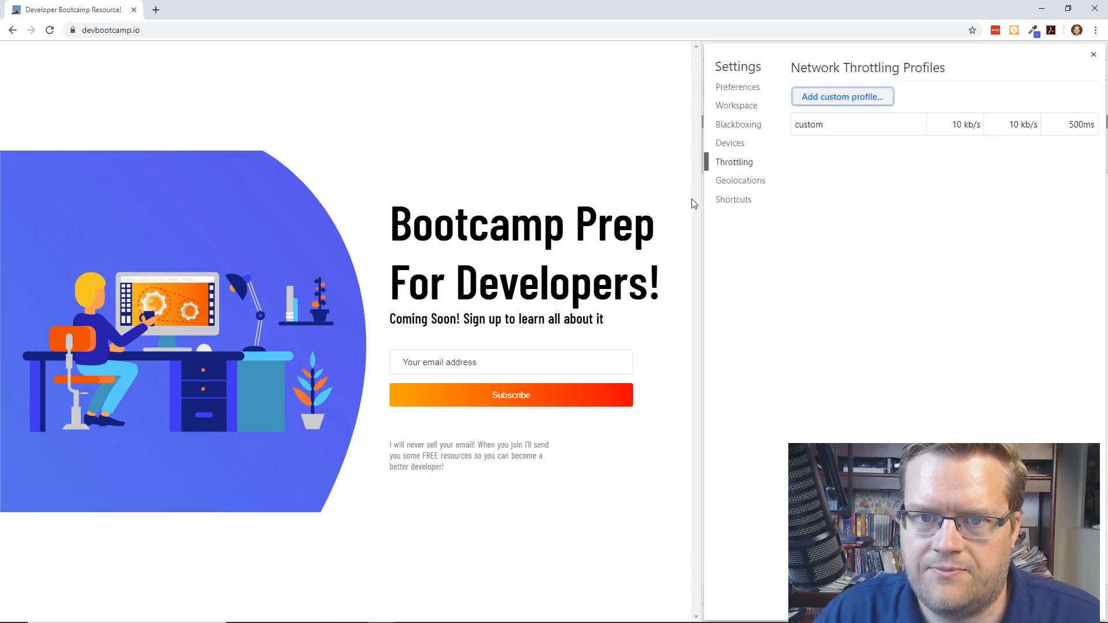
mouse_move(748, 183)
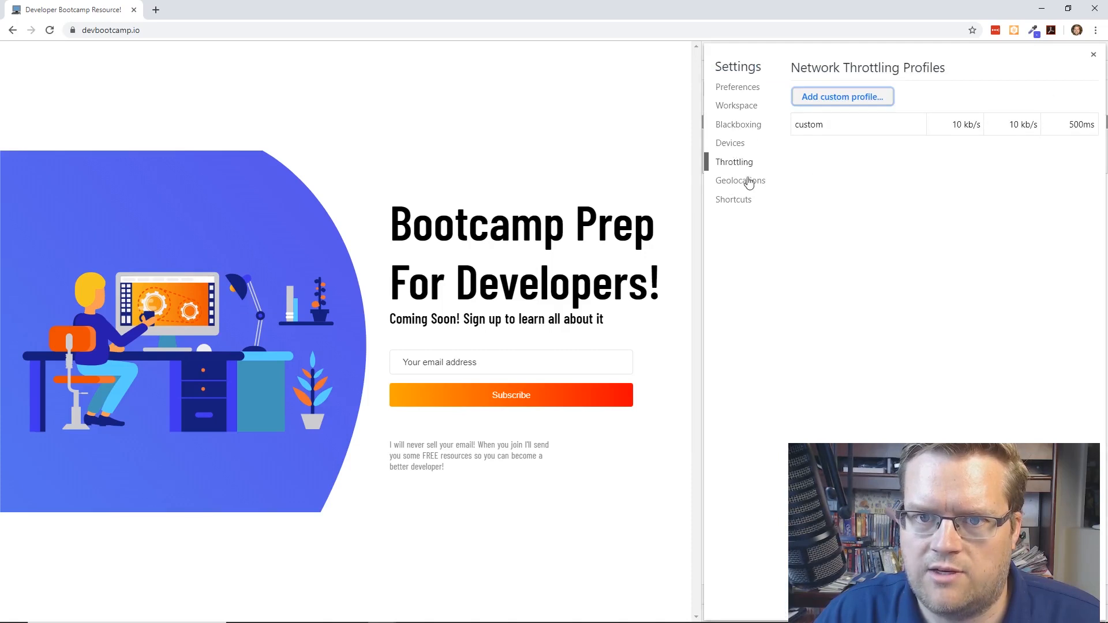
Show the Shortcuts settings page and scroll through the Elements, Styles, Debugger and Console shortcuts.
left_click(733, 200)
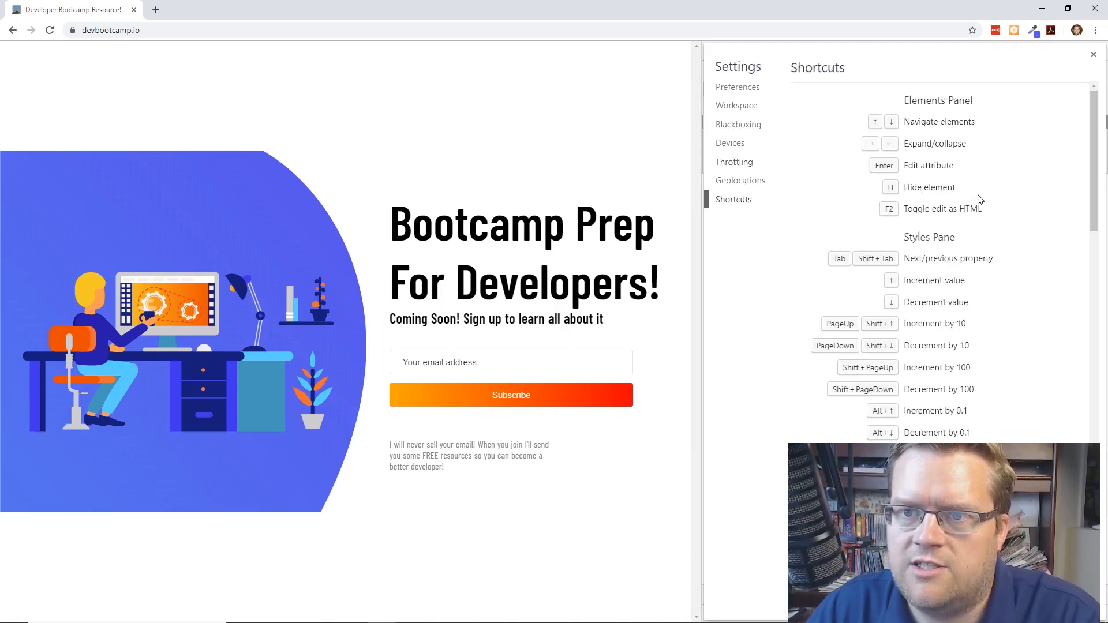
scroll("down", 3)
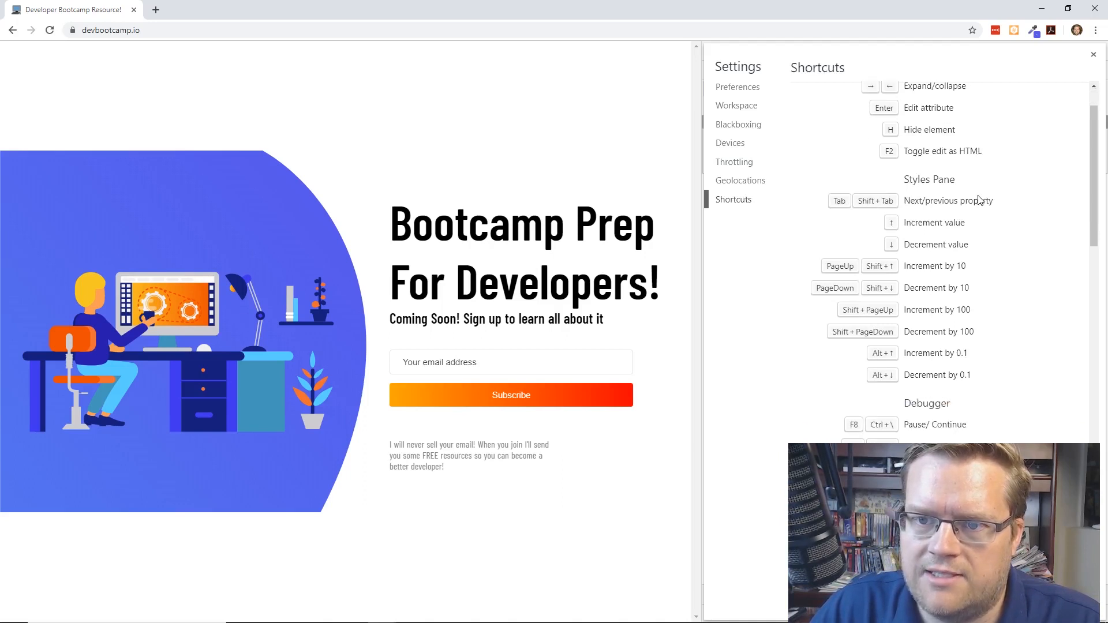
scroll("down", 3)
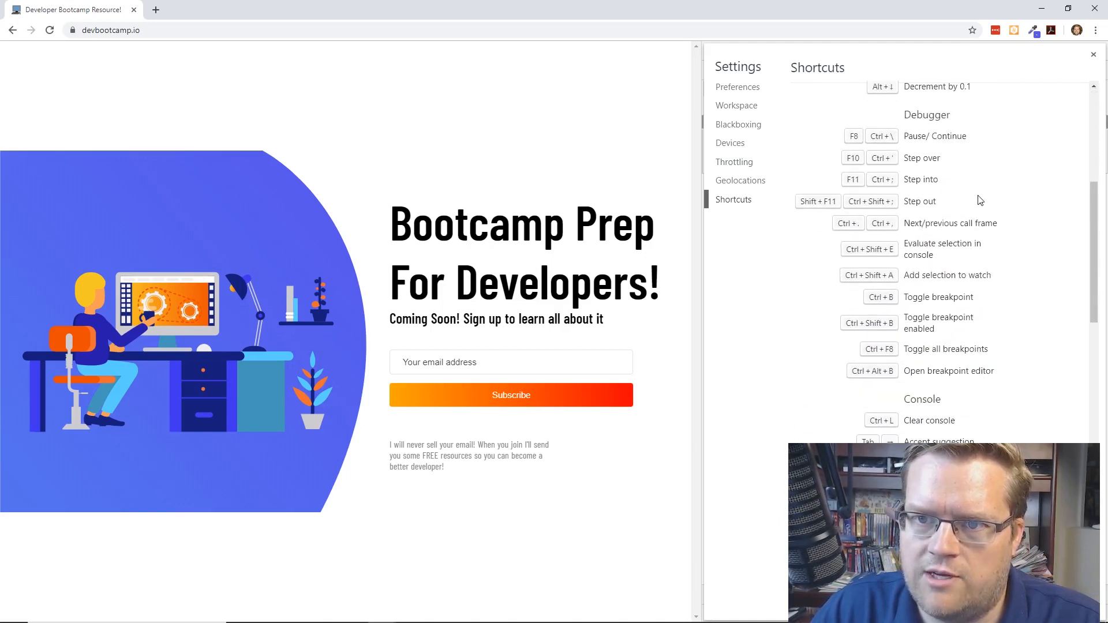
scroll("down", 3)
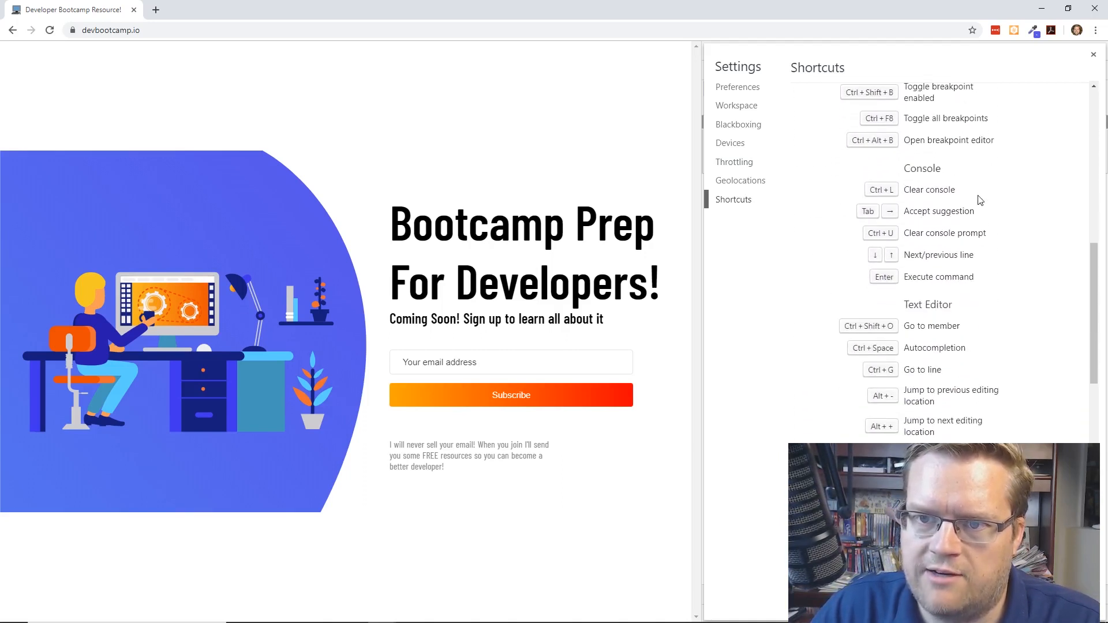
scroll("down", 3)
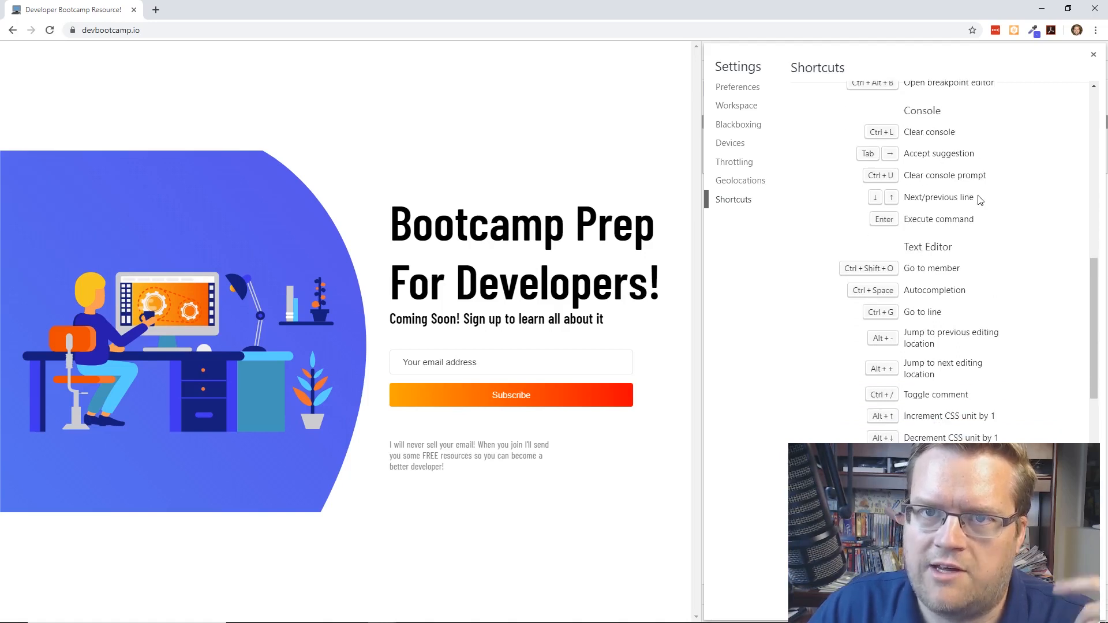
scroll("down", 3)
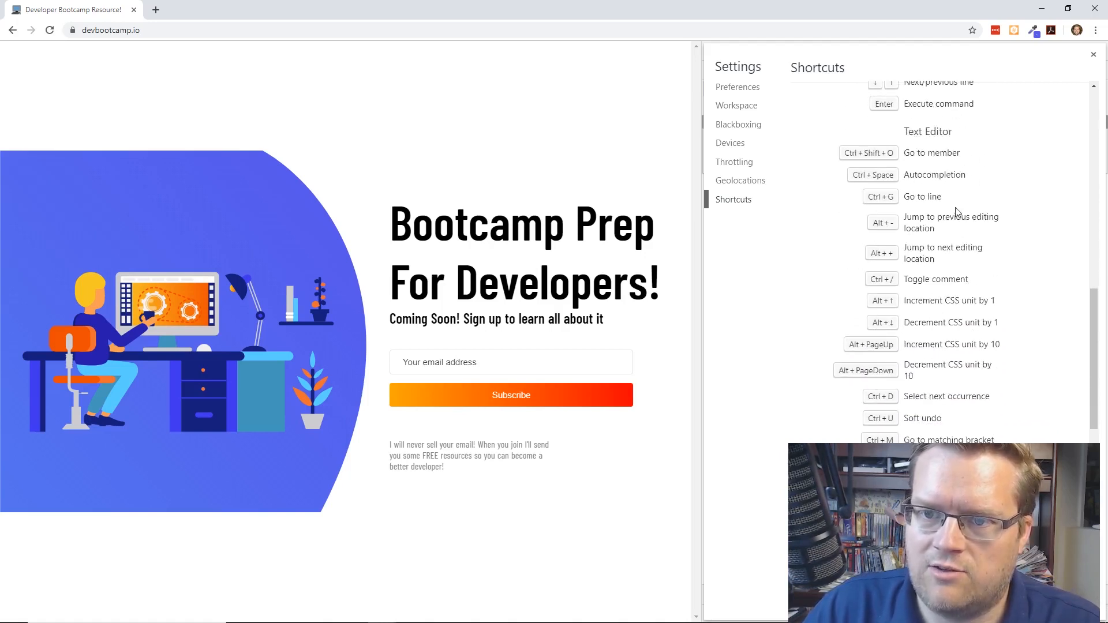
scroll("down", 3)
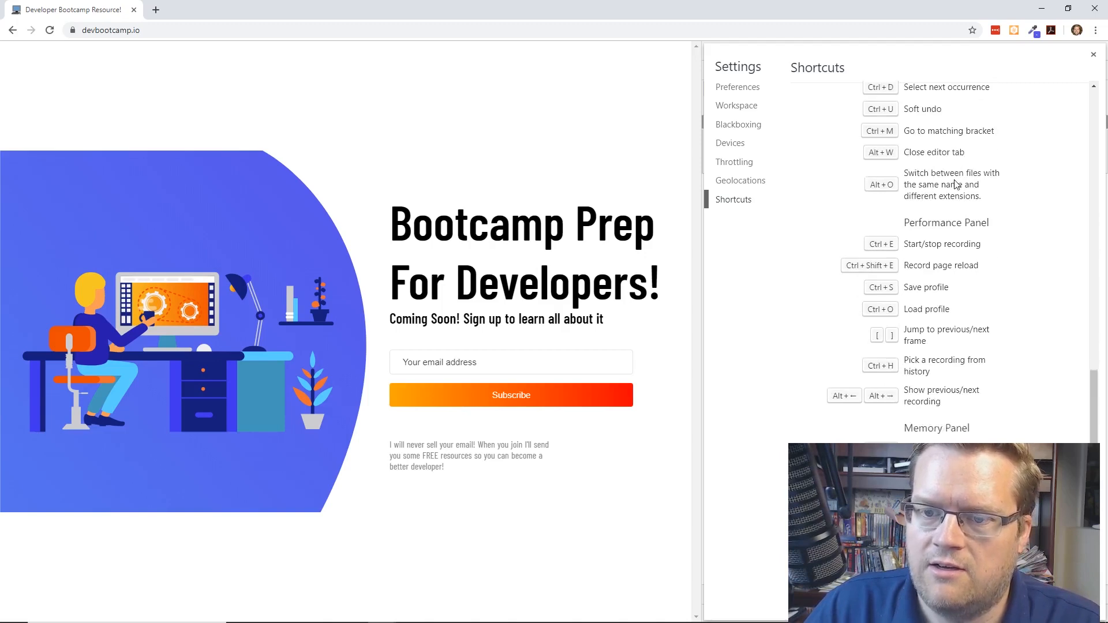
scroll("down", 3)
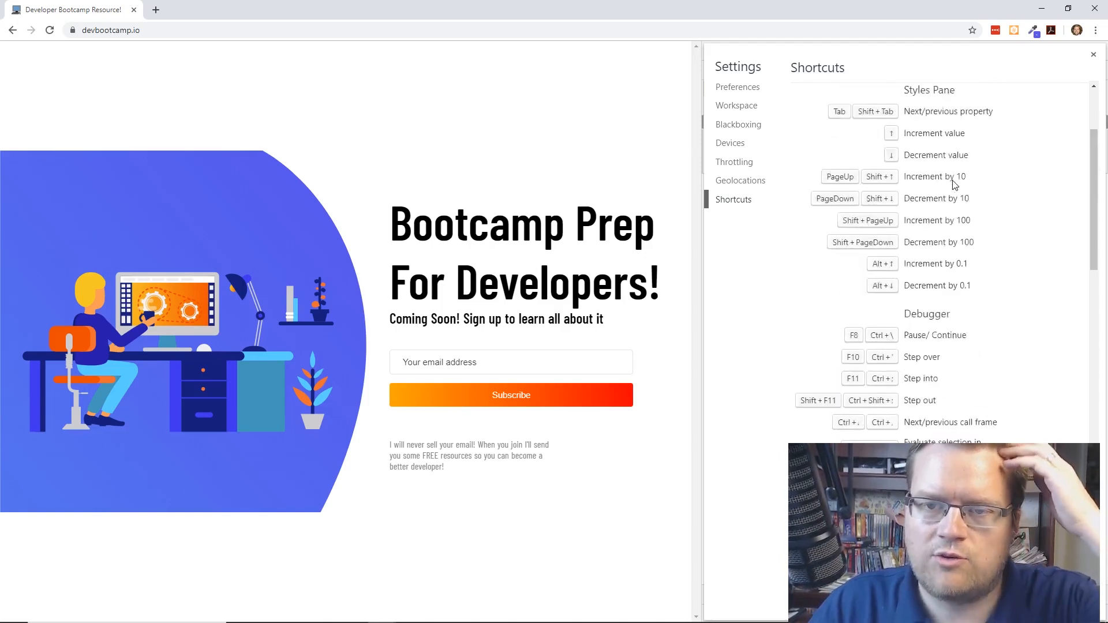
scroll("up", 3)
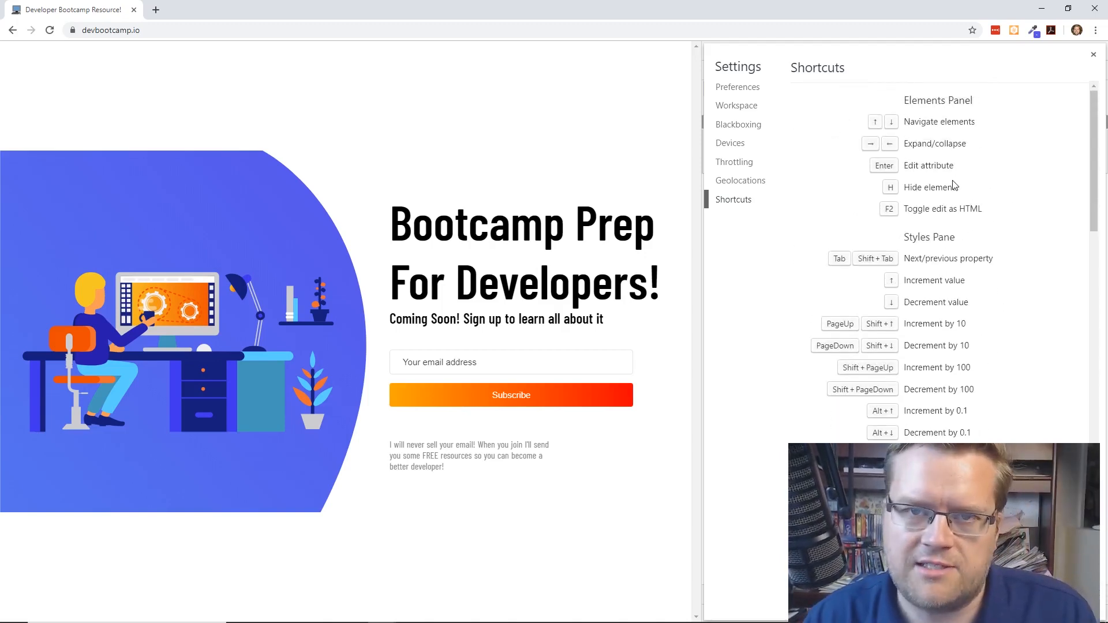